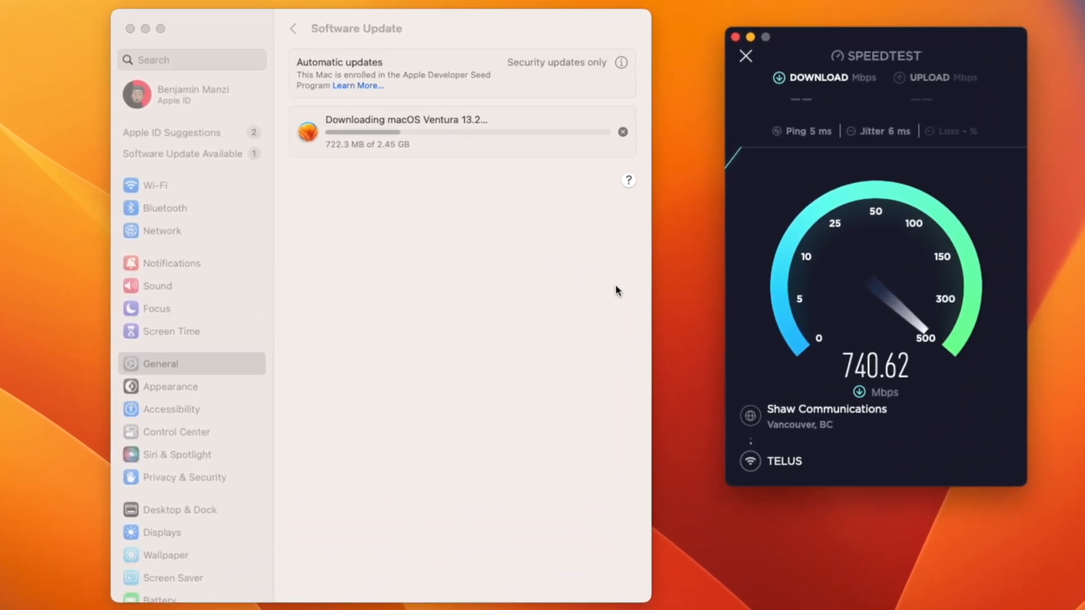
pyautogui.moveTo(637, 334)
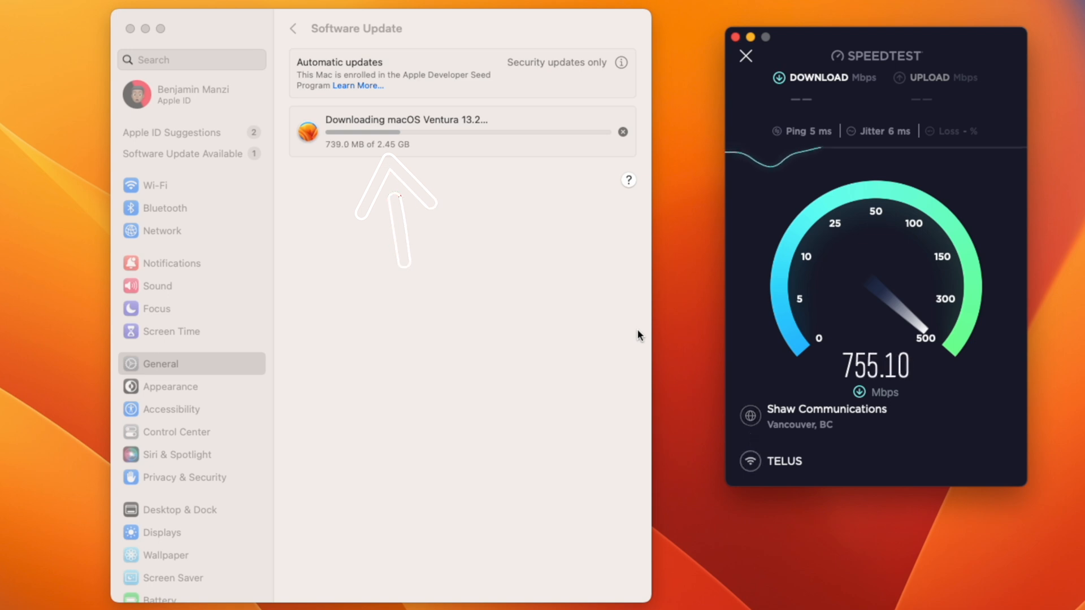
pyautogui.moveTo(584, 300)
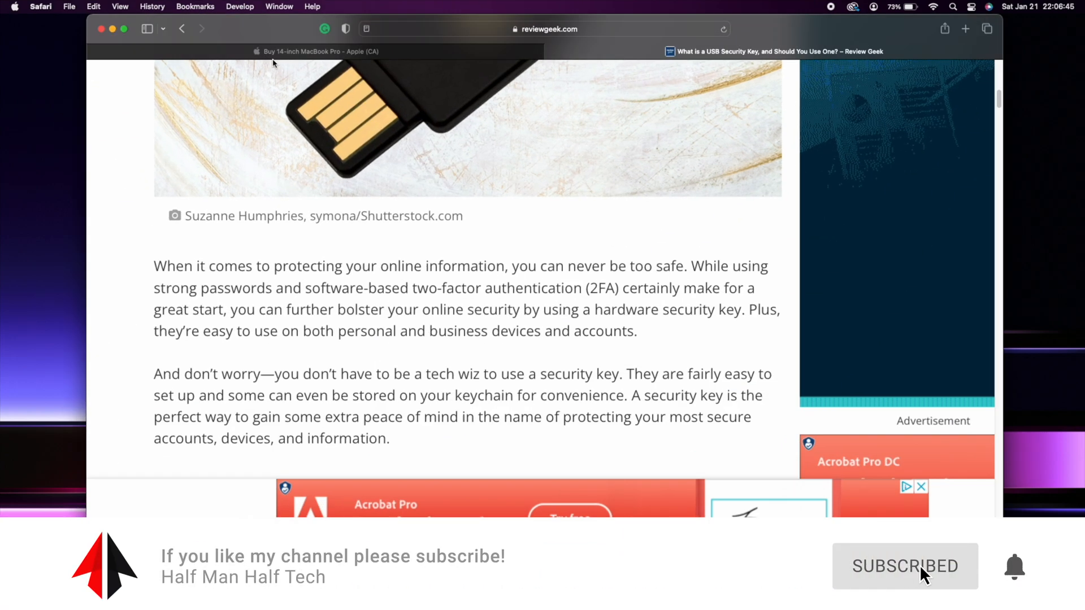
# Browse the 14-inch MacBook Pro models on the Apple Store page, then hide Safari.
pyautogui.click(316, 52)
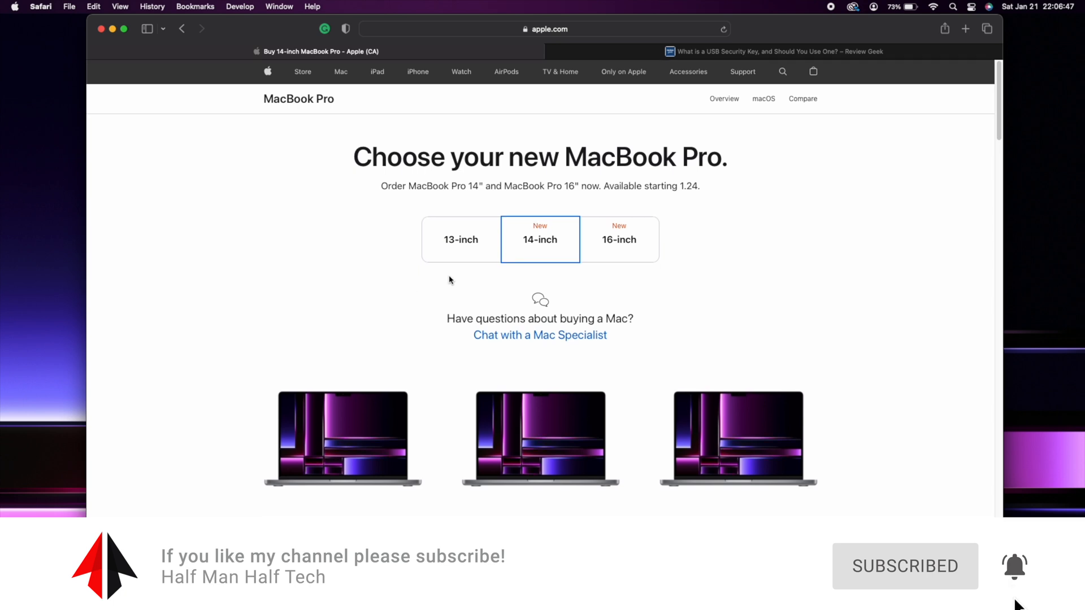
pyautogui.scroll(-3)
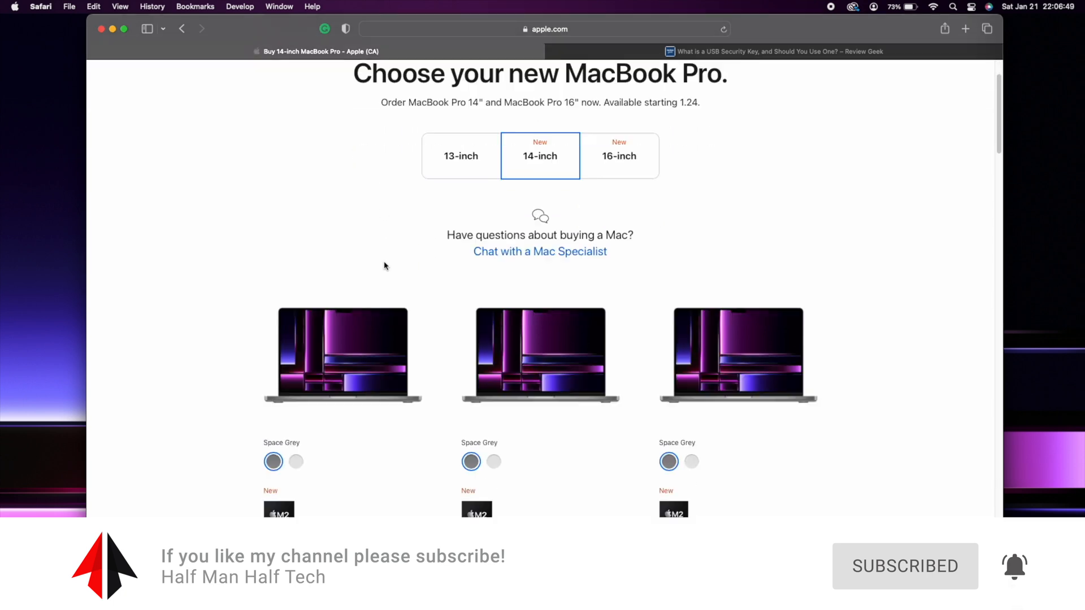
pyautogui.scroll(-3)
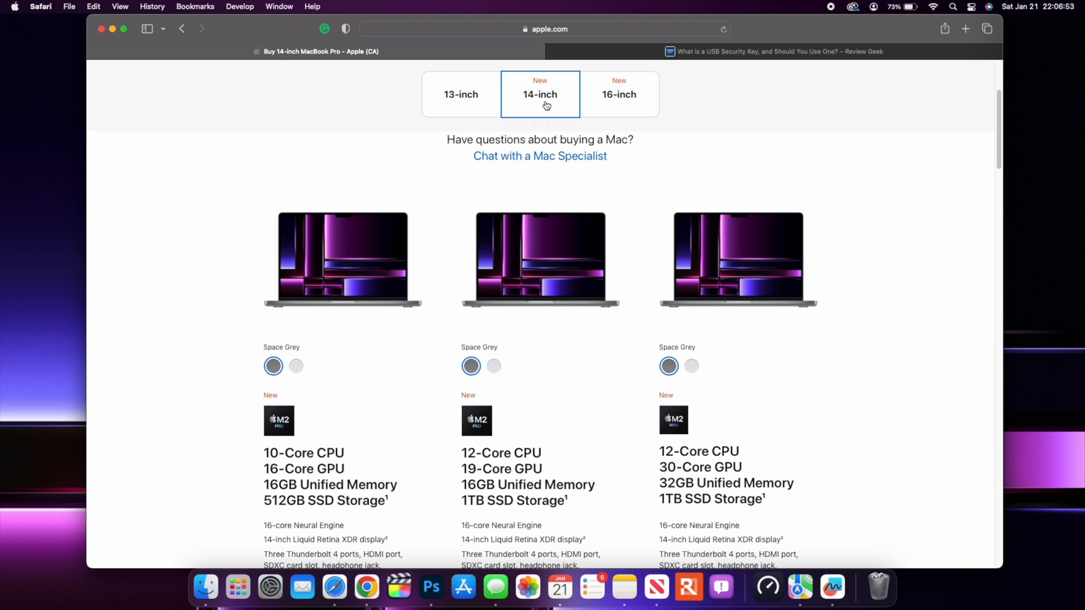
pyautogui.moveTo(339, 410)
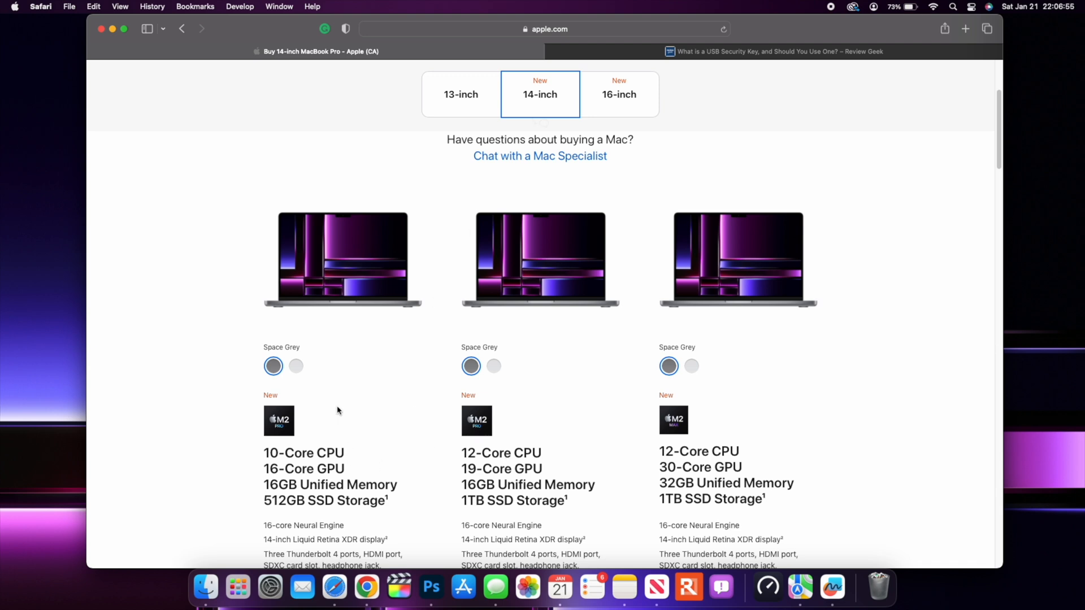
pyautogui.moveTo(372, 267)
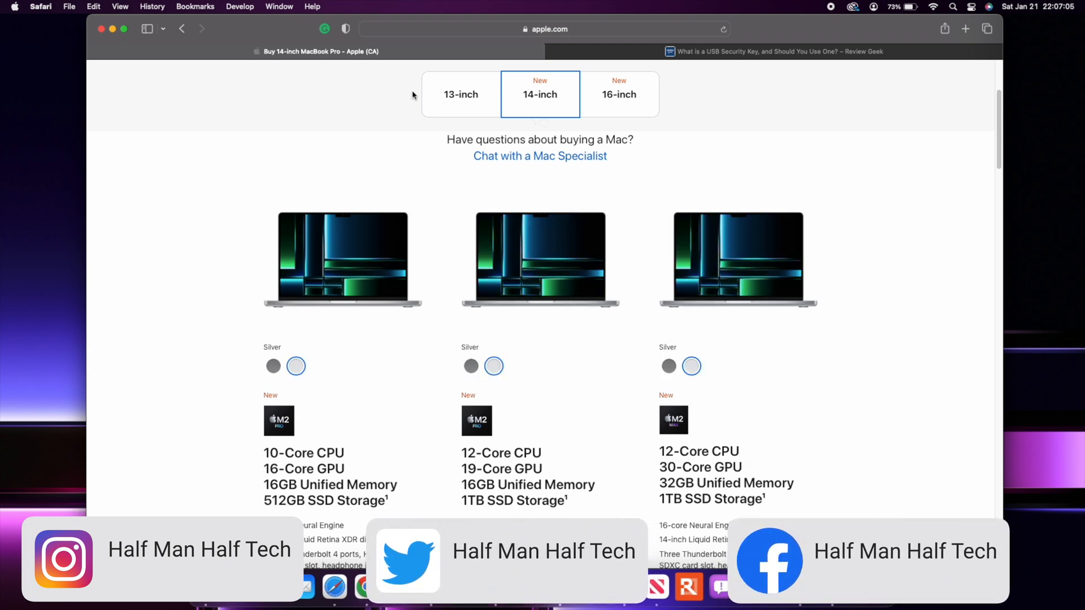
pyautogui.scroll(3)
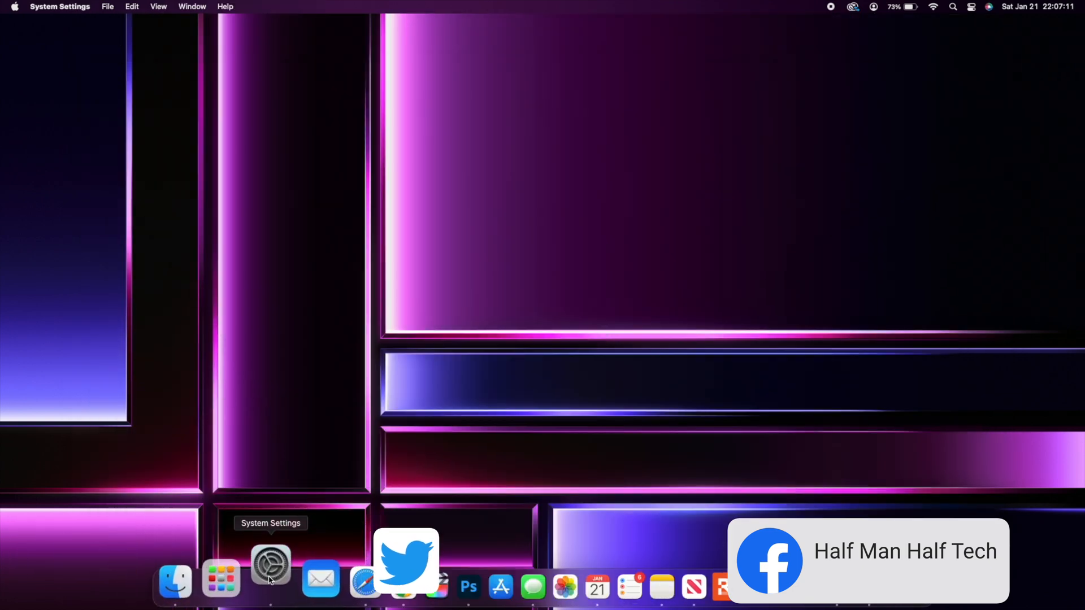
# Bring up the Wallpaper pane from the Dock's System Settings, showing Grid Magenta.
pyautogui.click(270, 565)
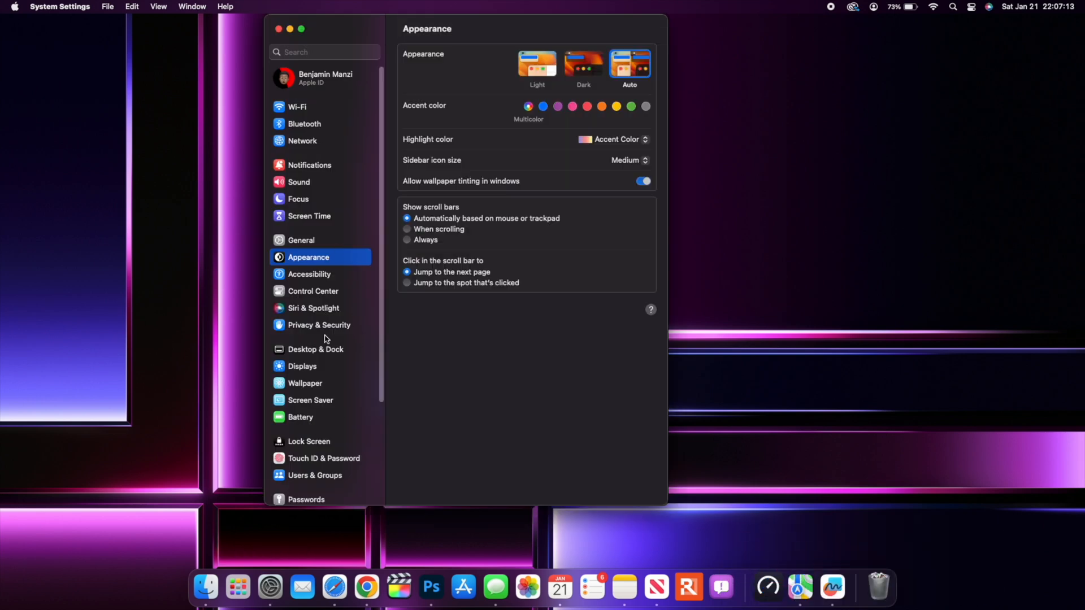
pyautogui.click(305, 383)
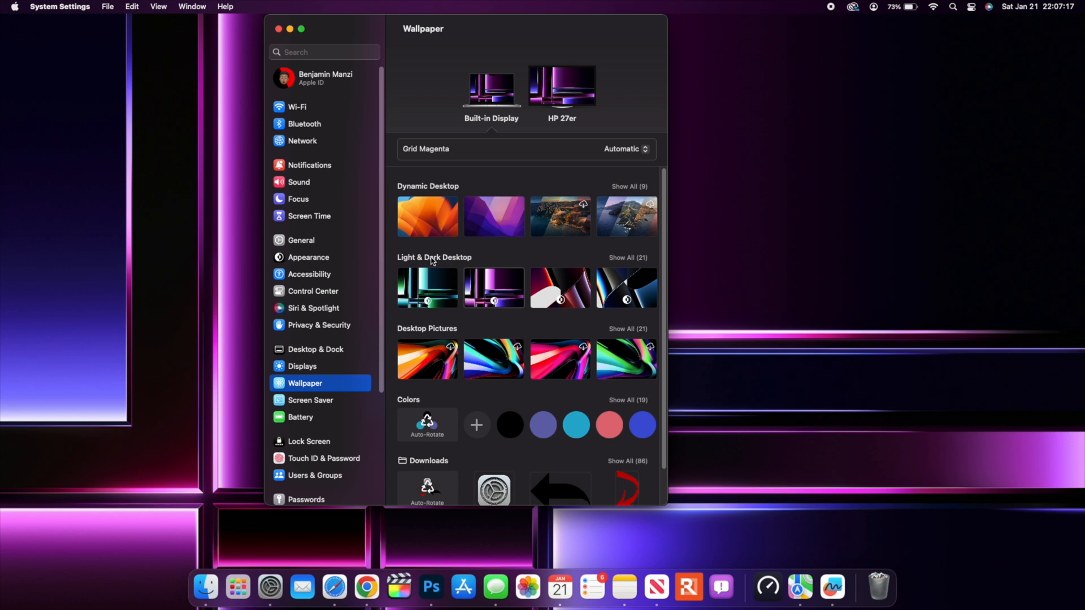
pyautogui.moveTo(437, 288)
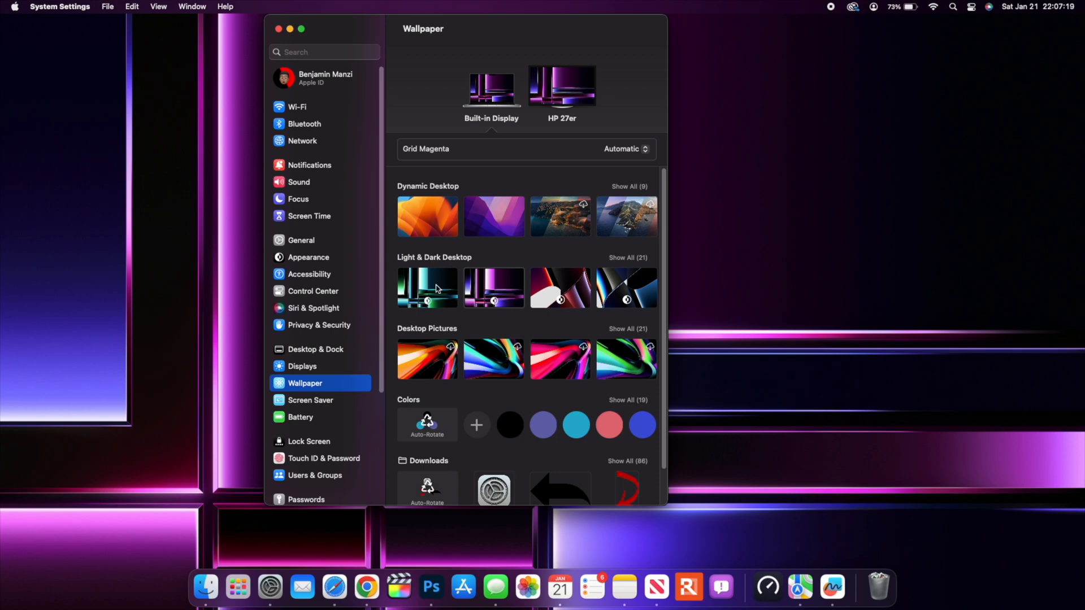
pyautogui.moveTo(449, 348)
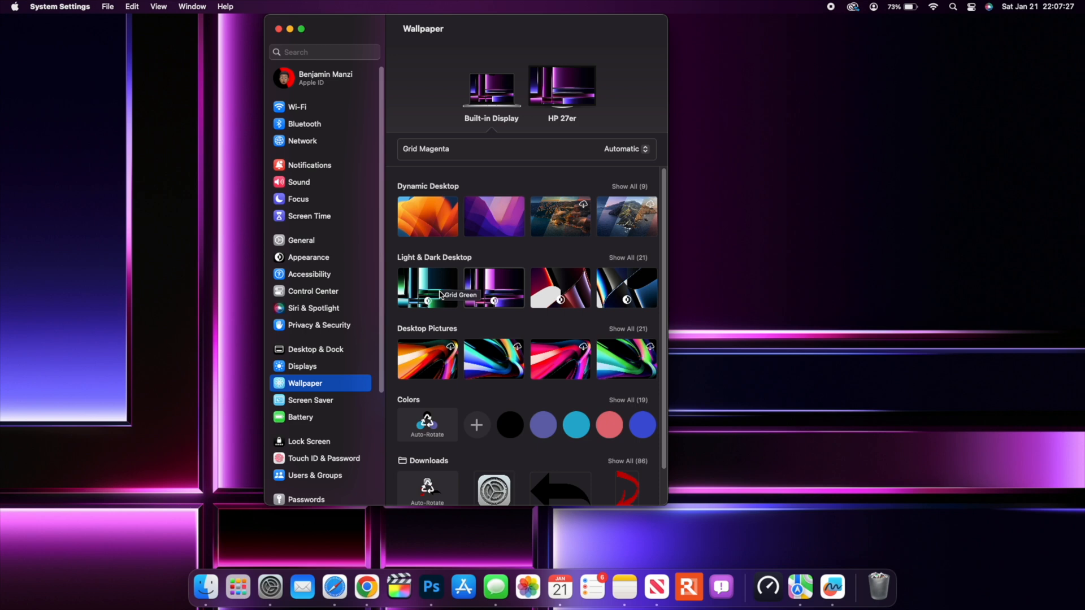
pyautogui.moveTo(512, 299)
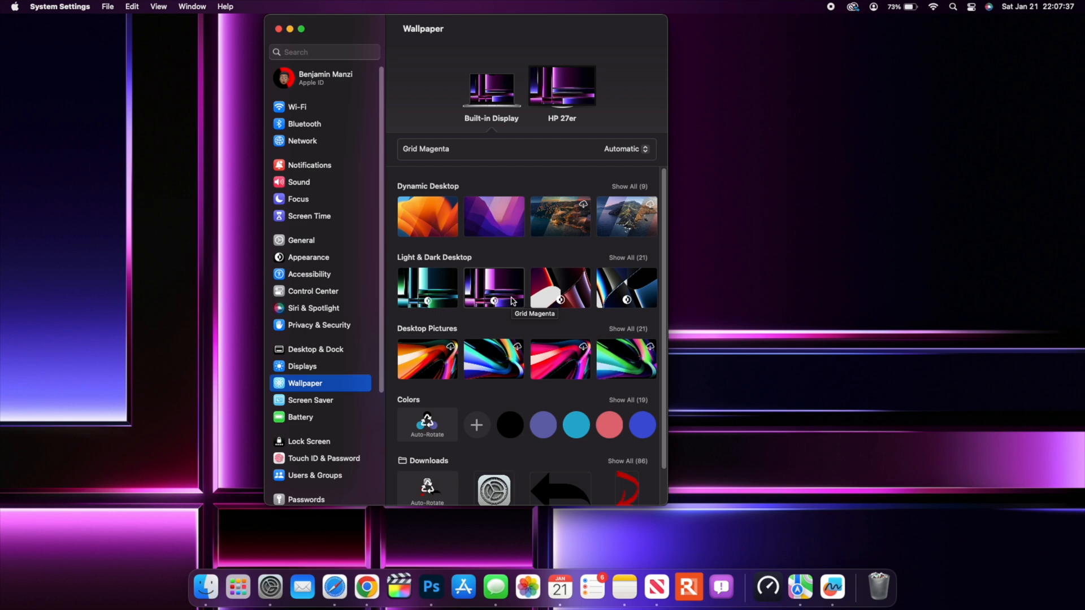
# Try Grid Green on the HP 27er display, then put it back on Grid Magenta.
pyautogui.click(427, 288)
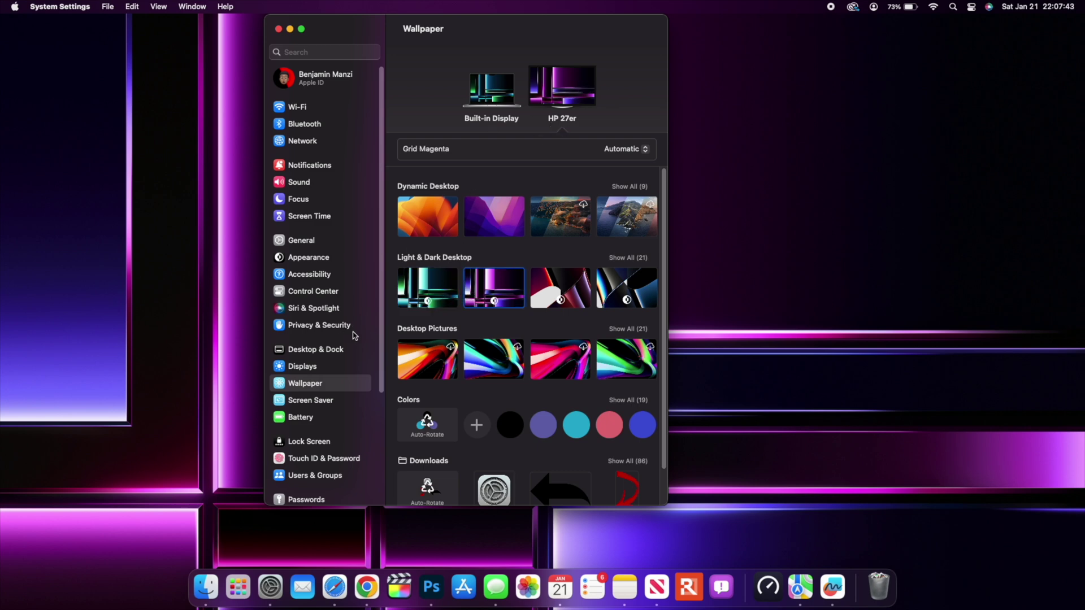
pyautogui.click(427, 289)
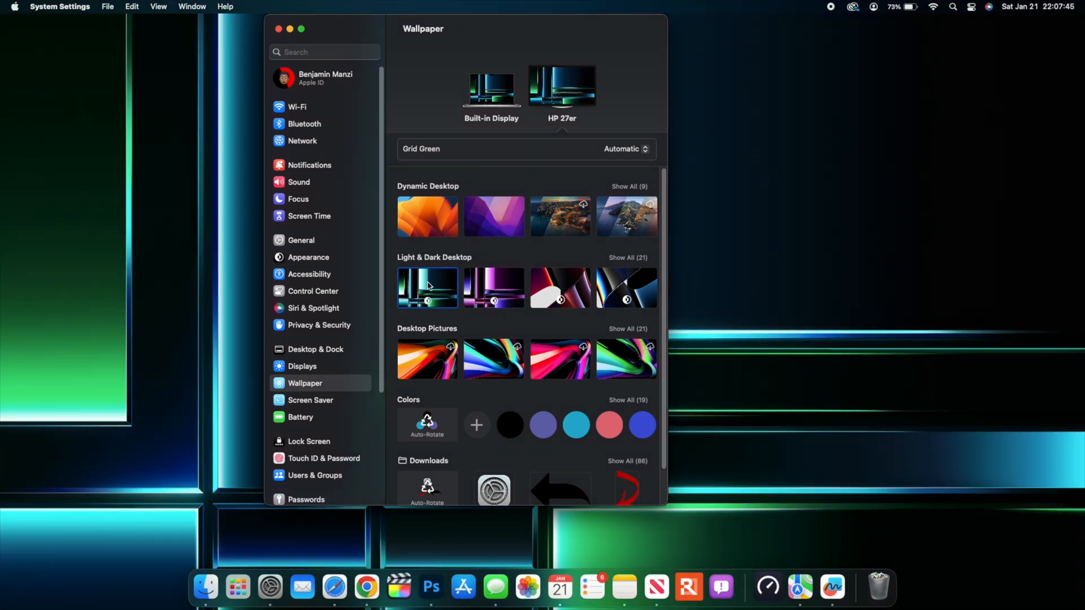
pyautogui.moveTo(513, 294)
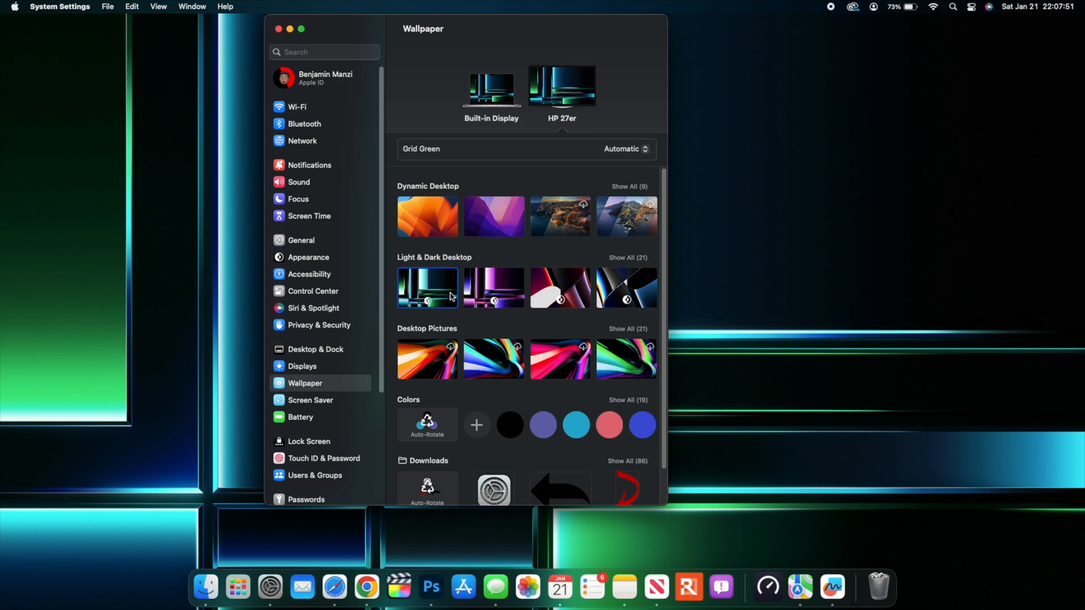
pyautogui.moveTo(511, 295)
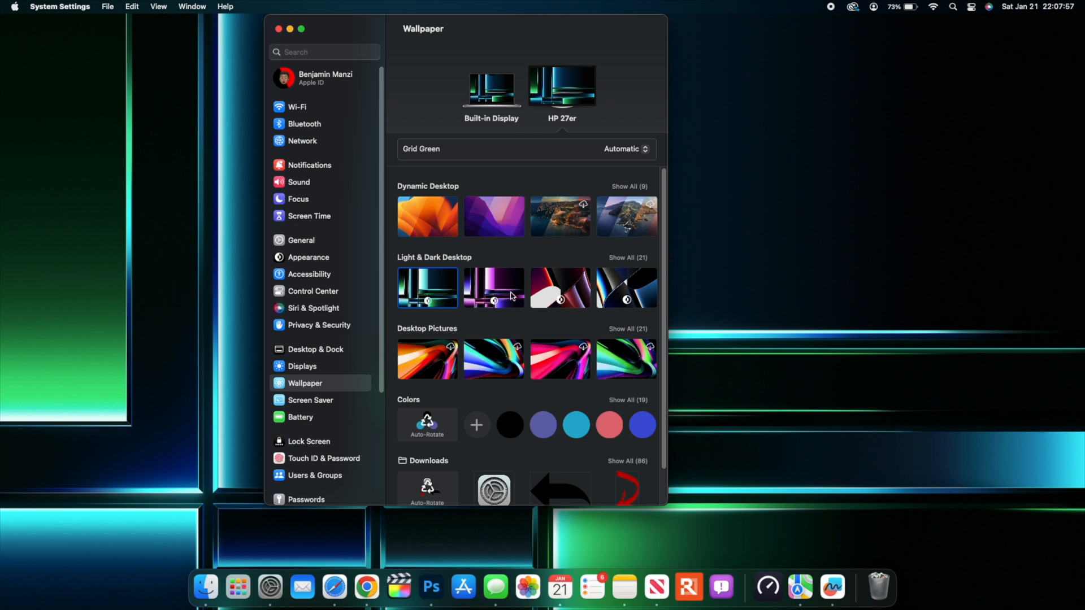
pyautogui.click(494, 289)
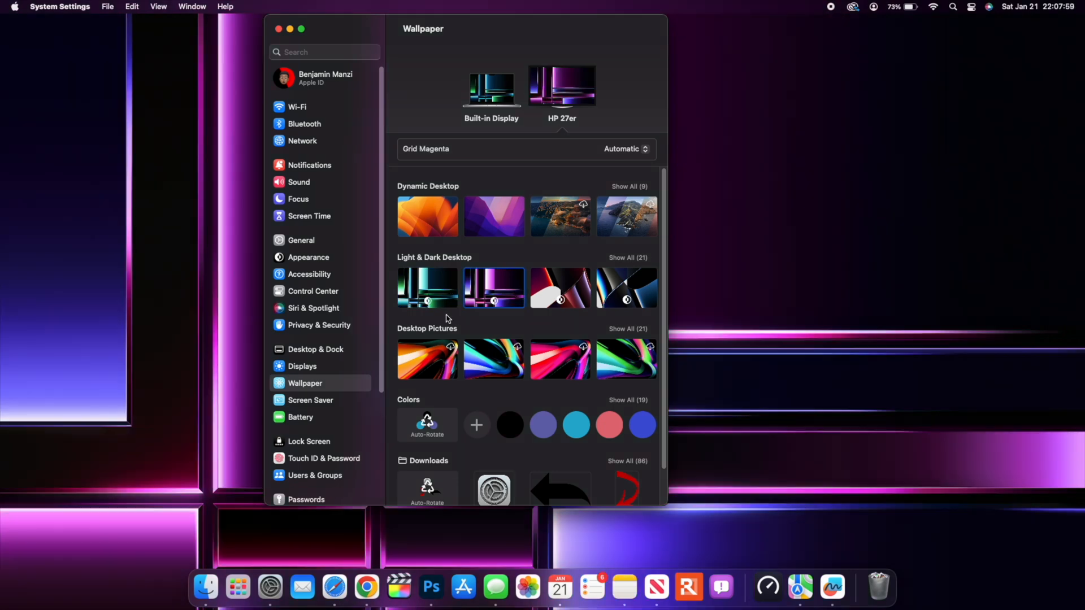
pyautogui.moveTo(325, 333)
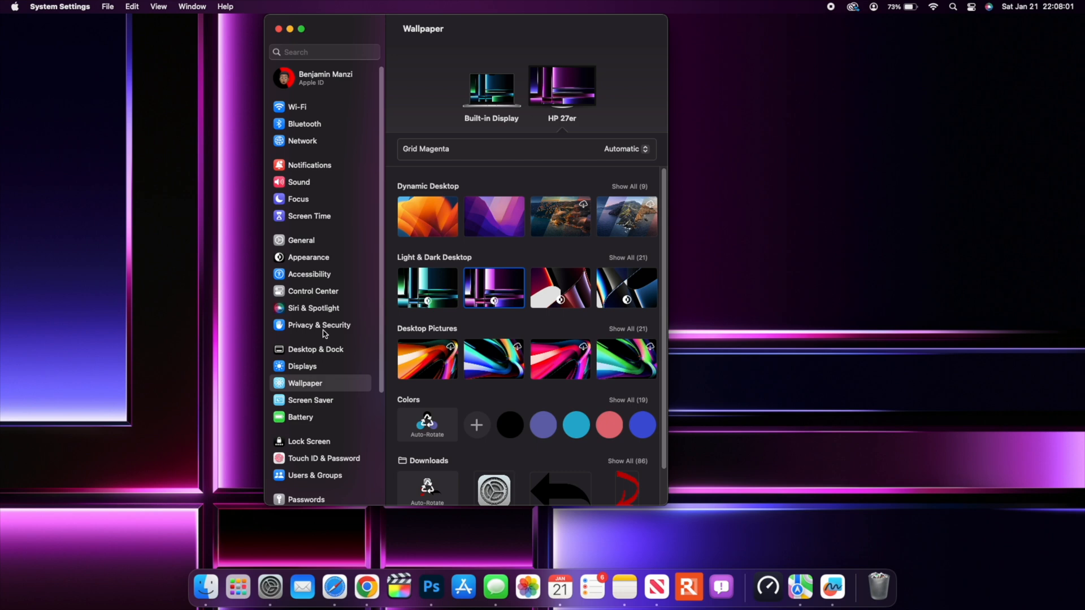
pyautogui.moveTo(352, 590)
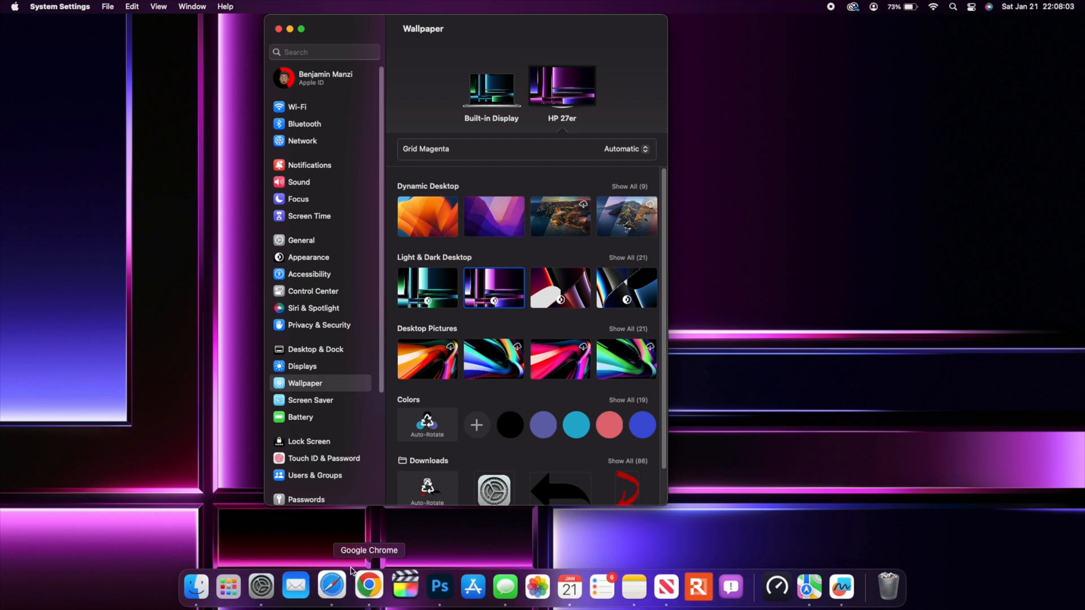
pyautogui.moveTo(338, 587)
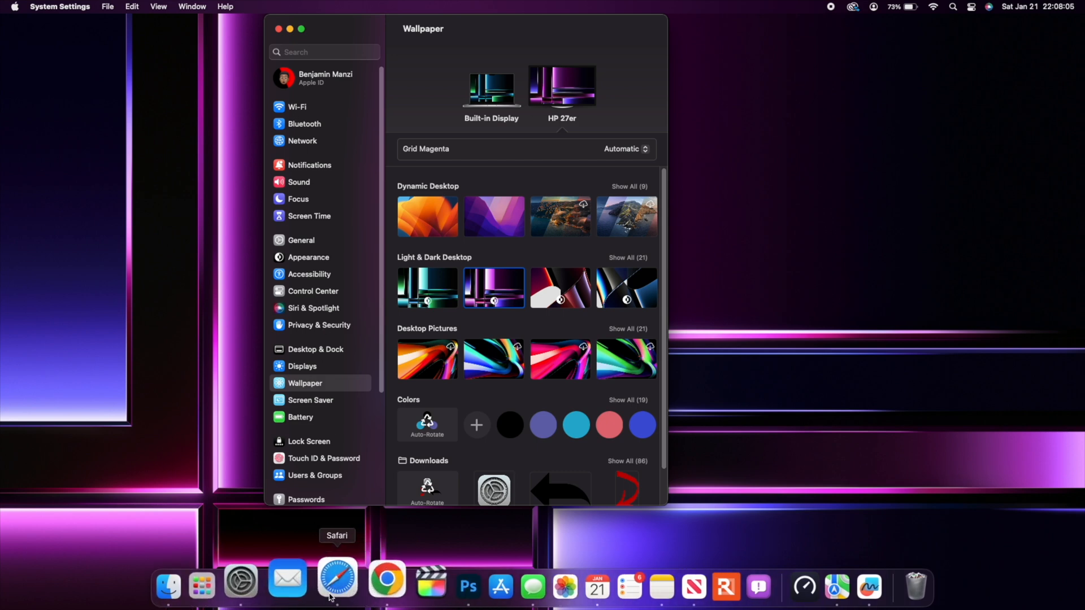
# Read the opening of the Review Geek USB security key article in Safari, then return to System Settings.
pyautogui.click(336, 578)
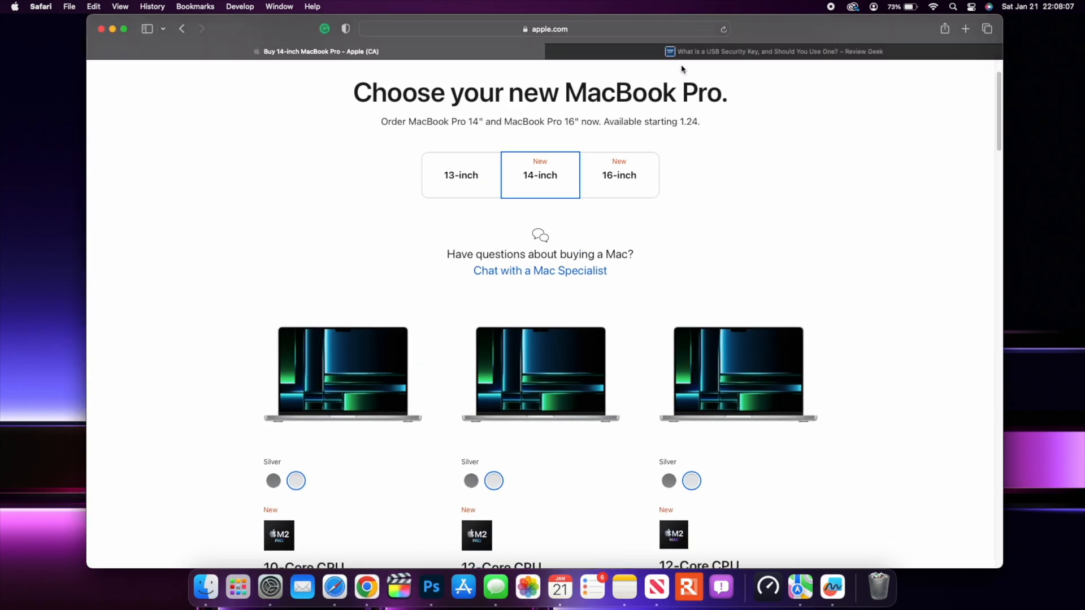
pyautogui.click(777, 52)
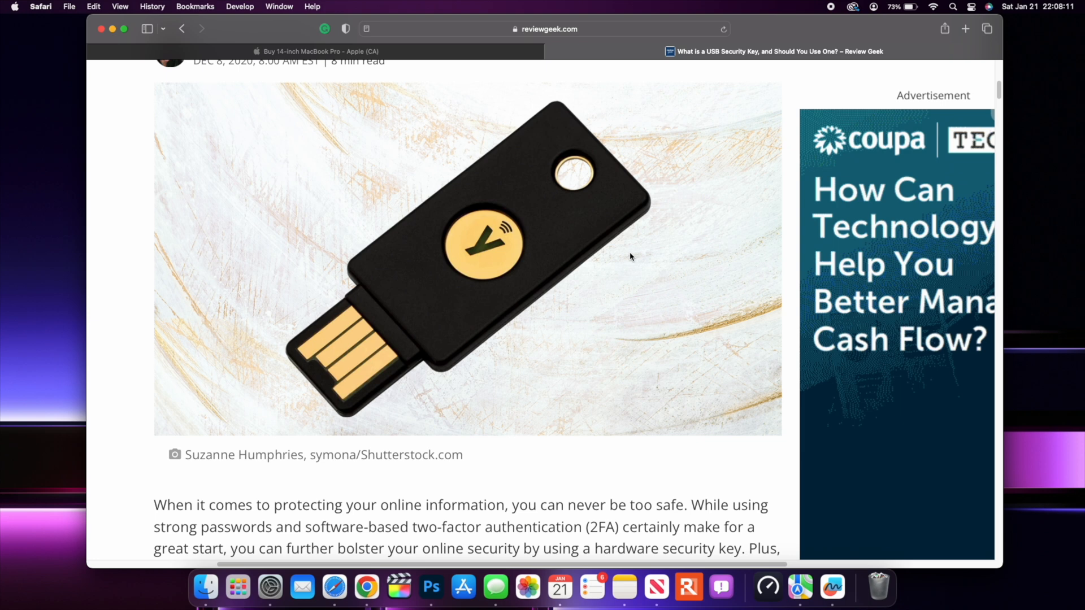
pyautogui.scroll(3)
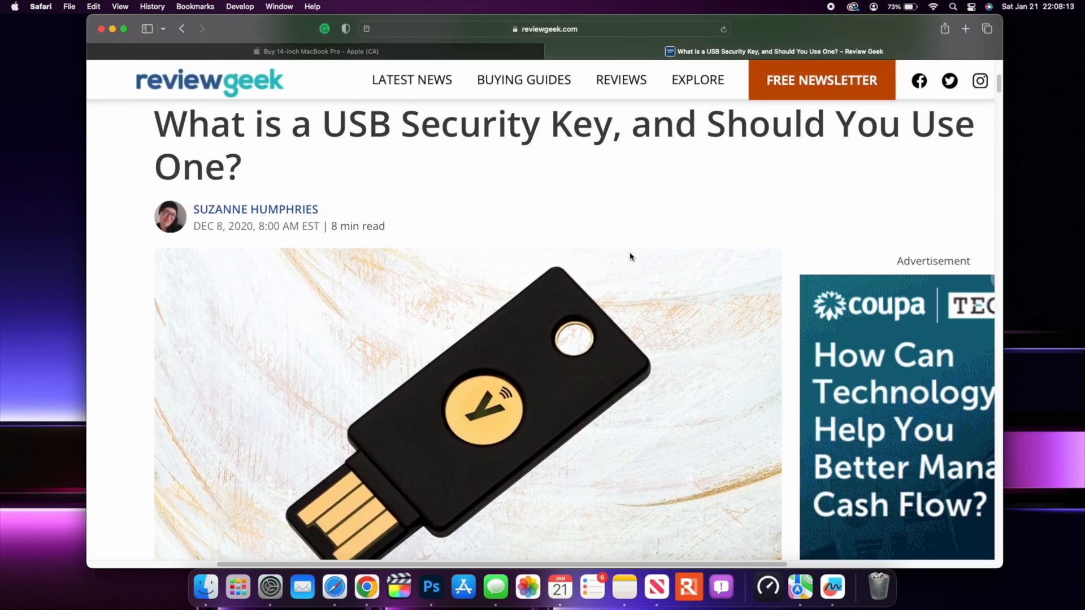
pyautogui.scroll(-3)
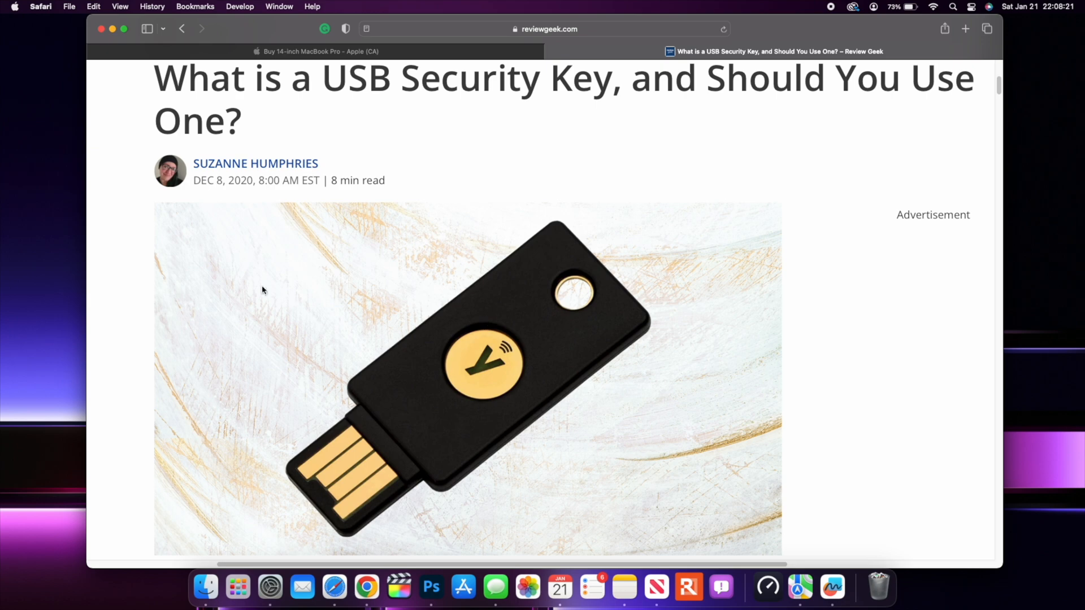
pyautogui.click(271, 587)
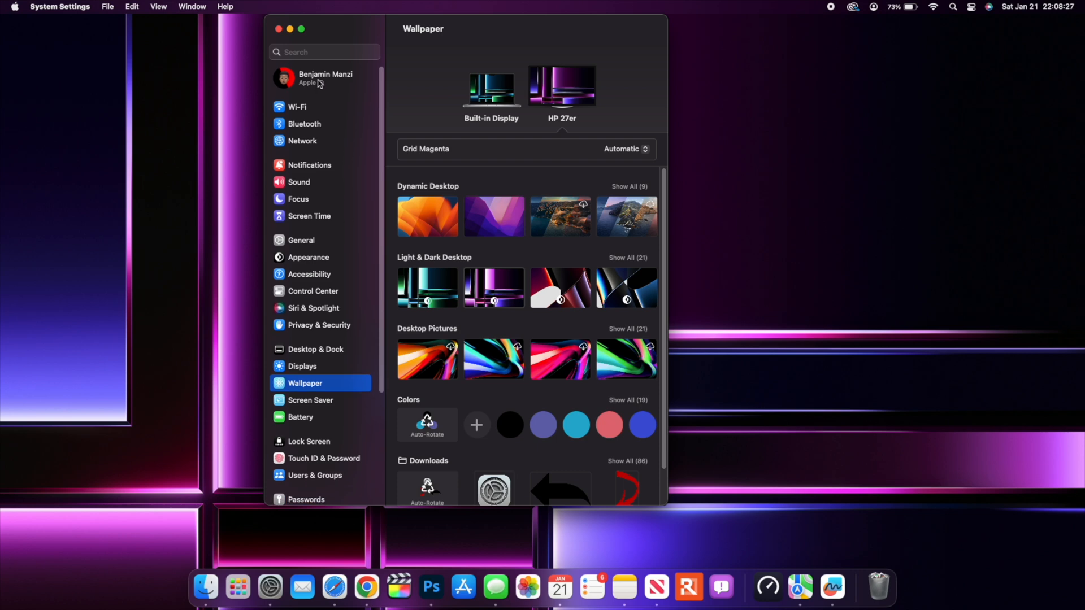
# Reach the Security Keys section of the Apple ID's Password & Security page.
pyautogui.click(322, 78)
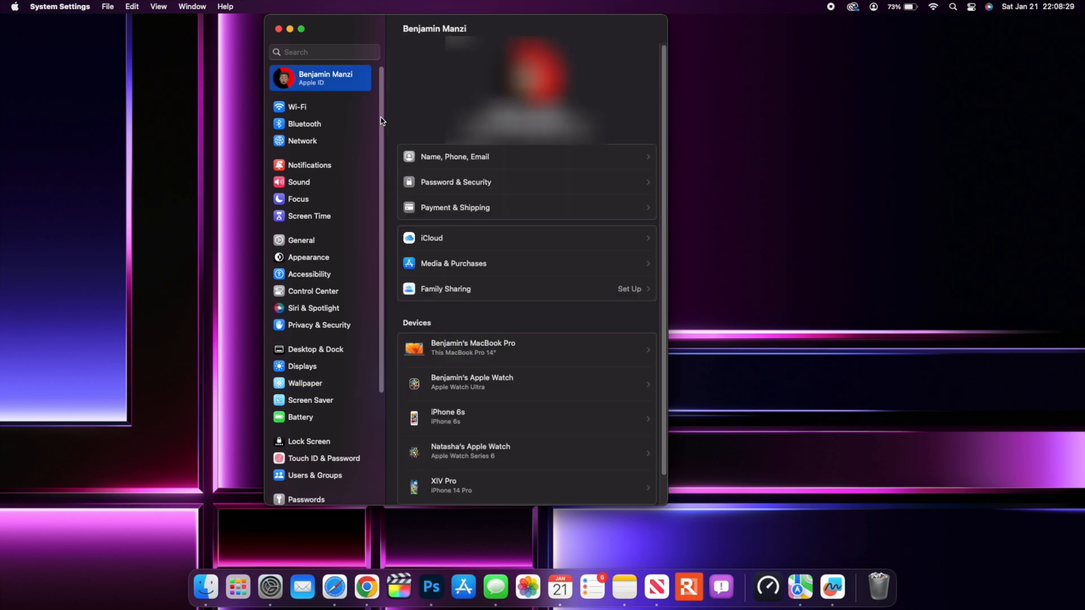
pyautogui.moveTo(445, 188)
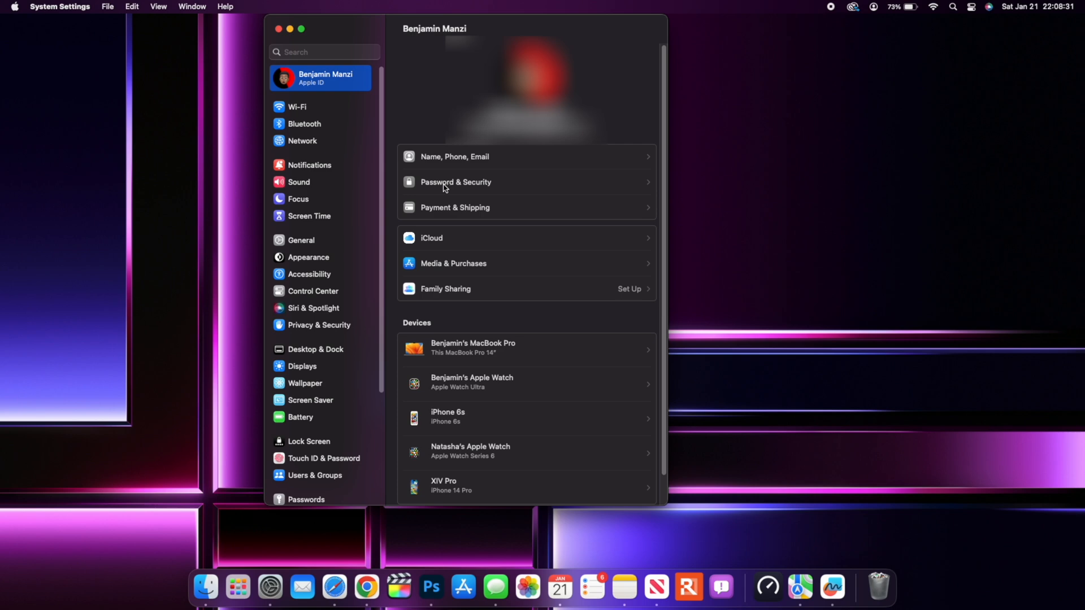
pyautogui.moveTo(477, 190)
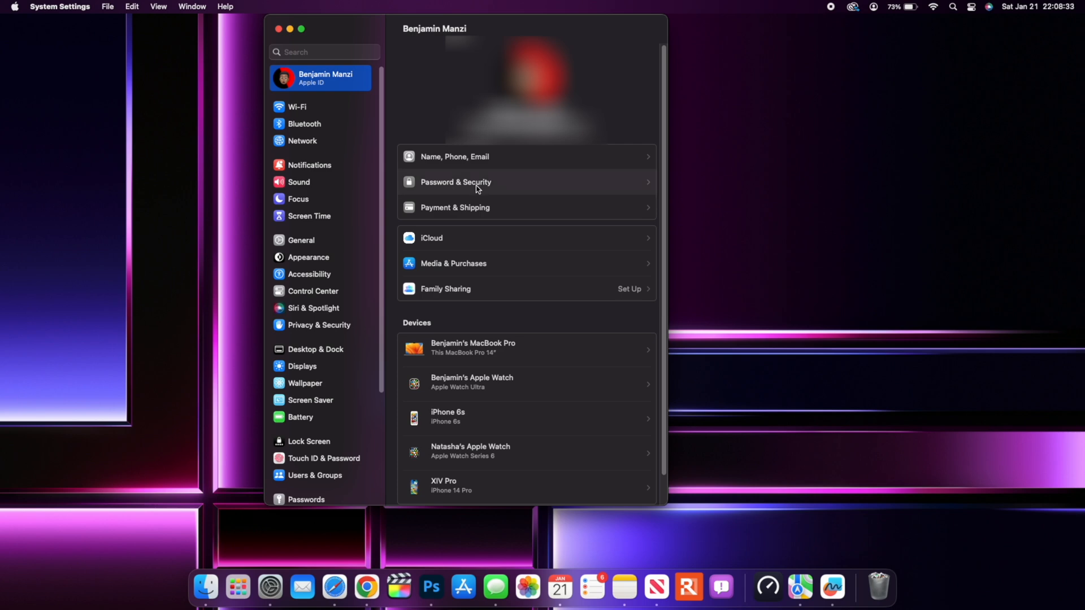
pyautogui.click(476, 182)
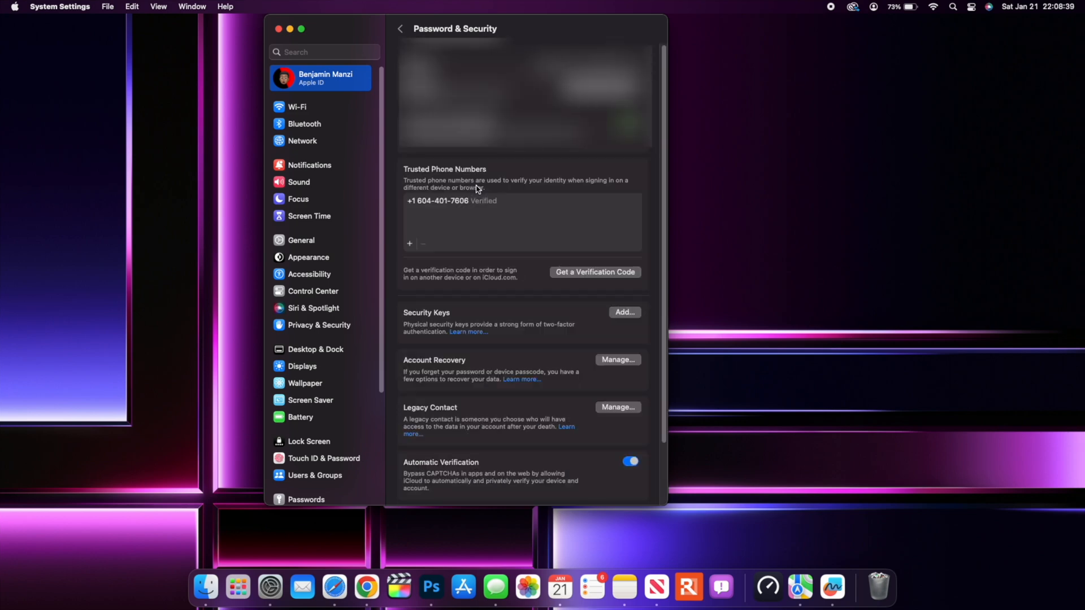
pyautogui.moveTo(514, 334)
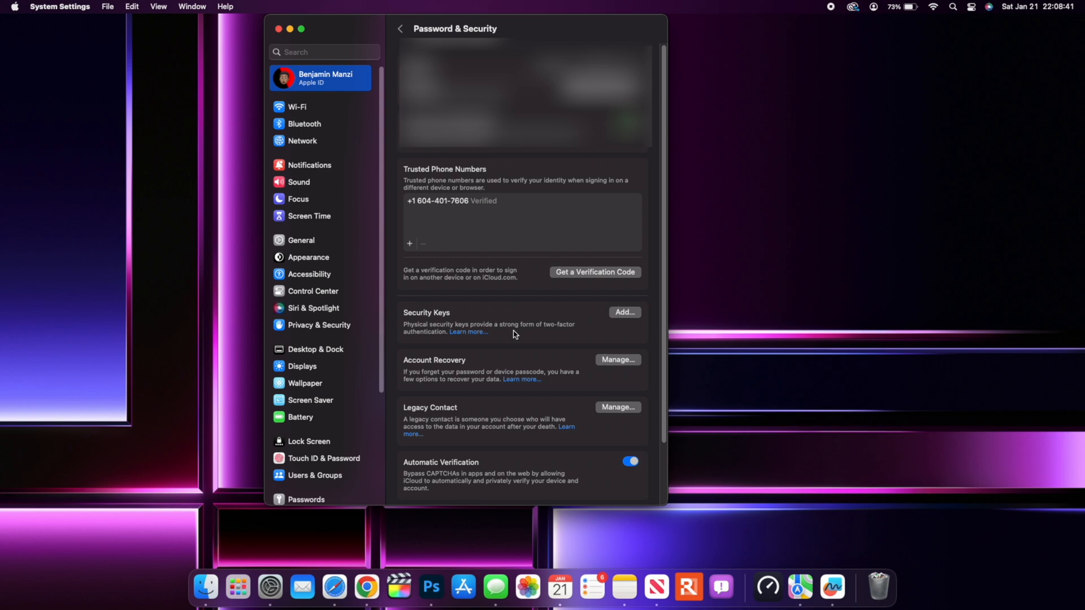
pyautogui.scroll(-3)
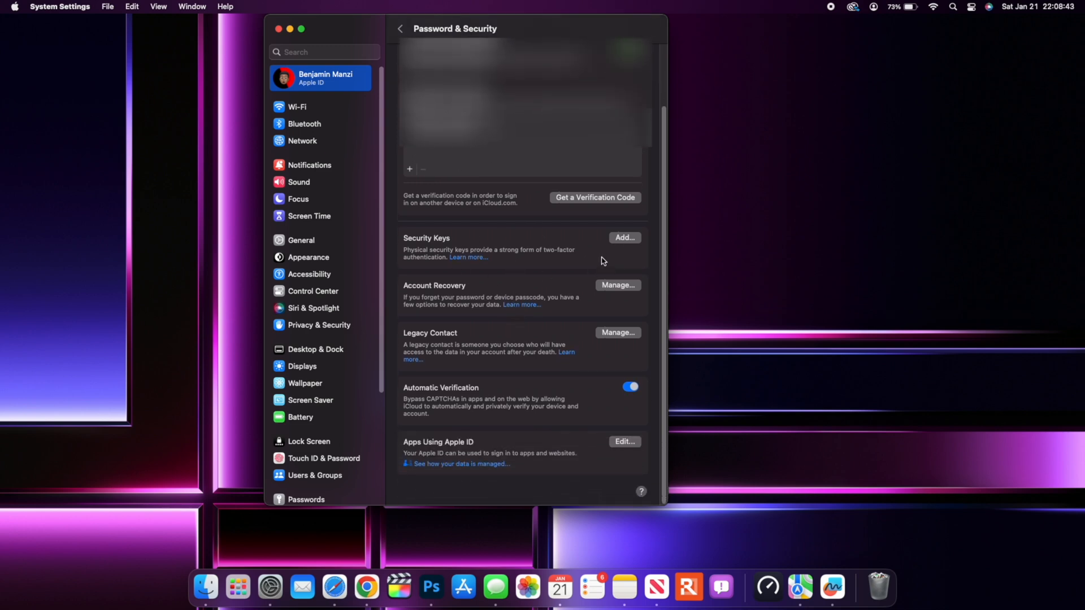
pyautogui.moveTo(596, 248)
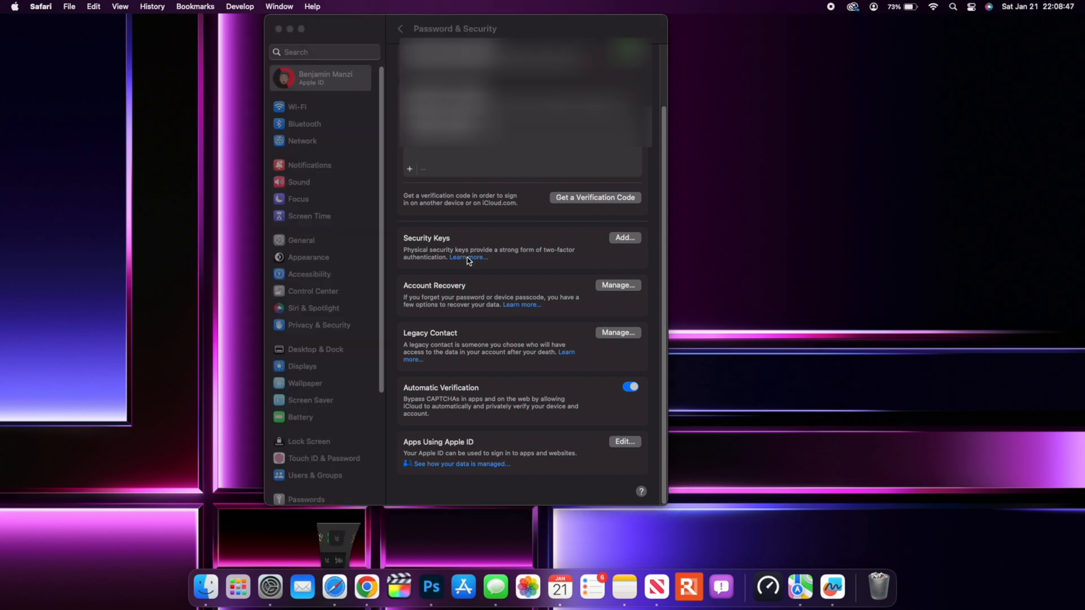
pyautogui.click(468, 258)
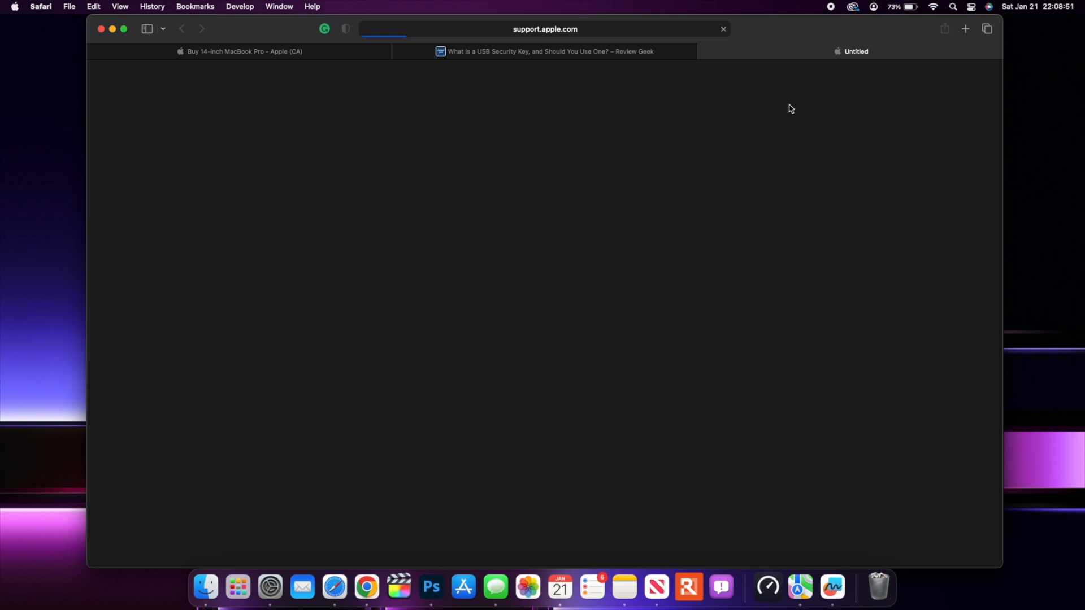
pyautogui.moveTo(107, 16)
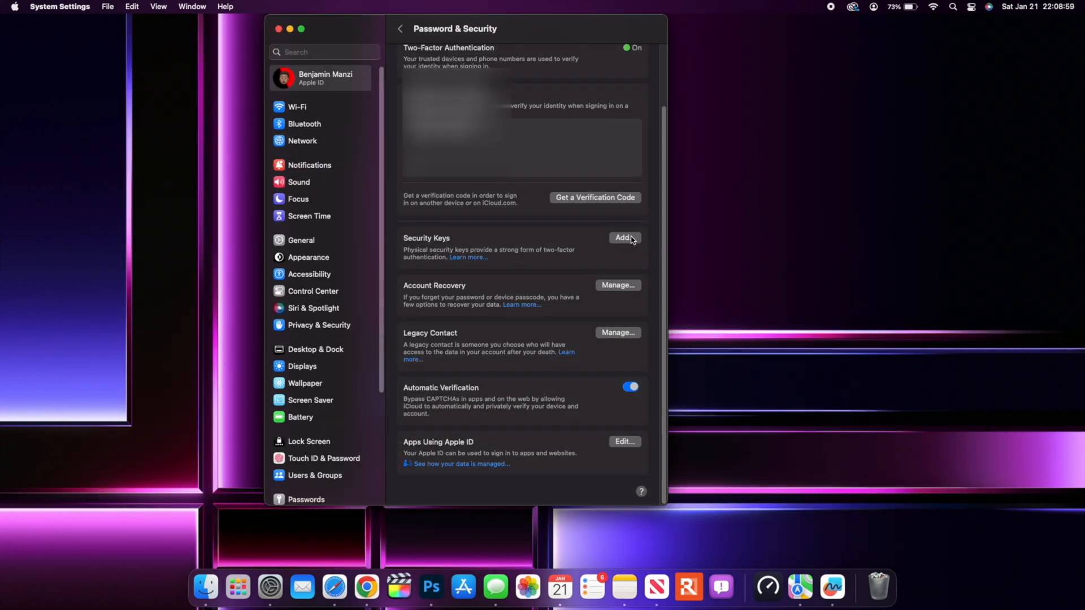
# Start adding a security key to read the introduction sheet, then bring Safari forward.
pyautogui.click(624, 238)
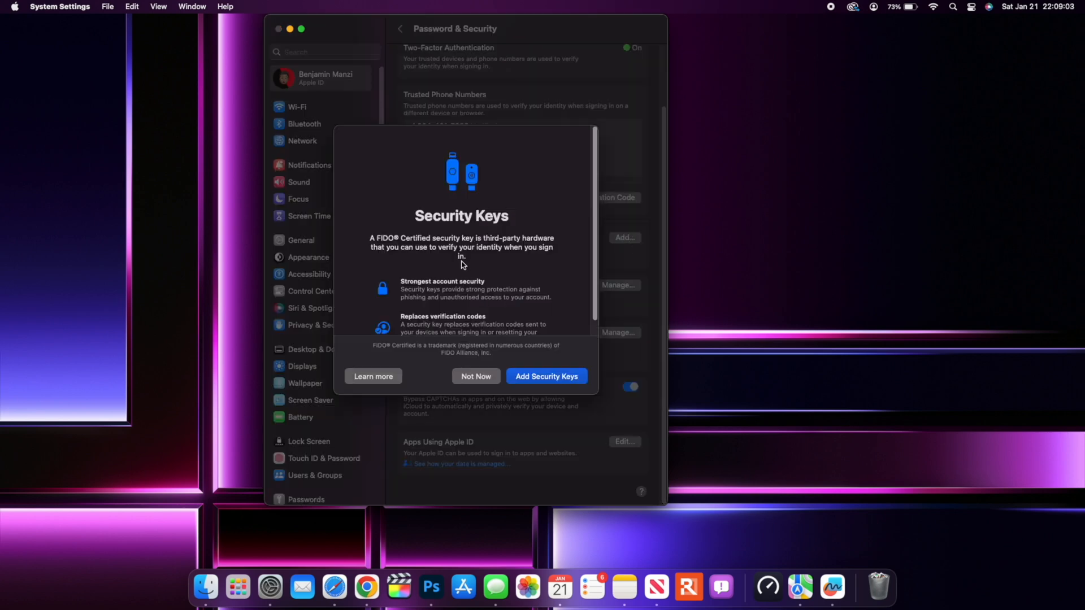
pyautogui.moveTo(382, 241)
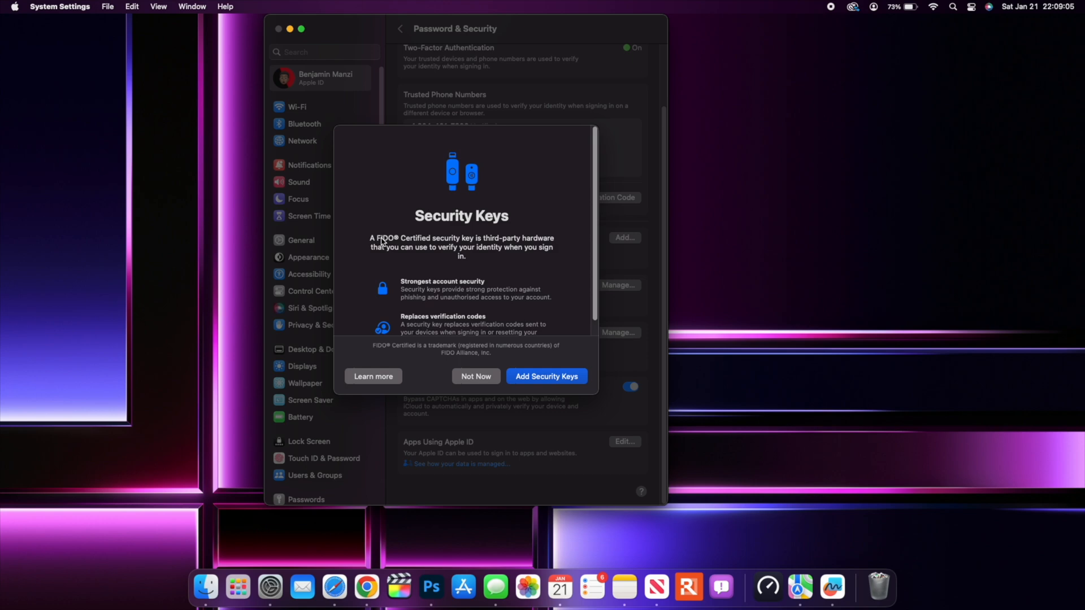
pyautogui.moveTo(495, 251)
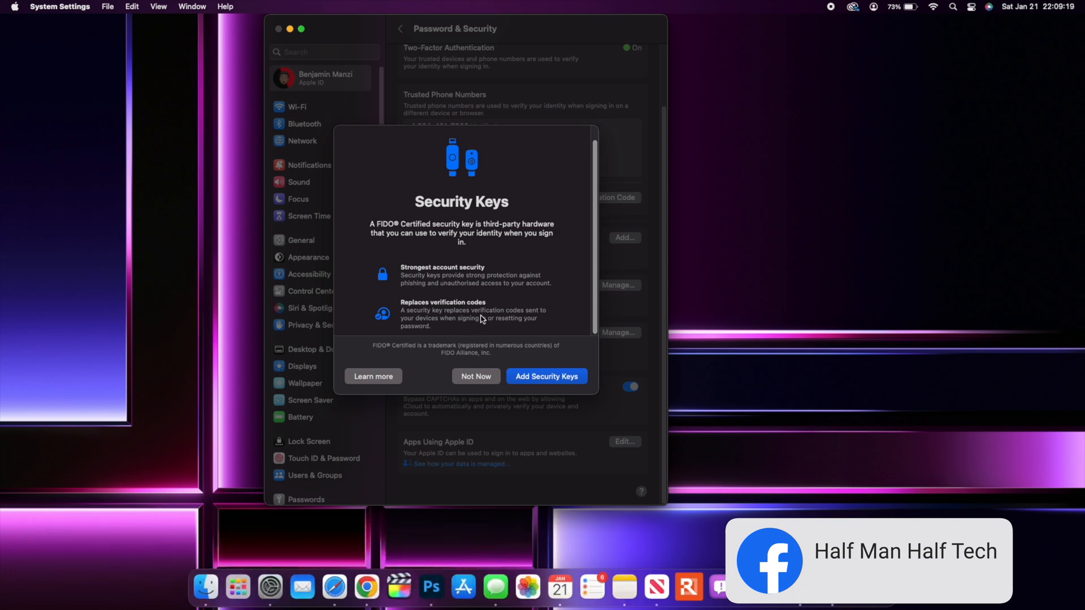
pyautogui.moveTo(302, 586)
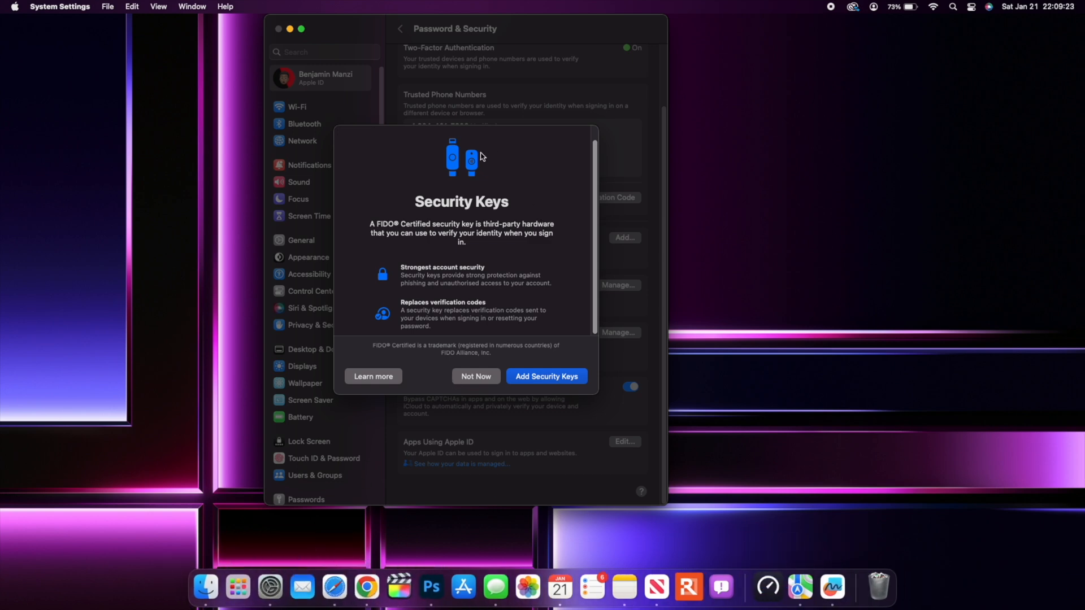
pyautogui.moveTo(481, 177)
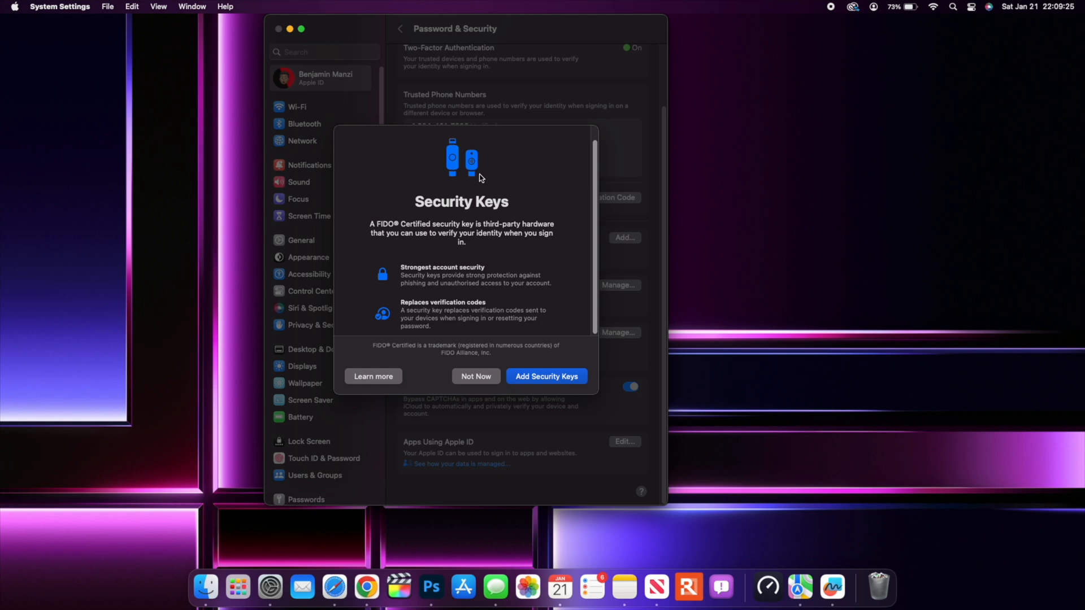
pyautogui.click(333, 587)
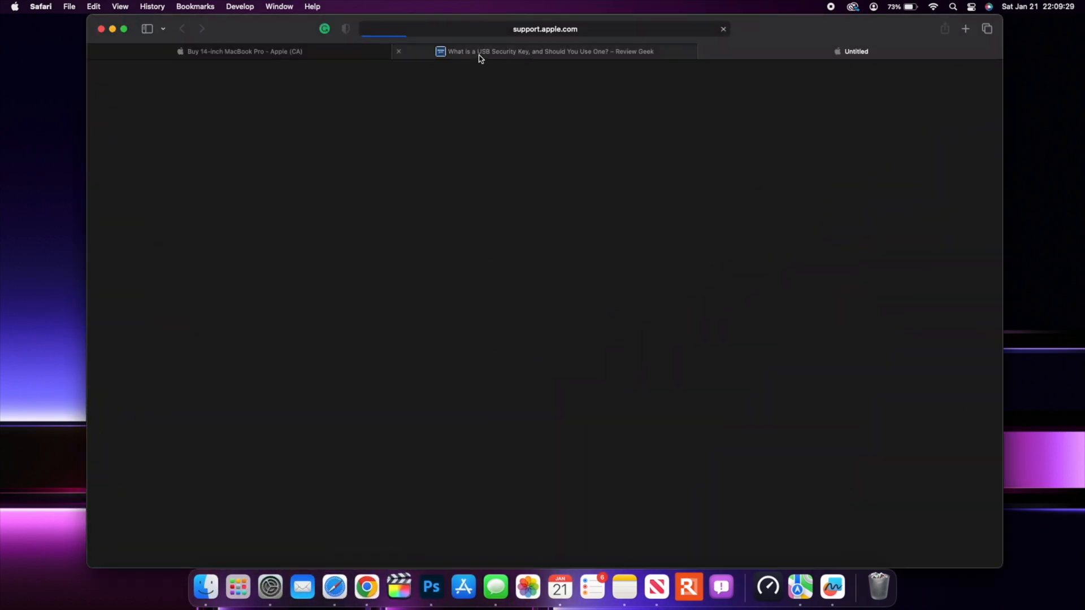
# Switch to the Review Geek security key article and select the term 2FA.
pyautogui.click(531, 52)
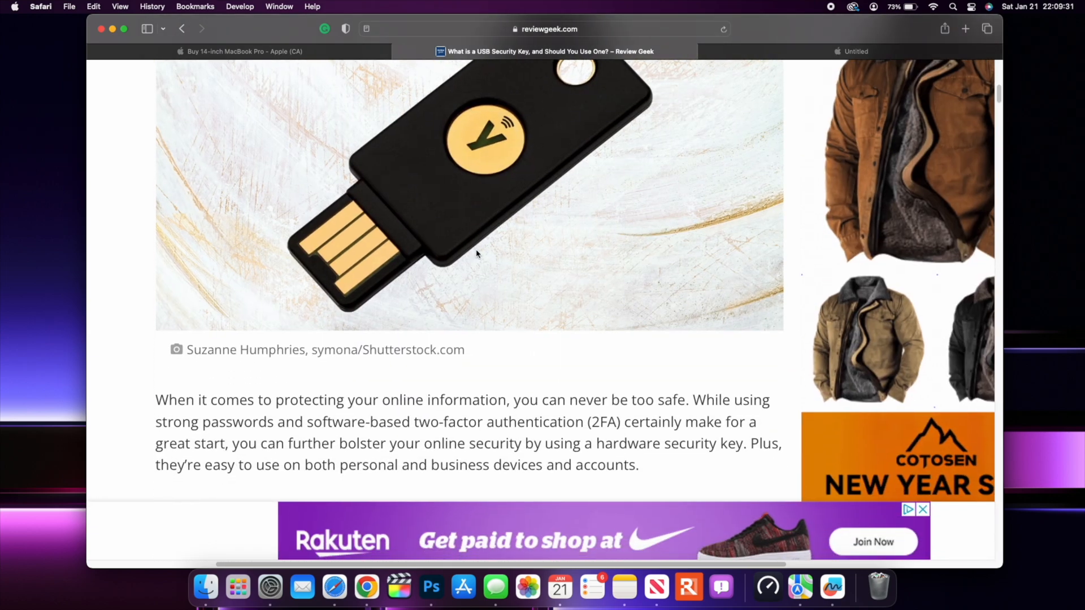
pyautogui.moveTo(588, 425)
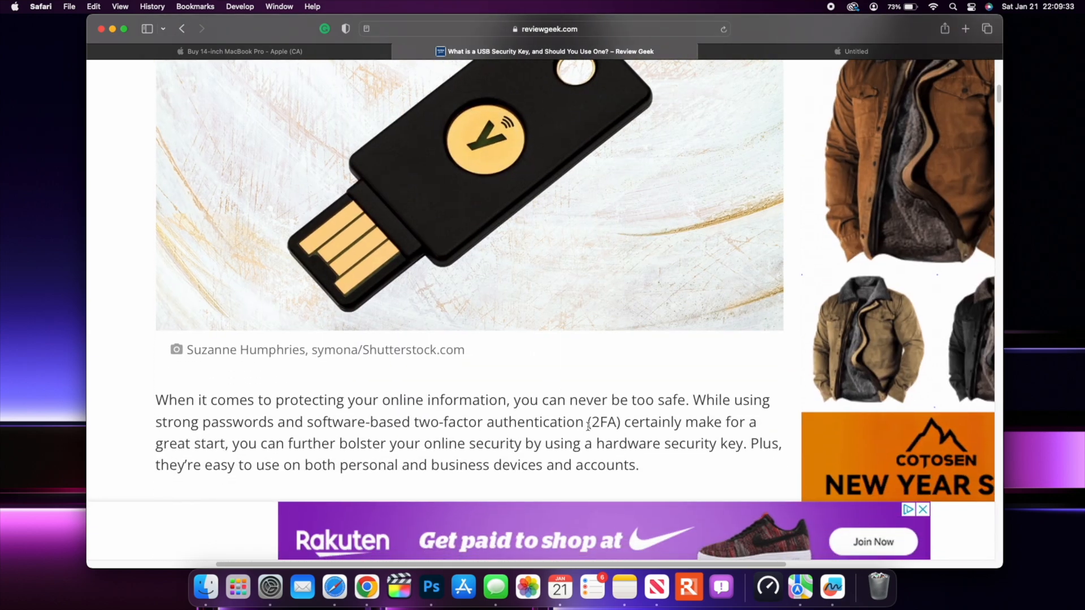
pyautogui.doubleClick(603, 422)
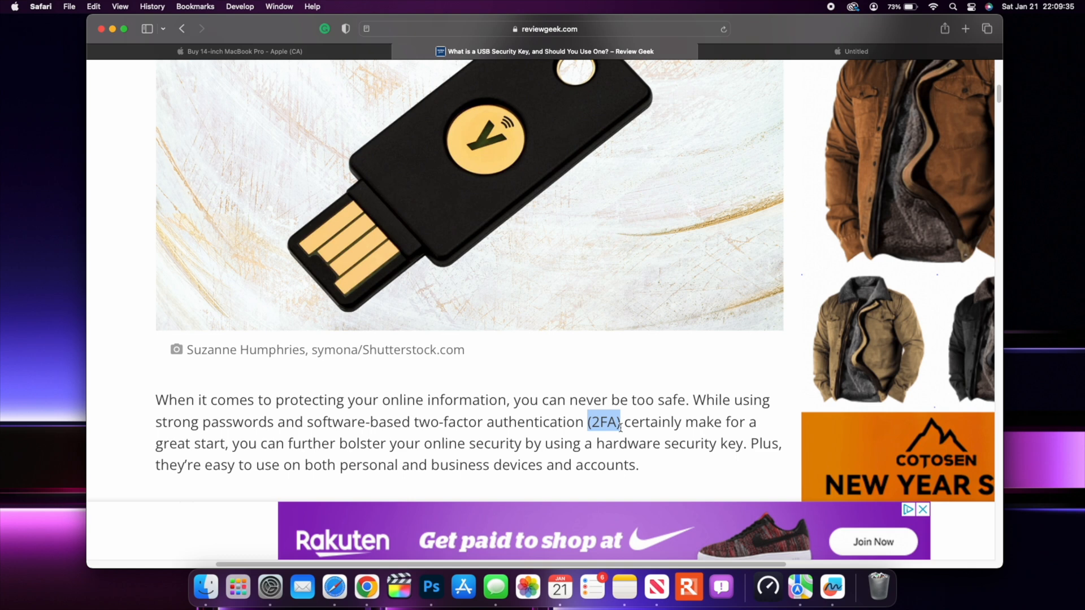
pyautogui.moveTo(222, 30)
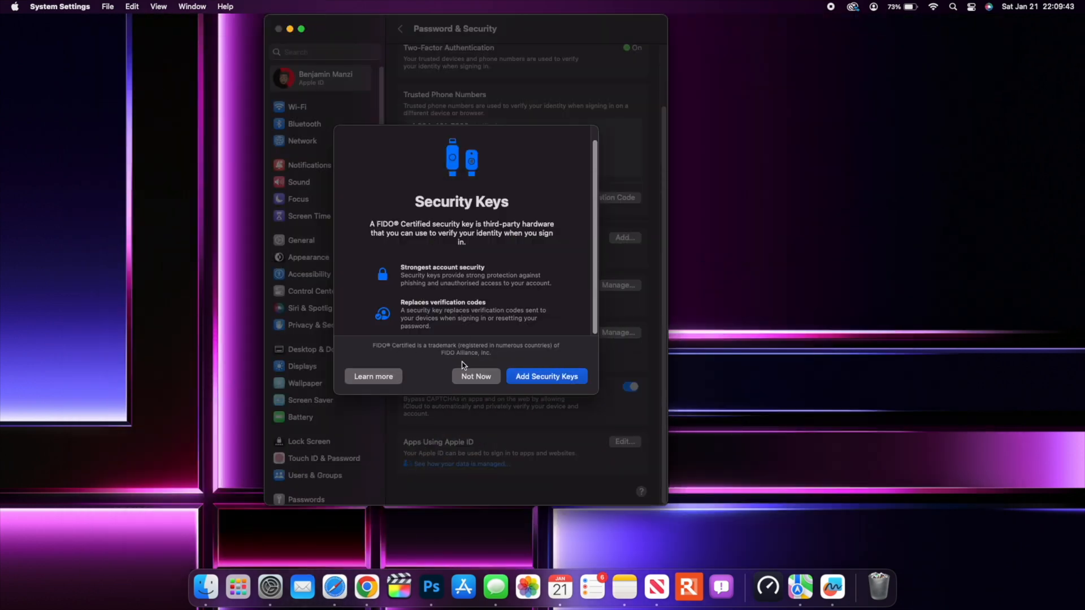
pyautogui.moveTo(548, 384)
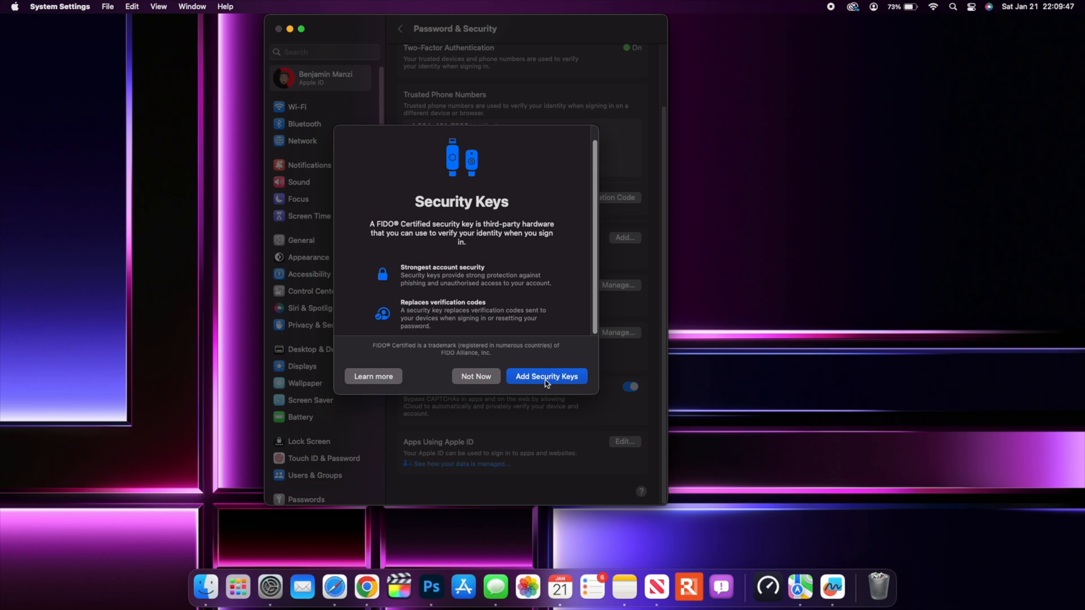
pyautogui.moveTo(538, 378)
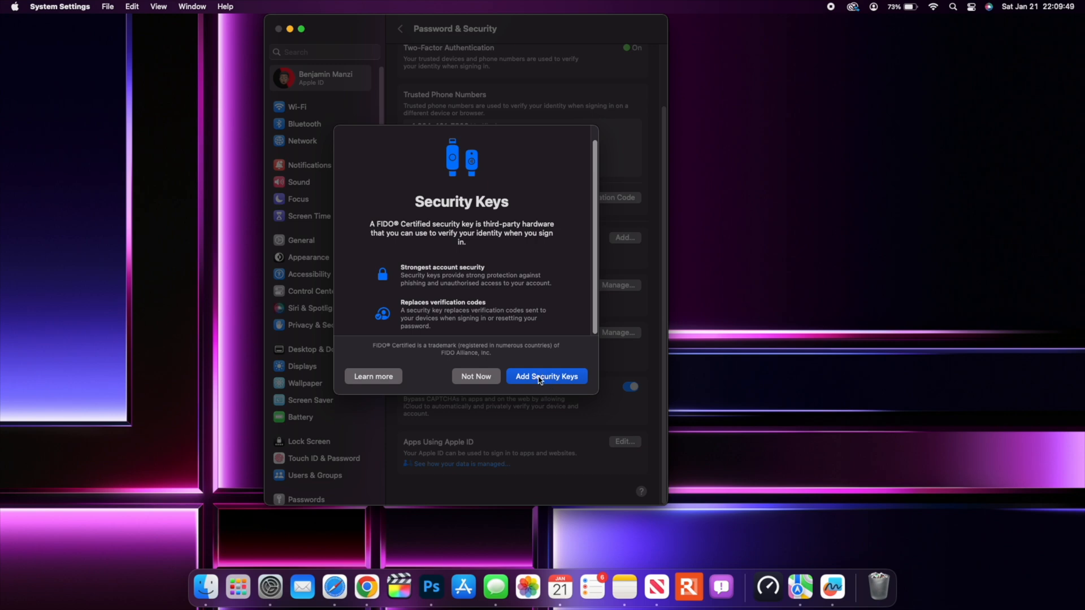
# Choose Add Security Keys, reaching the 'You Need Two Security Keys' notice.
pyautogui.click(547, 376)
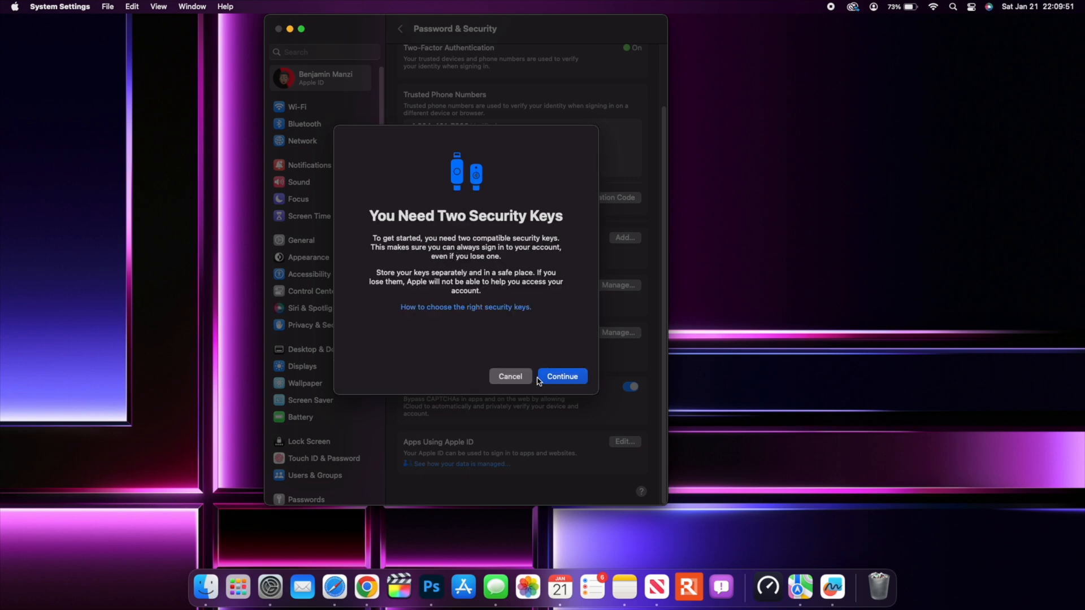
pyautogui.moveTo(434, 235)
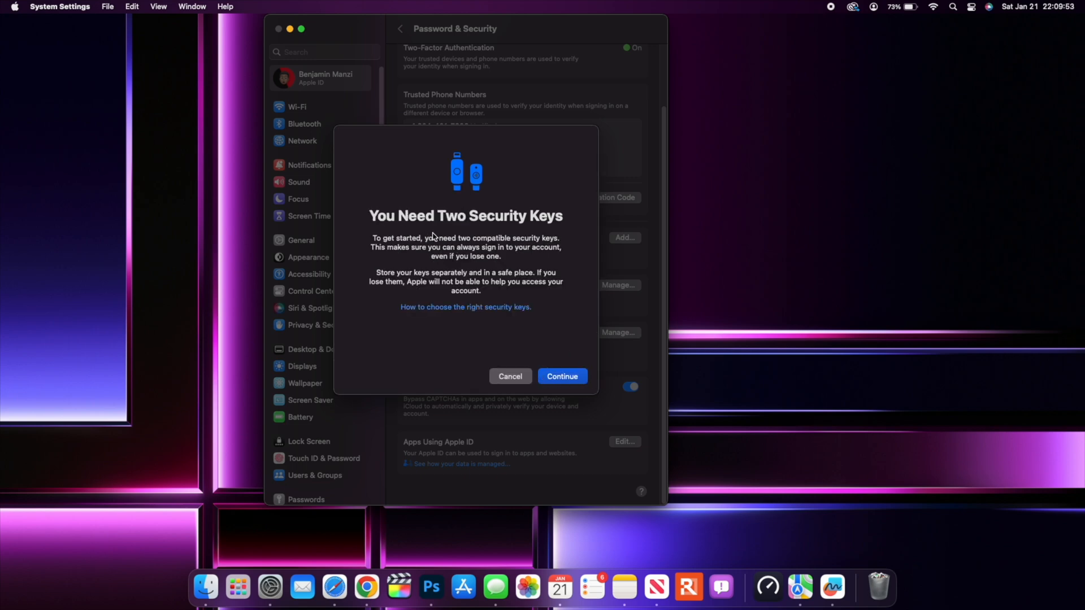
pyautogui.moveTo(458, 237)
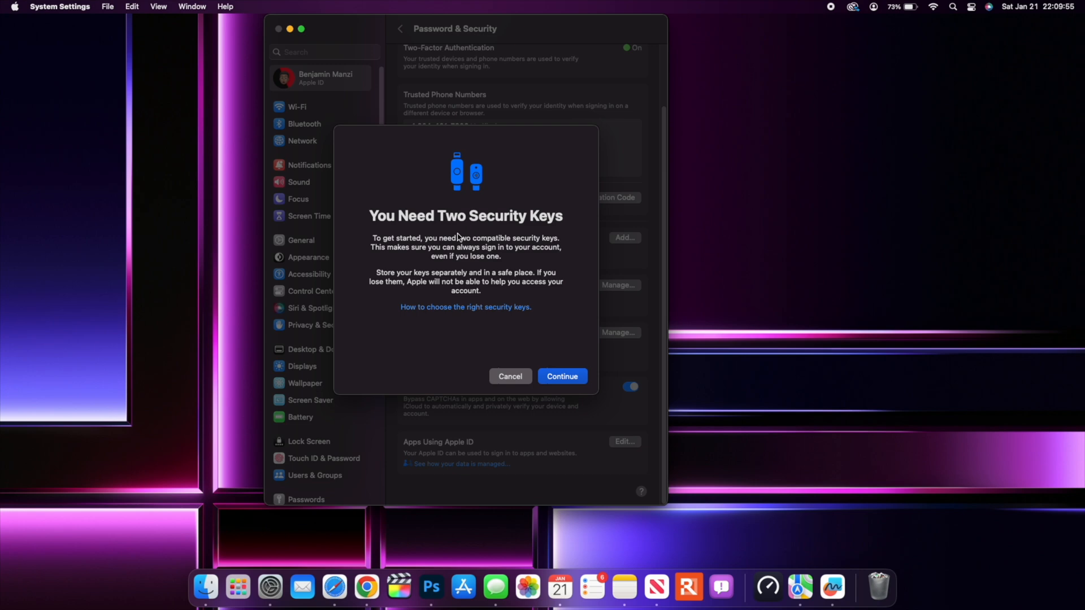
pyautogui.moveTo(527, 257)
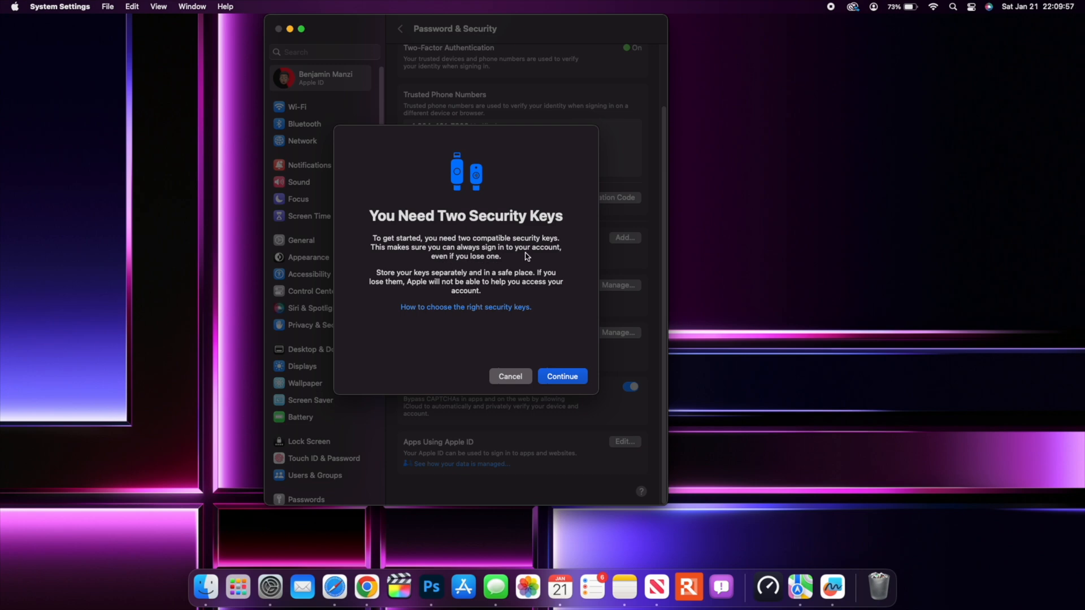
pyautogui.moveTo(492, 264)
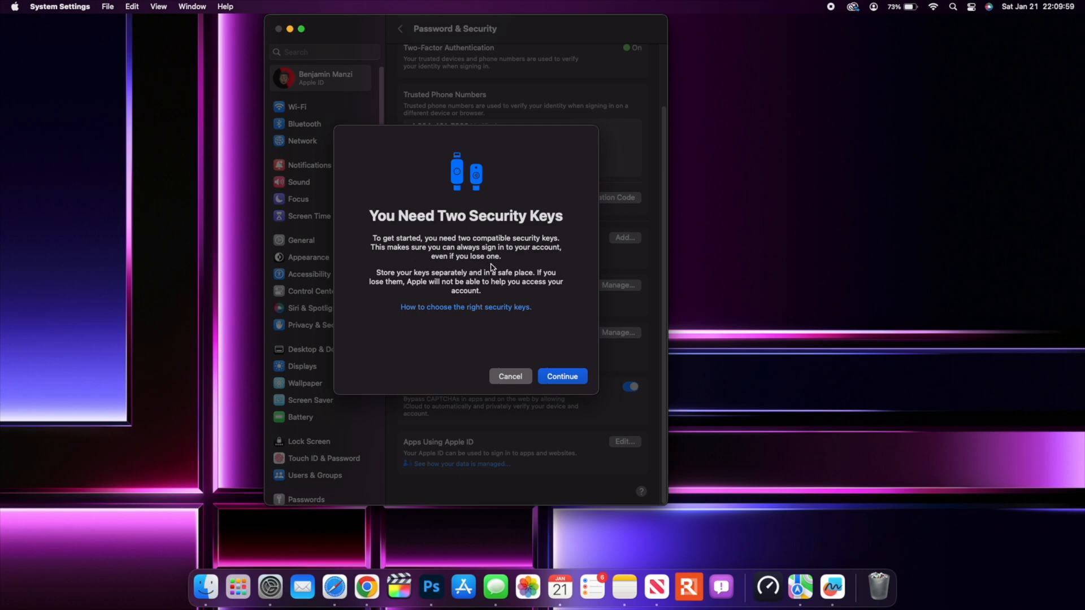
pyautogui.moveTo(488, 307)
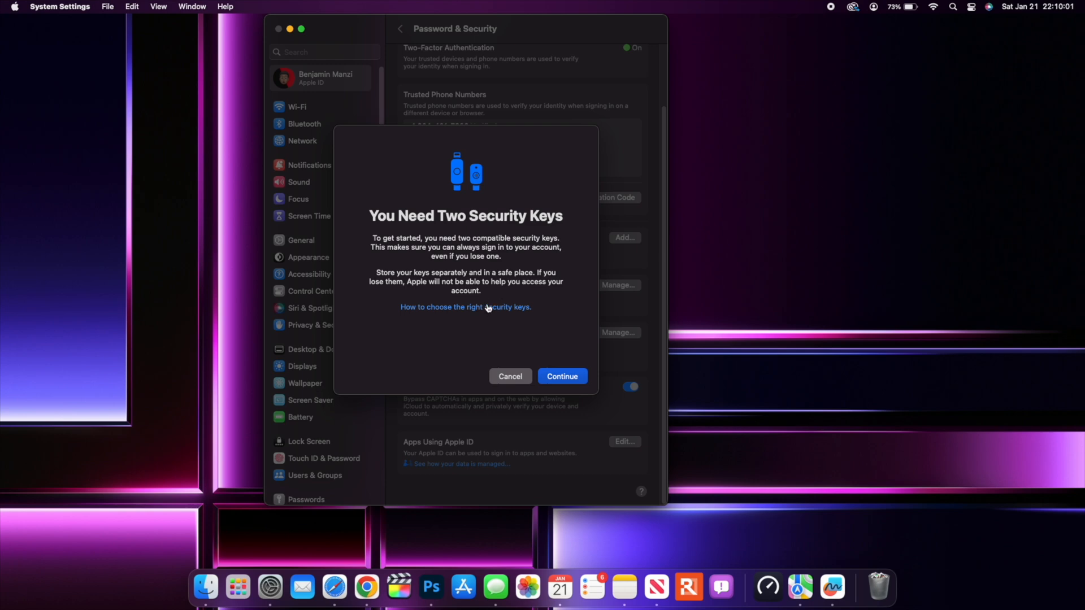
pyautogui.moveTo(486, 310)
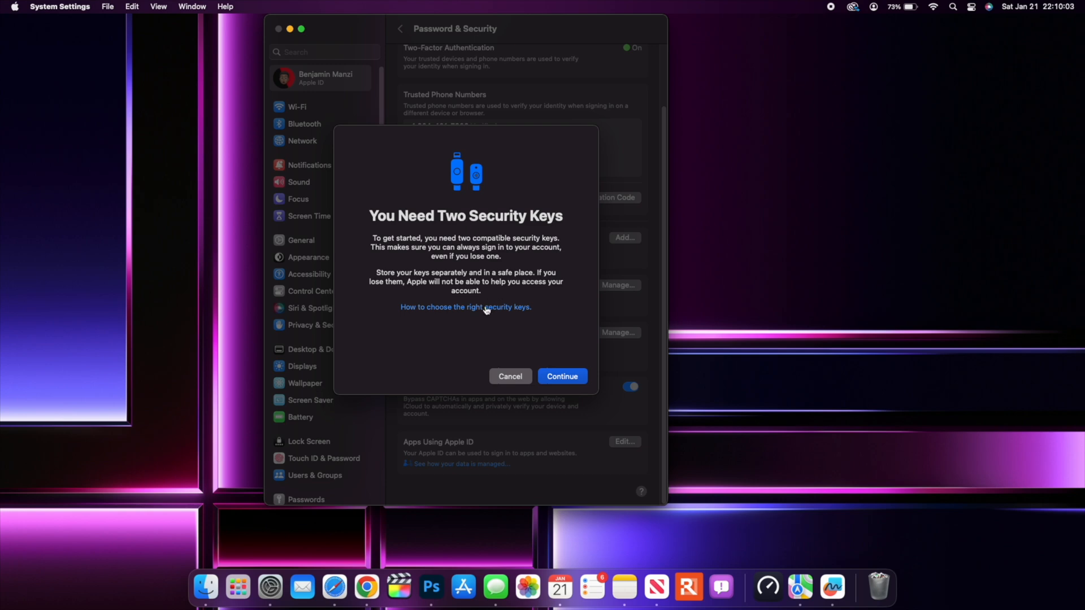
pyautogui.moveTo(529, 271)
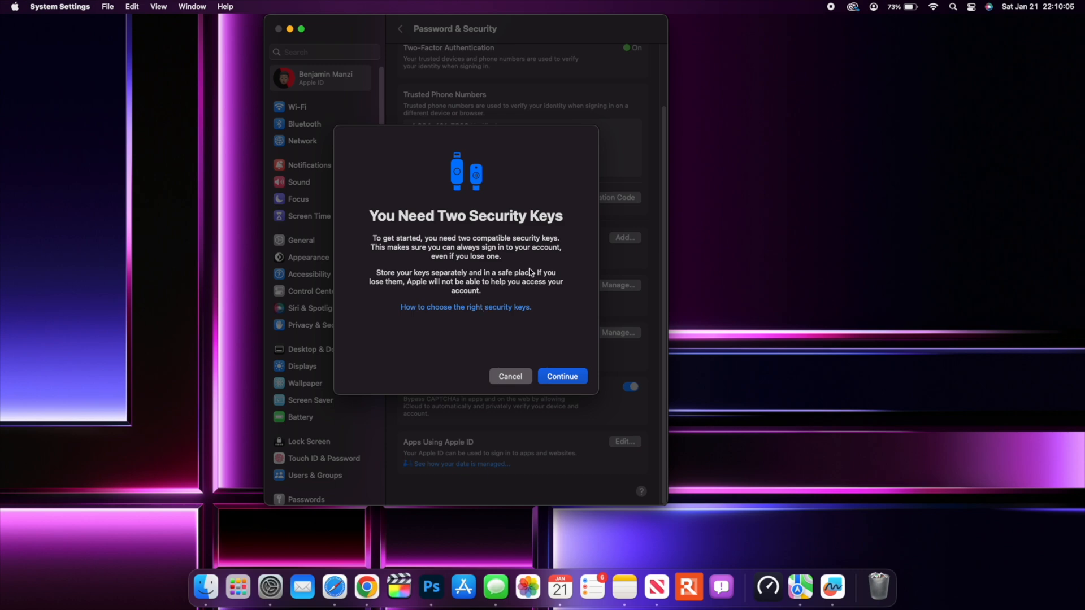
pyautogui.moveTo(504, 306)
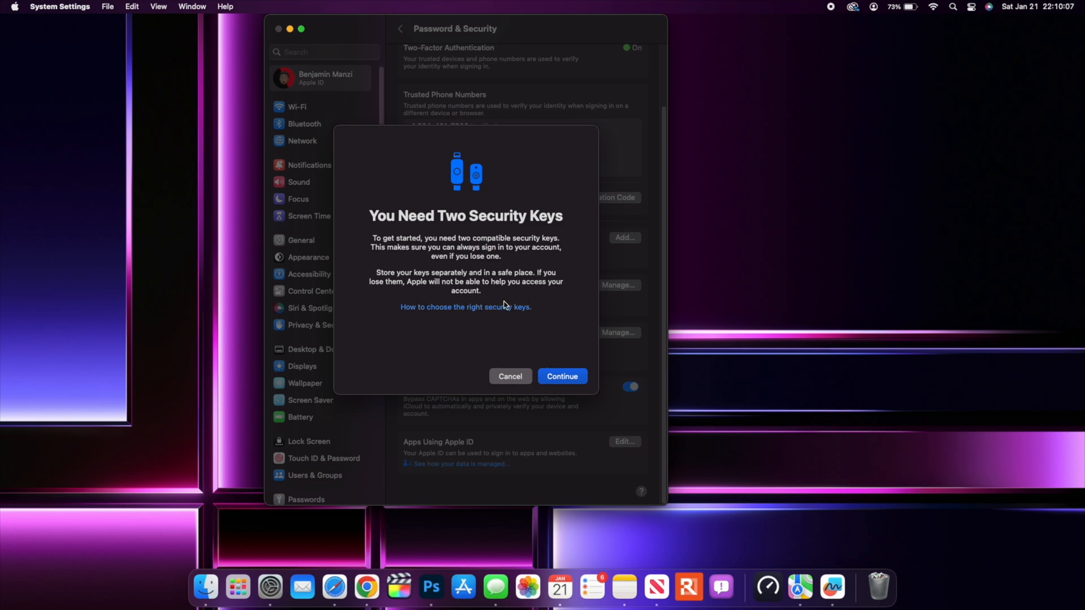
# Continue past the two-keys notice so setup closes, then return to the Apple ID overview.
pyautogui.click(562, 376)
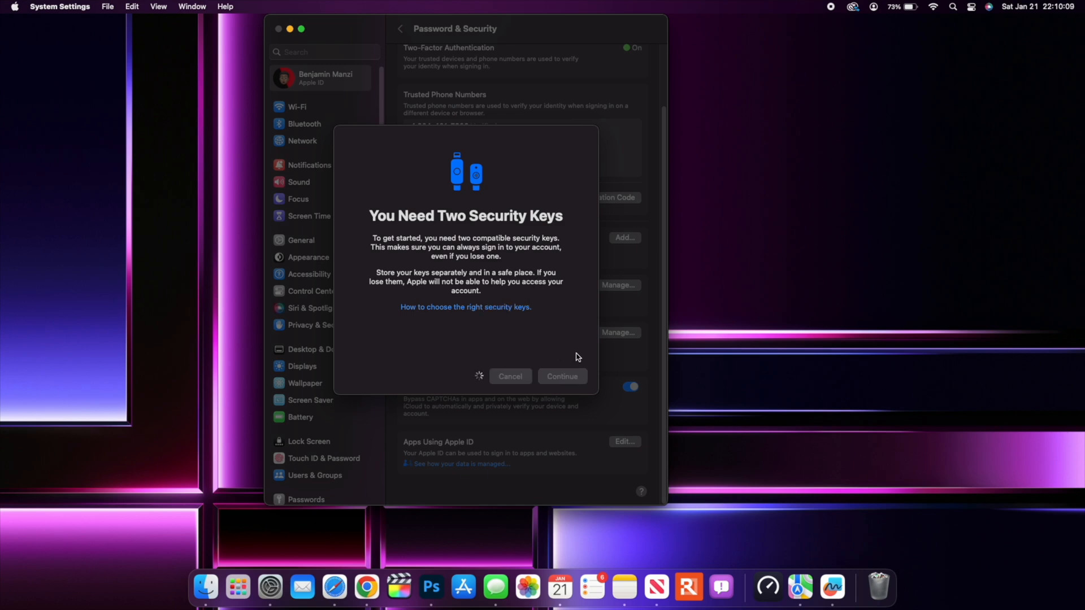
pyautogui.click(563, 376)
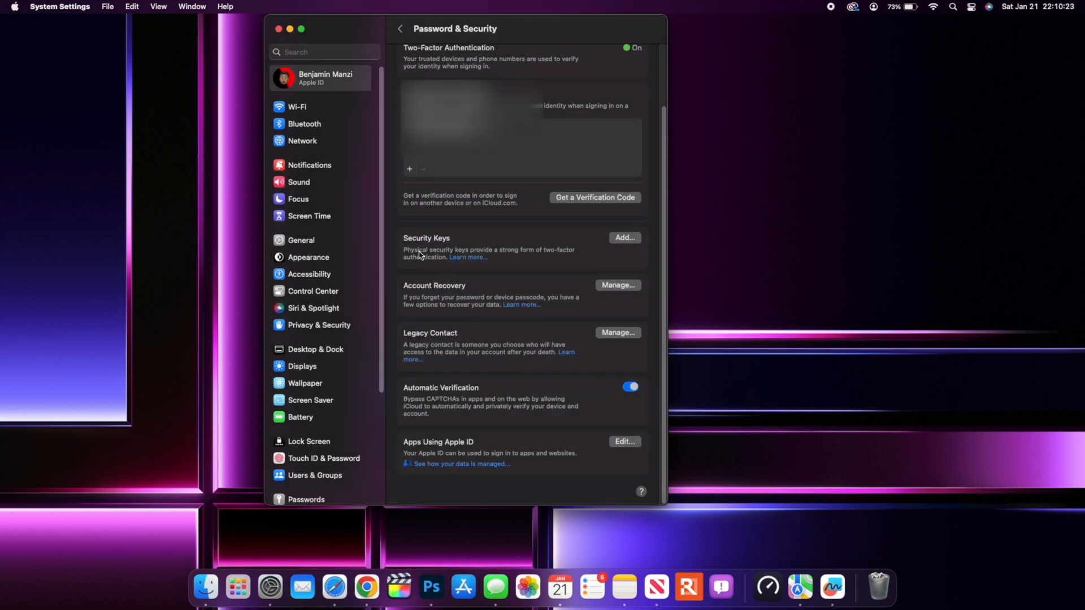
pyautogui.click(321, 78)
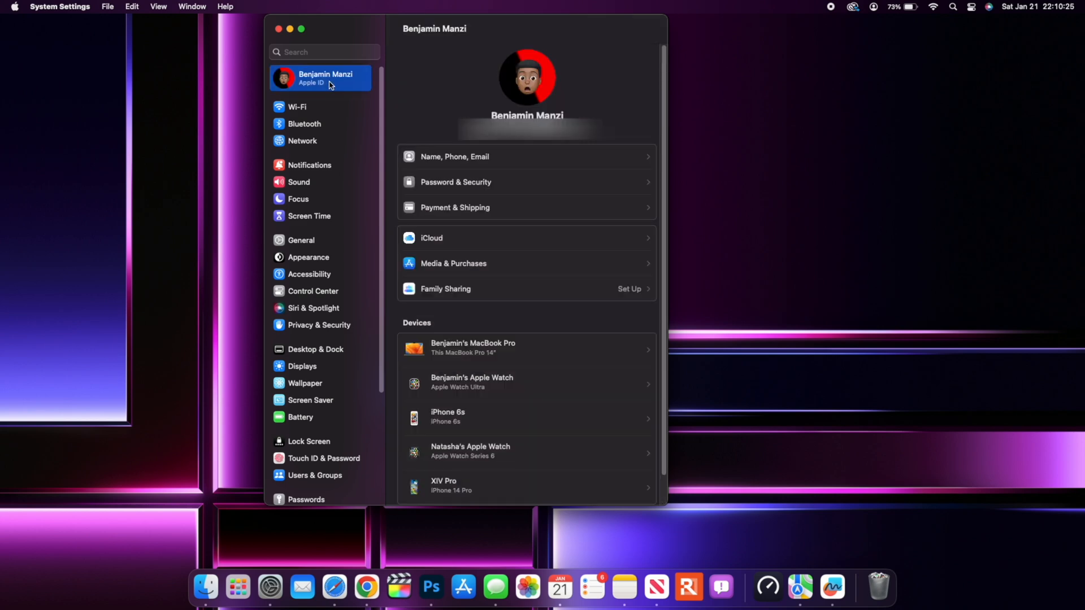
pyautogui.moveTo(350, 96)
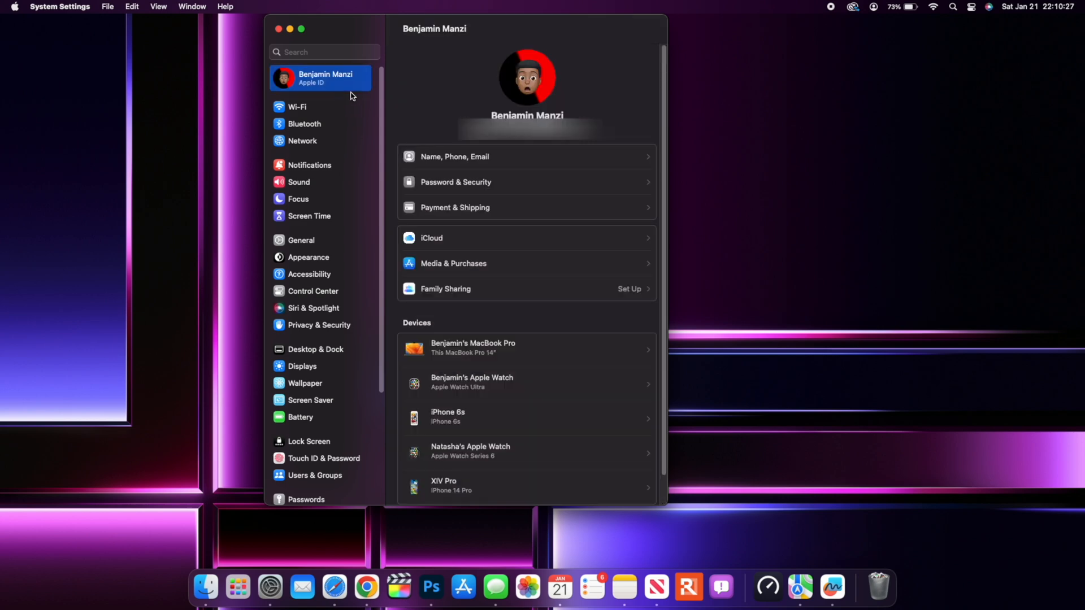
pyautogui.moveTo(335, 116)
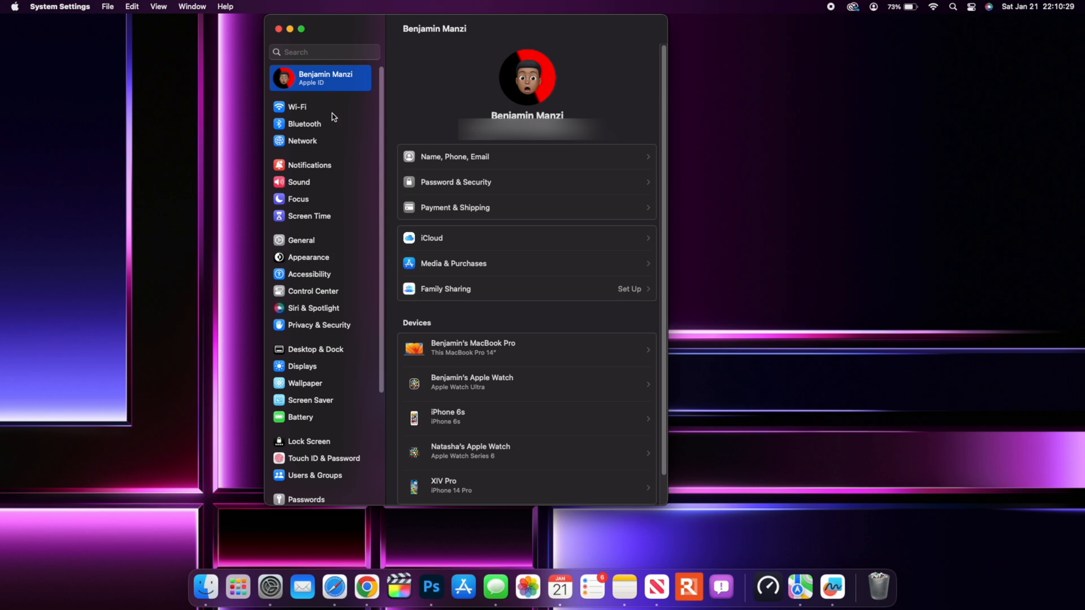
pyautogui.moveTo(325, 87)
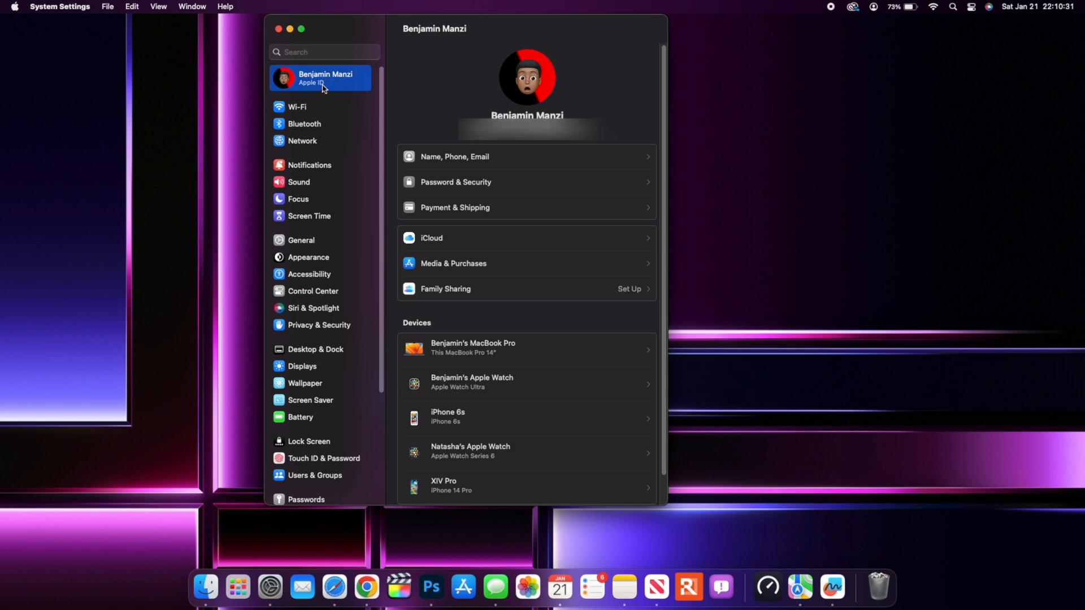
pyautogui.moveTo(339, 91)
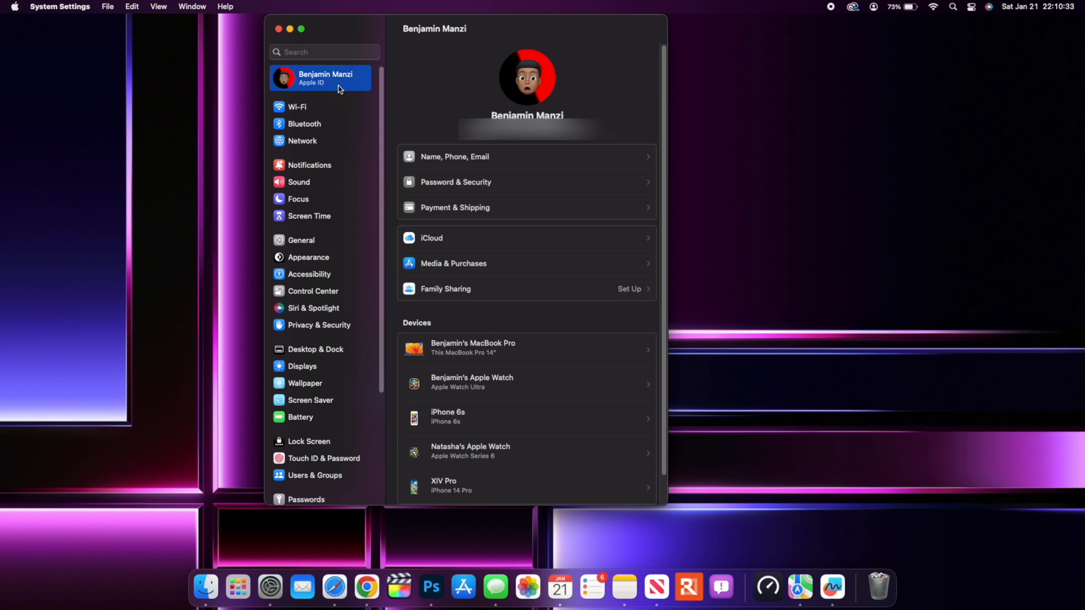
# Show the iCloud page with storage usage and syncing apps.
pyautogui.click(525, 237)
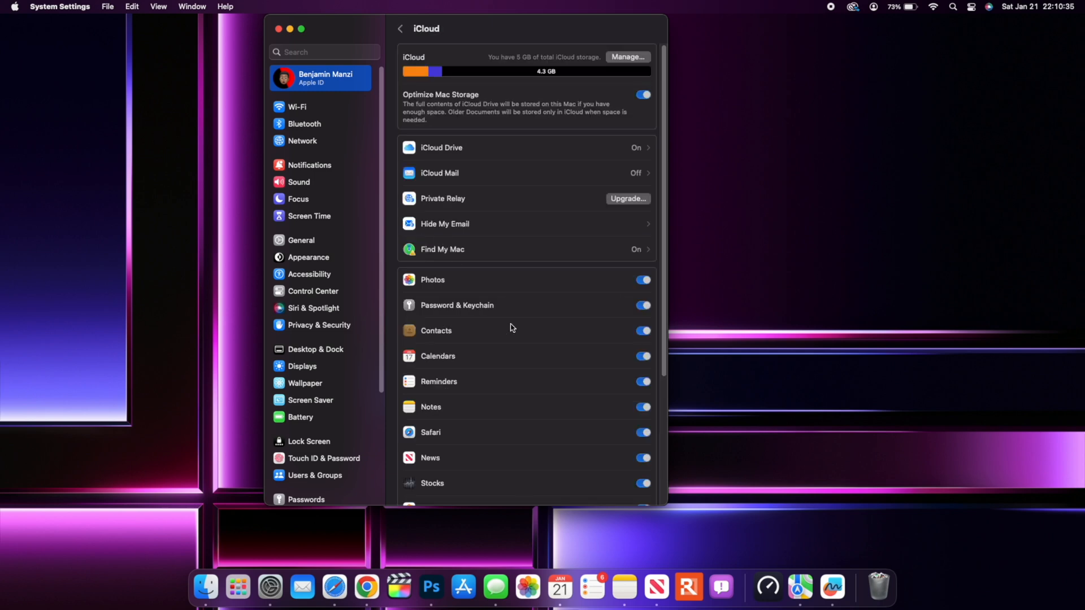
# Scroll the iCloud pane down and open Advanced Data Protection.
pyautogui.scroll(-3)
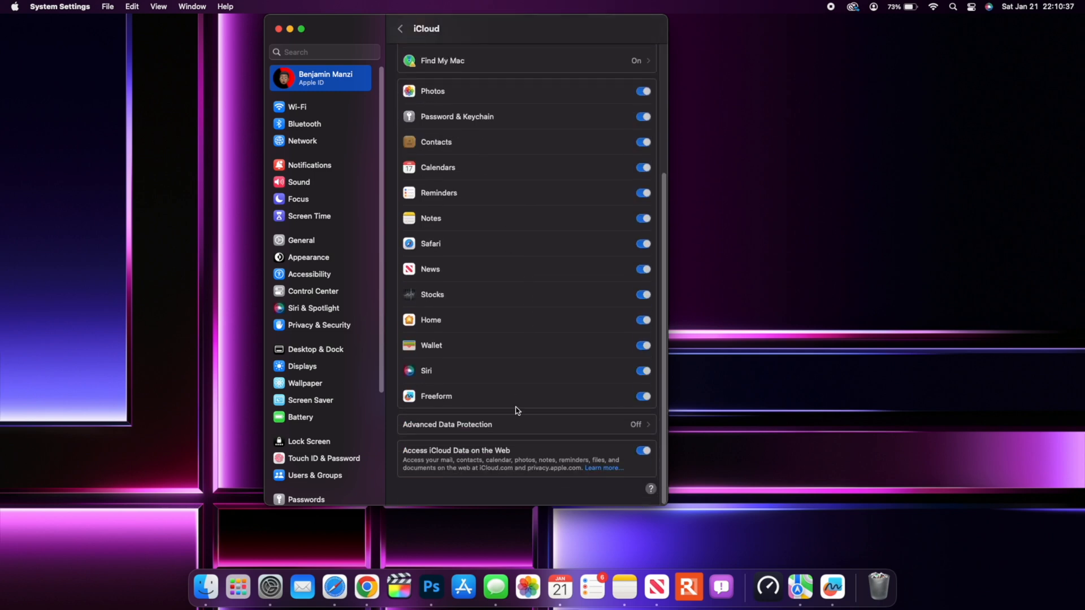
pyautogui.moveTo(420, 432)
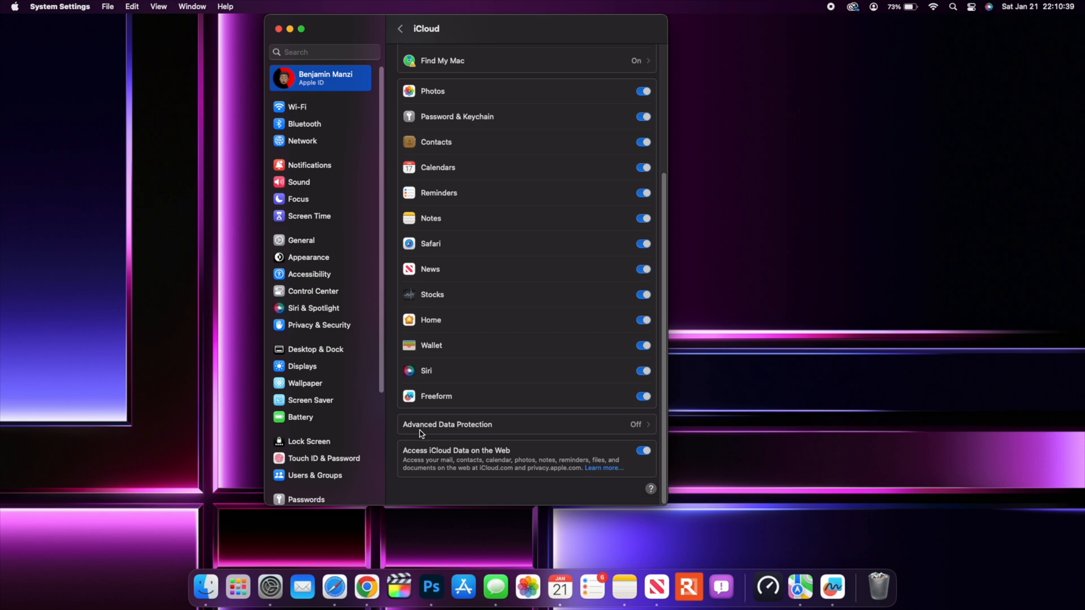
pyautogui.moveTo(461, 432)
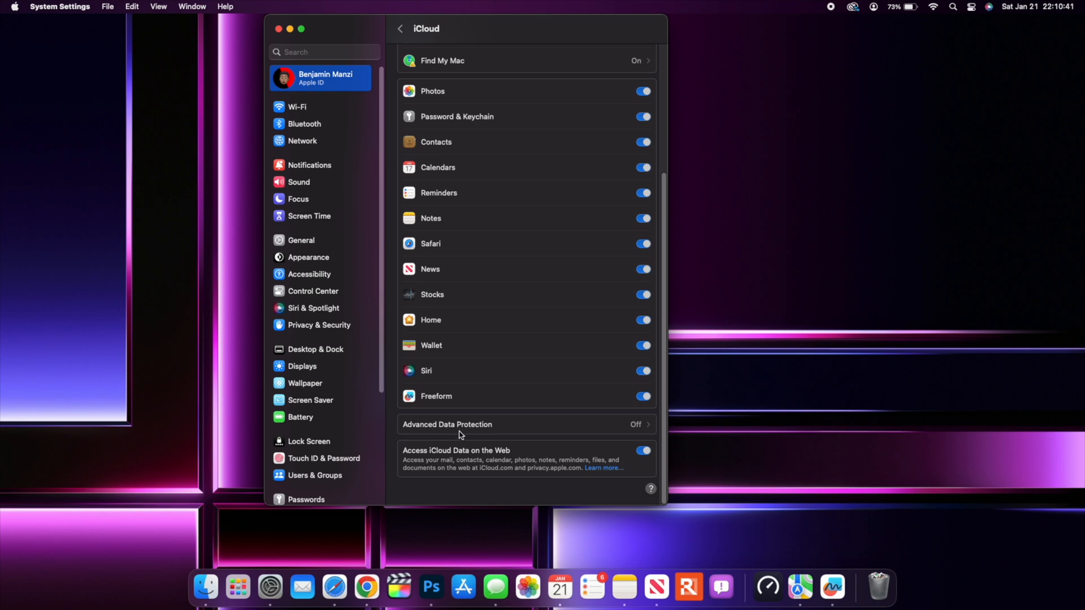
pyautogui.click(447, 424)
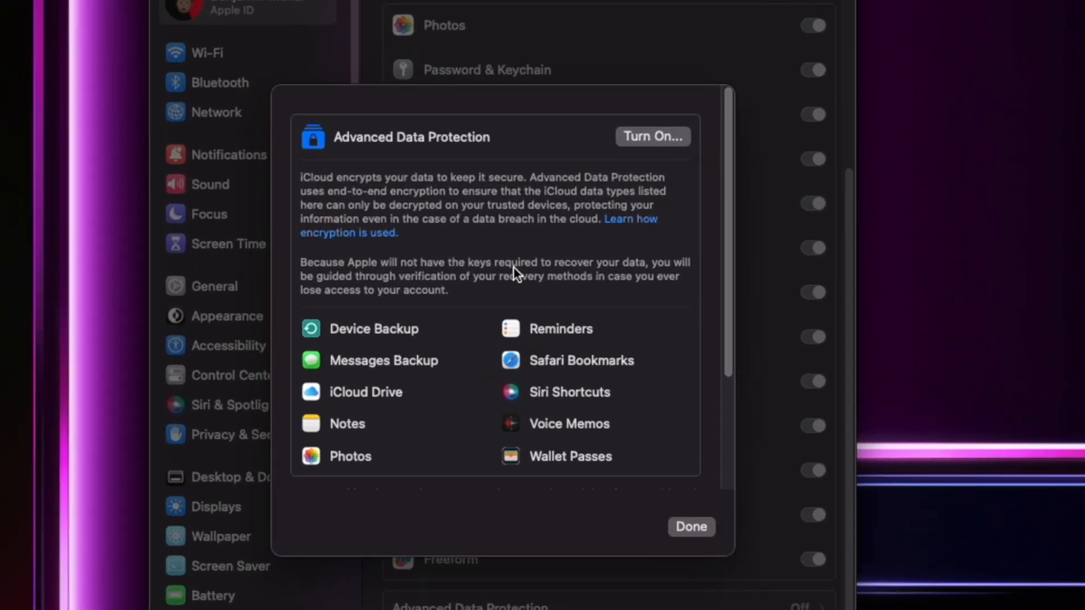
pyautogui.moveTo(525, 303)
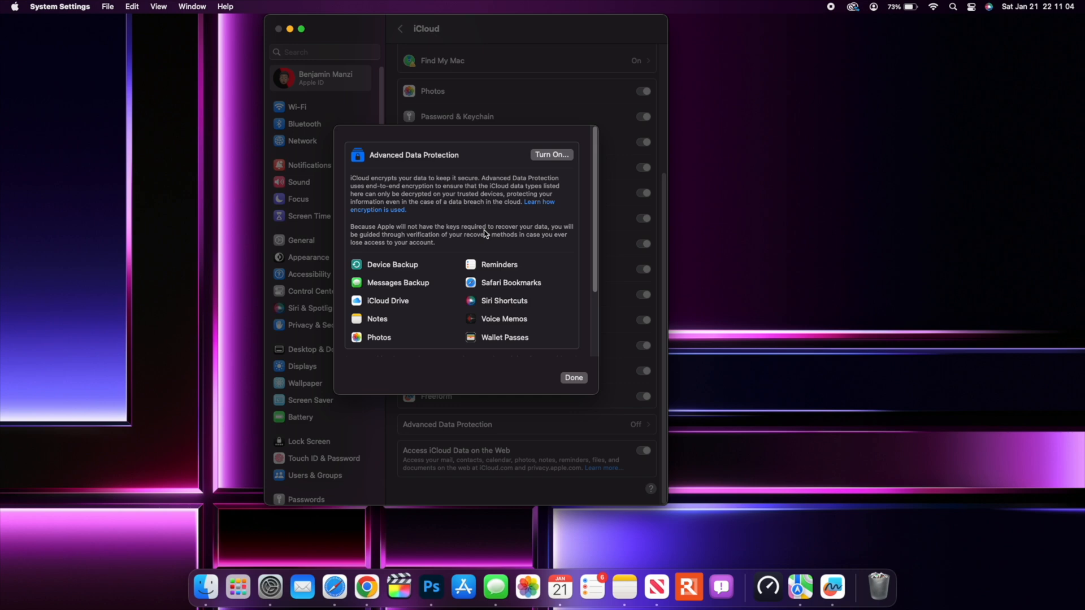
pyautogui.moveTo(551, 170)
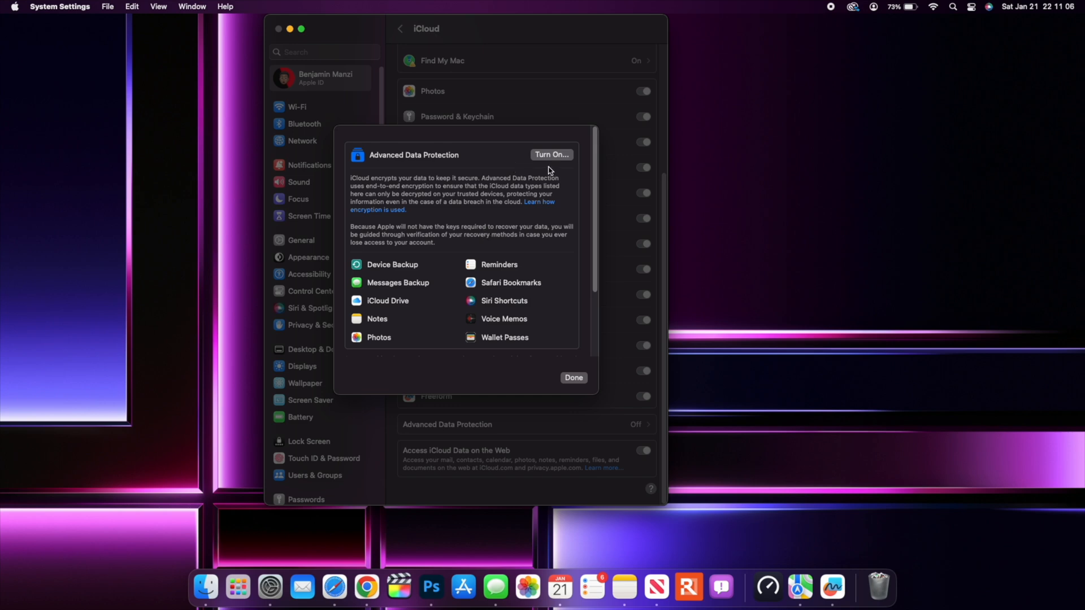
pyautogui.moveTo(566, 161)
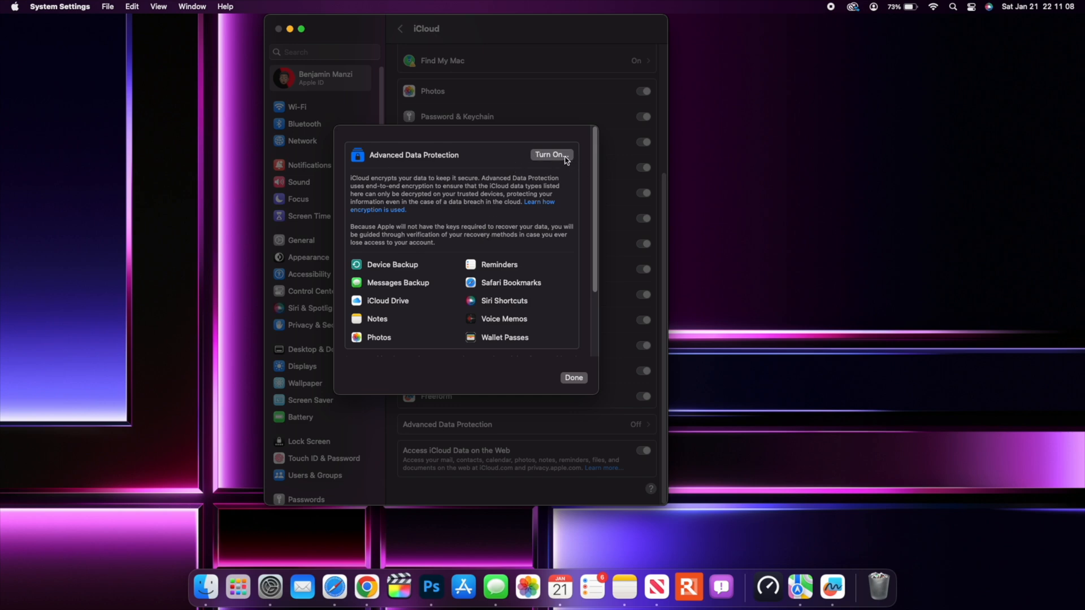
# Choose Turn On… so the account-recovery responsibility warning appears.
pyautogui.click(551, 154)
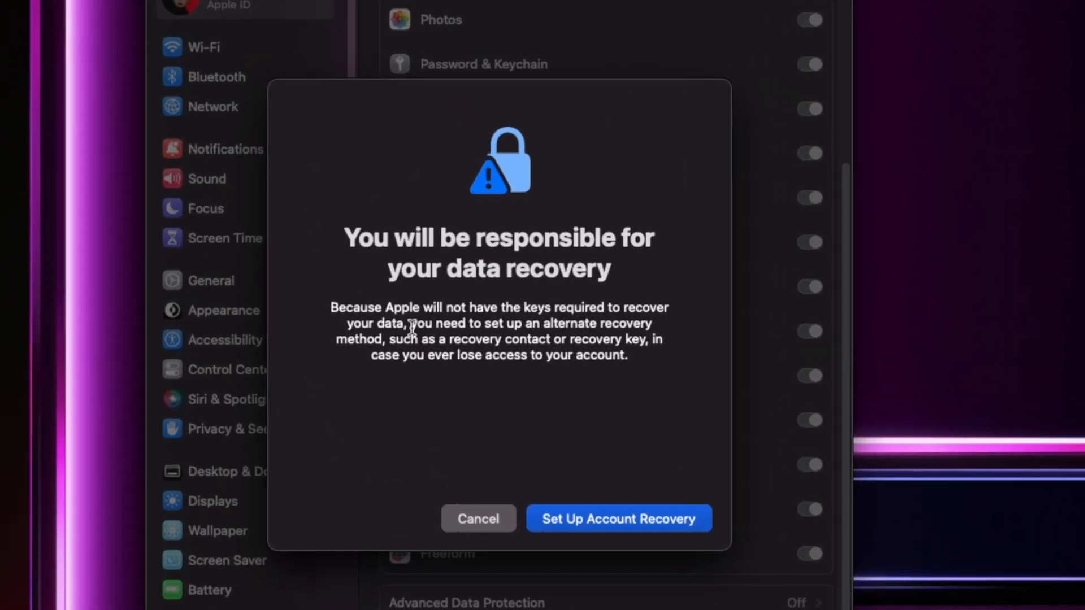
pyautogui.moveTo(608, 328)
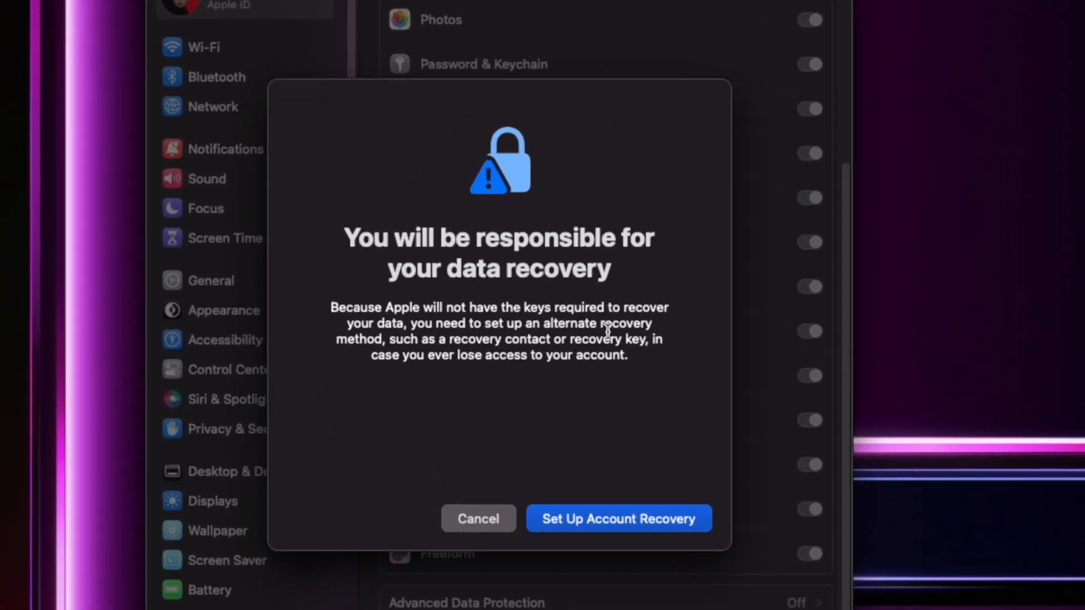
pyautogui.moveTo(504, 347)
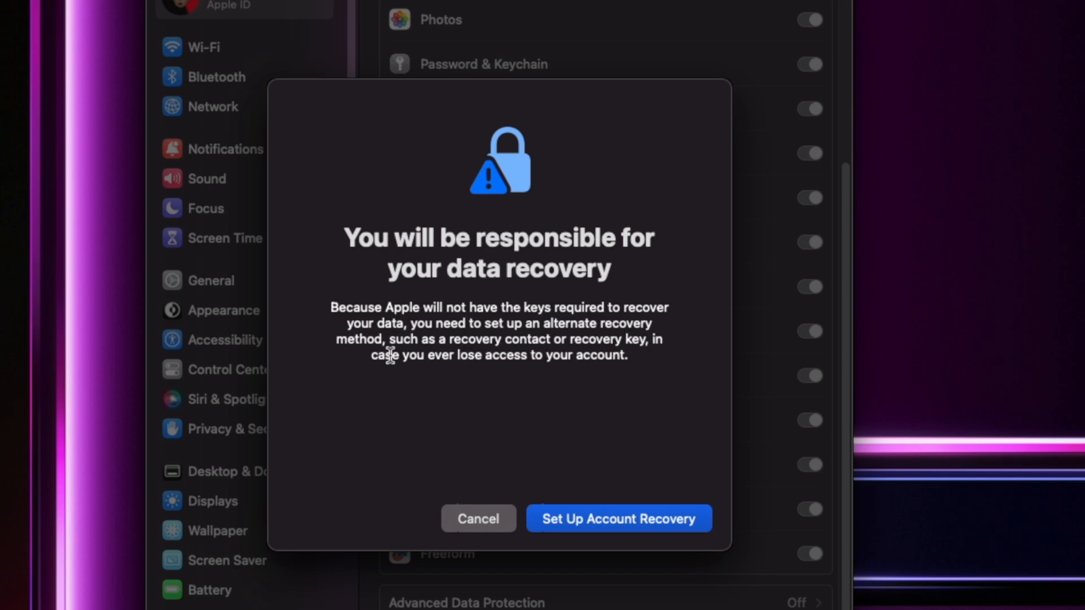
pyautogui.moveTo(585, 357)
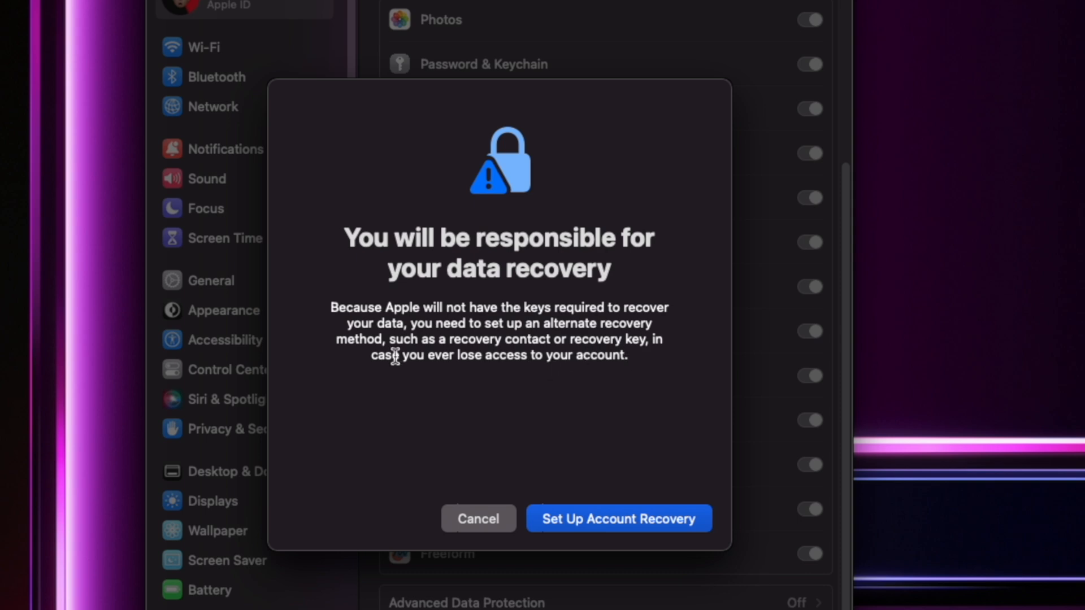
pyautogui.moveTo(616, 382)
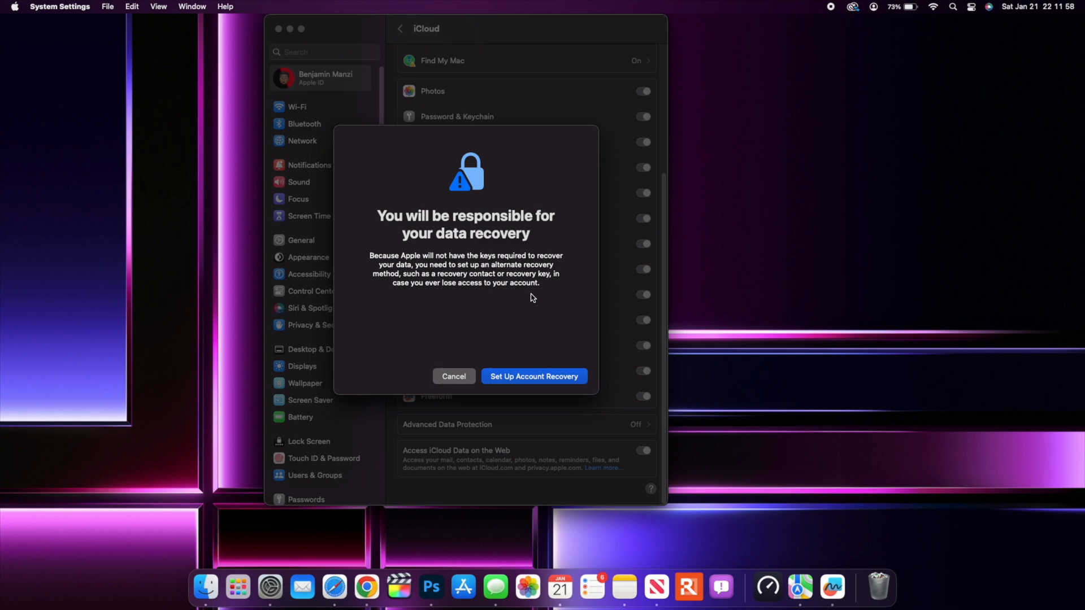
pyautogui.moveTo(467, 314)
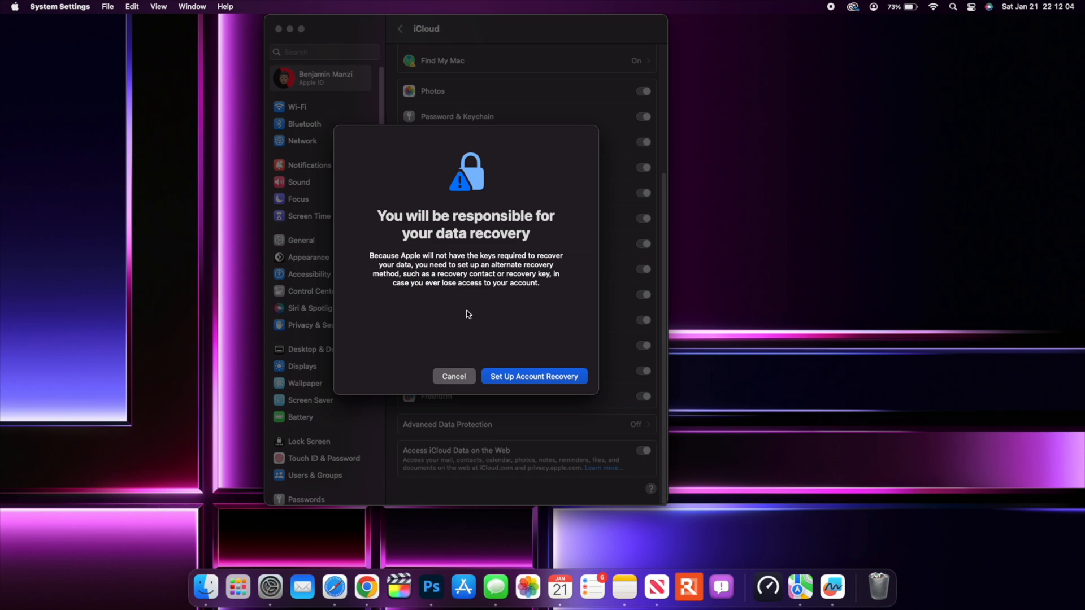
pyautogui.moveTo(493, 310)
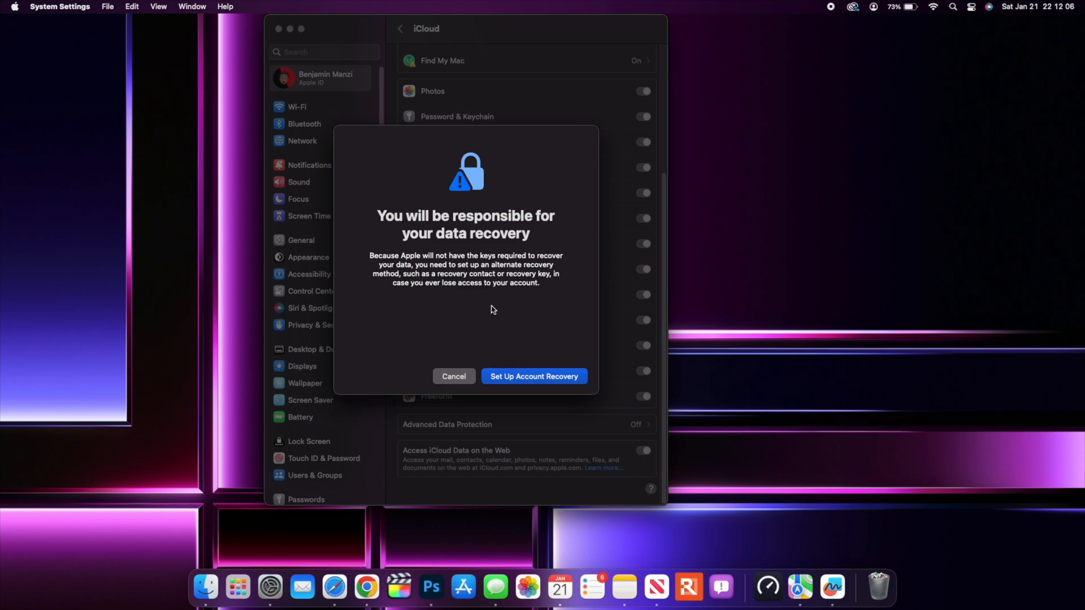
# Open Account Recovery, showing no recovery contacts and Recovery Key off.
pyautogui.click(534, 376)
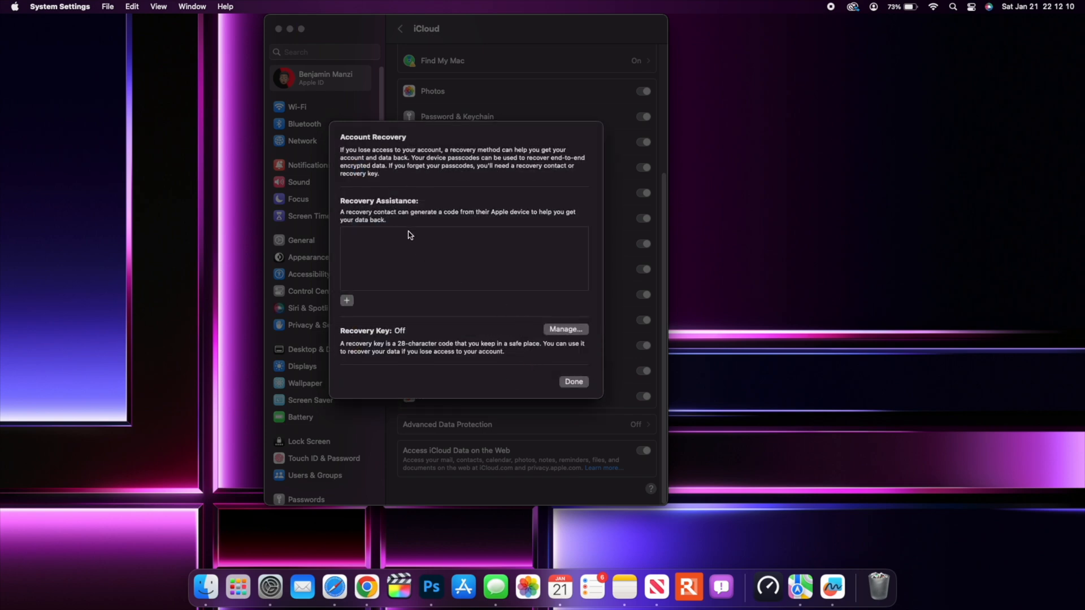
pyautogui.moveTo(400, 158)
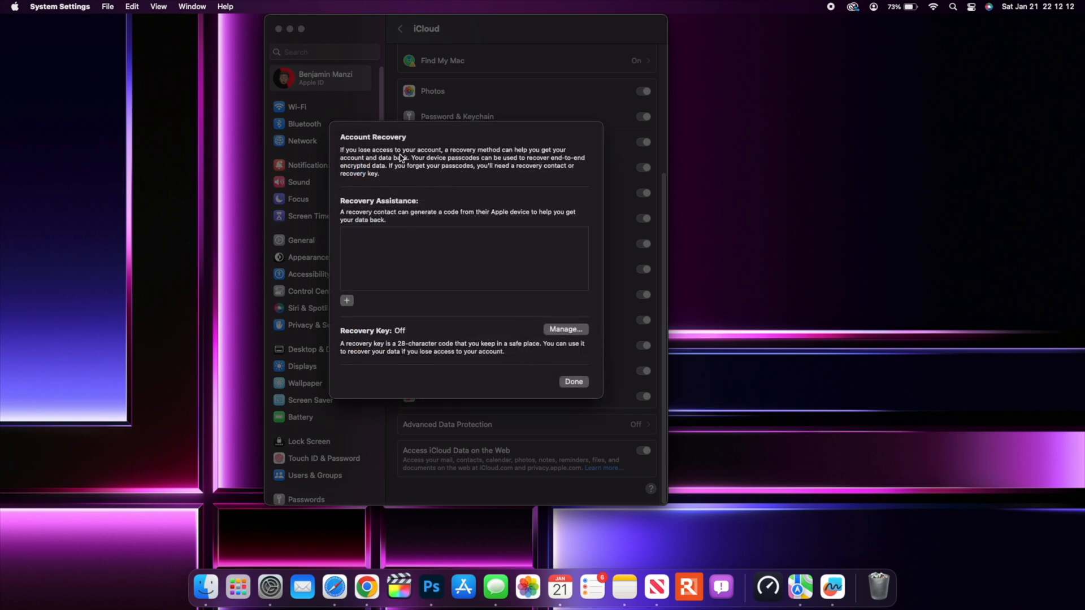
pyautogui.moveTo(464, 195)
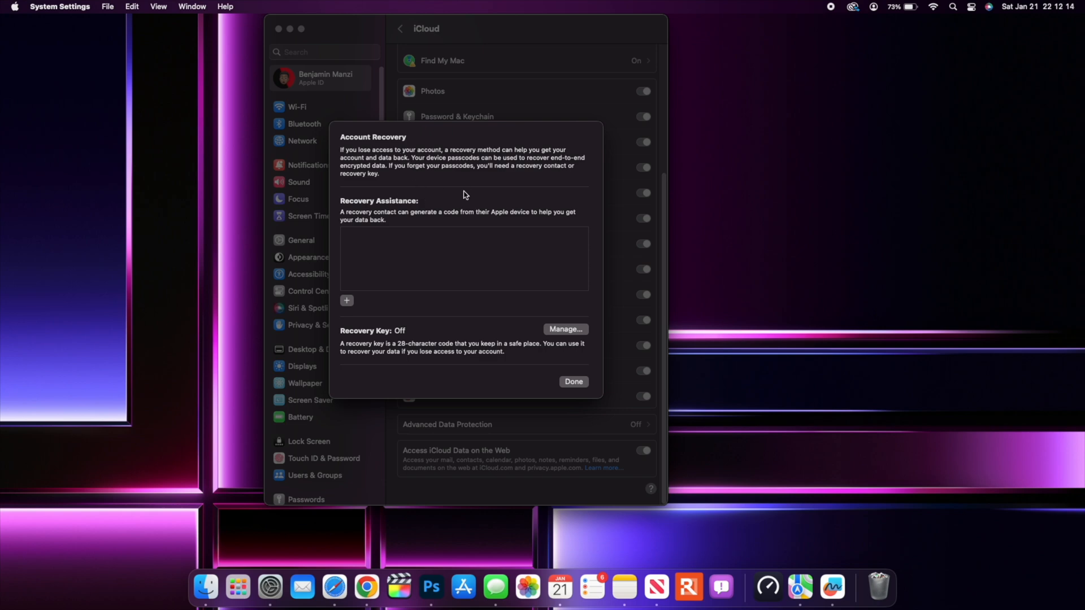
pyautogui.moveTo(422, 177)
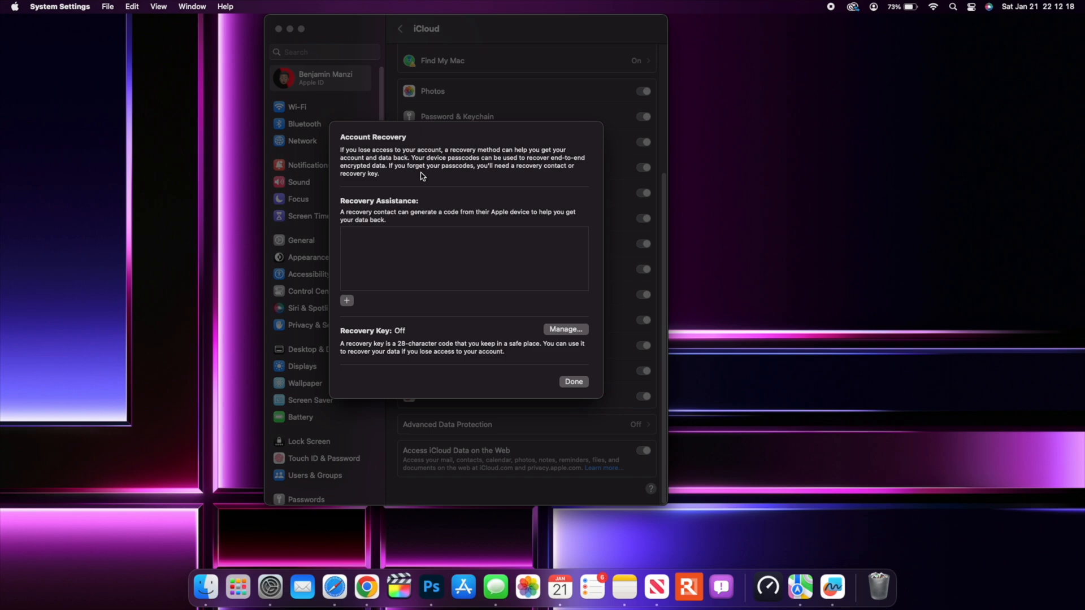
pyautogui.moveTo(371, 226)
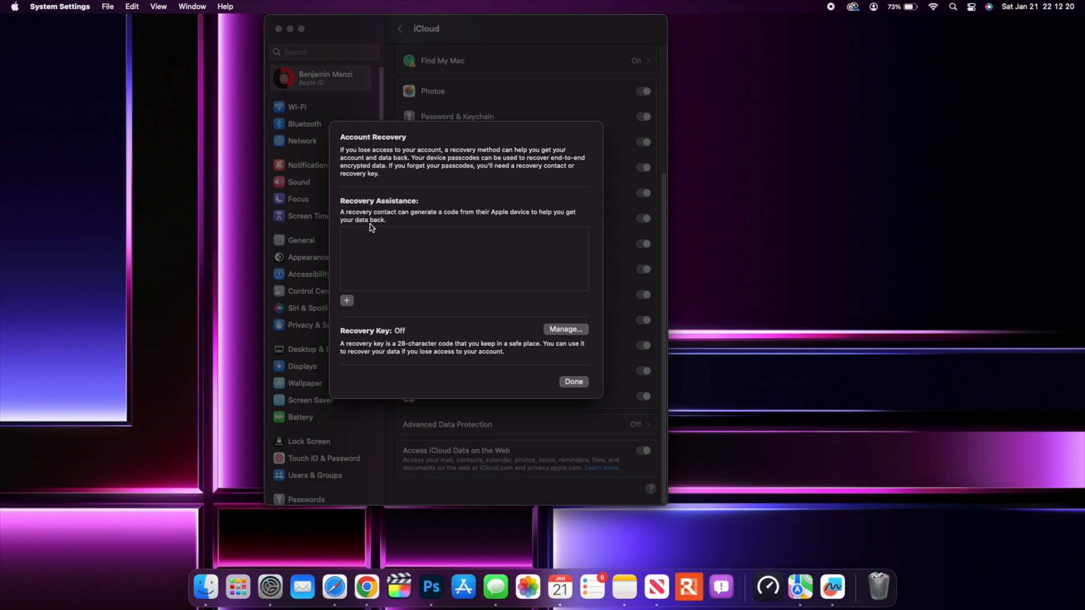
pyautogui.moveTo(387, 221)
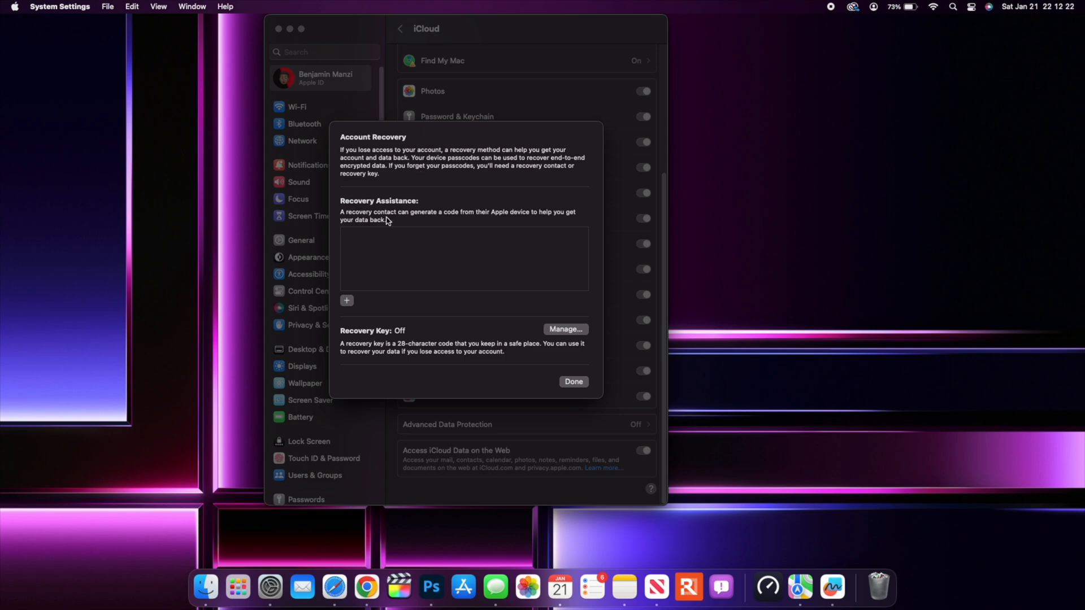
pyautogui.moveTo(414, 224)
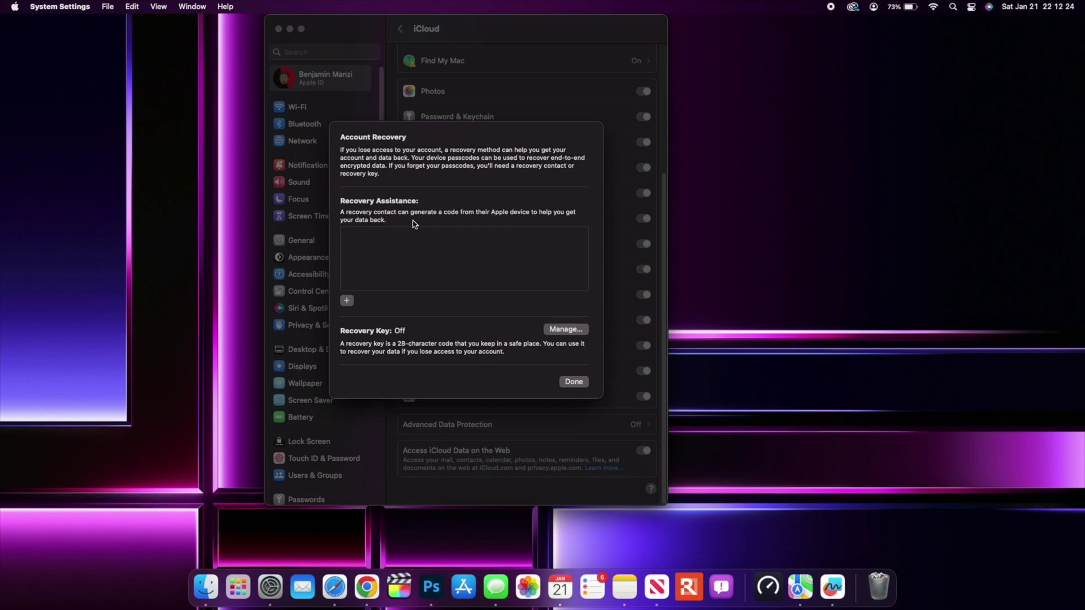
pyautogui.moveTo(539, 228)
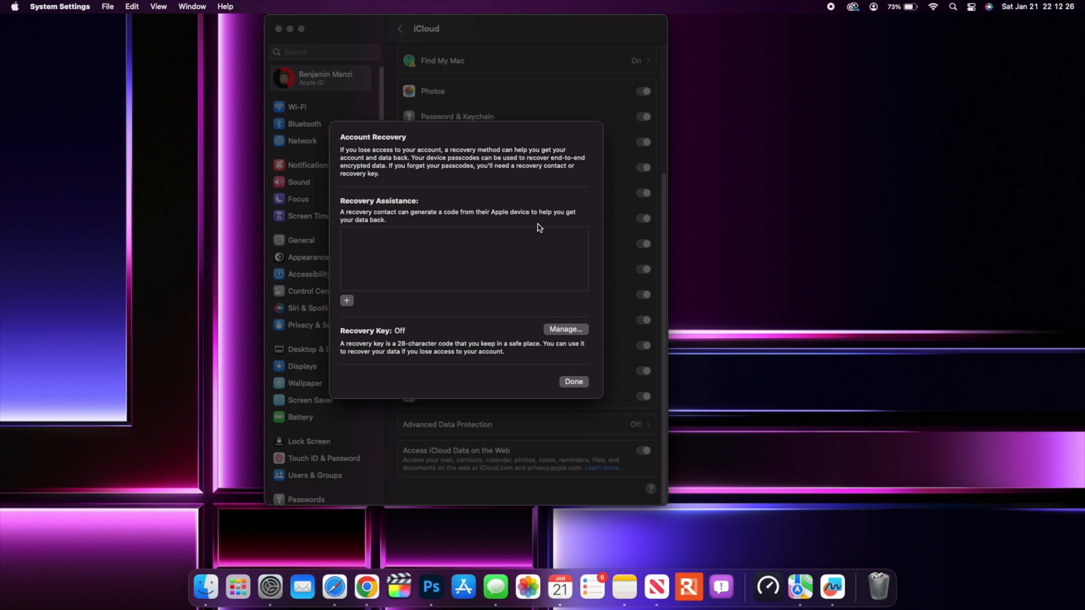
pyautogui.moveTo(456, 309)
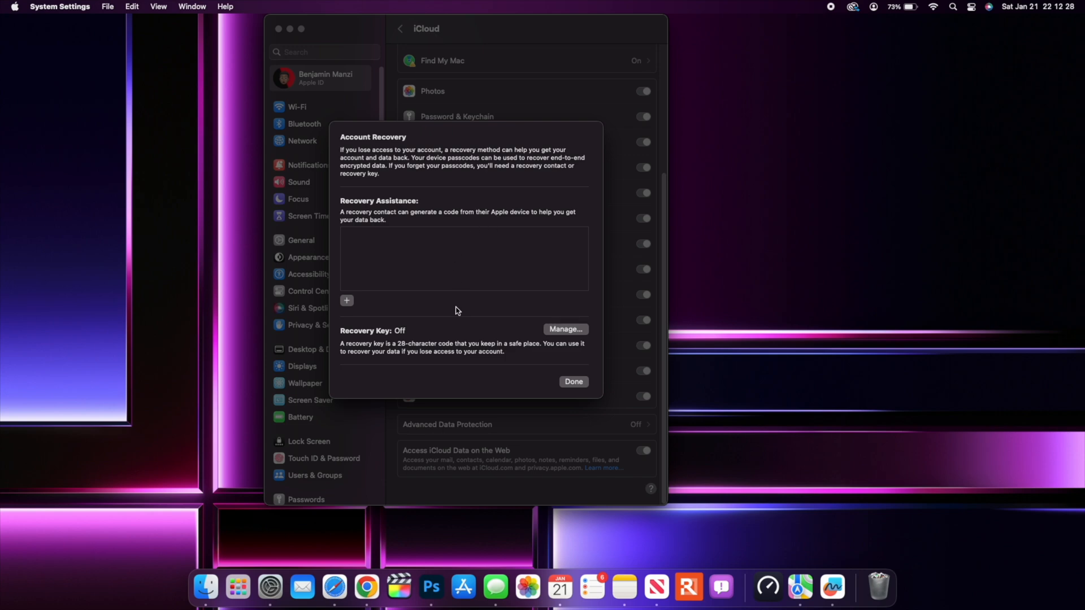
pyautogui.moveTo(359, 304)
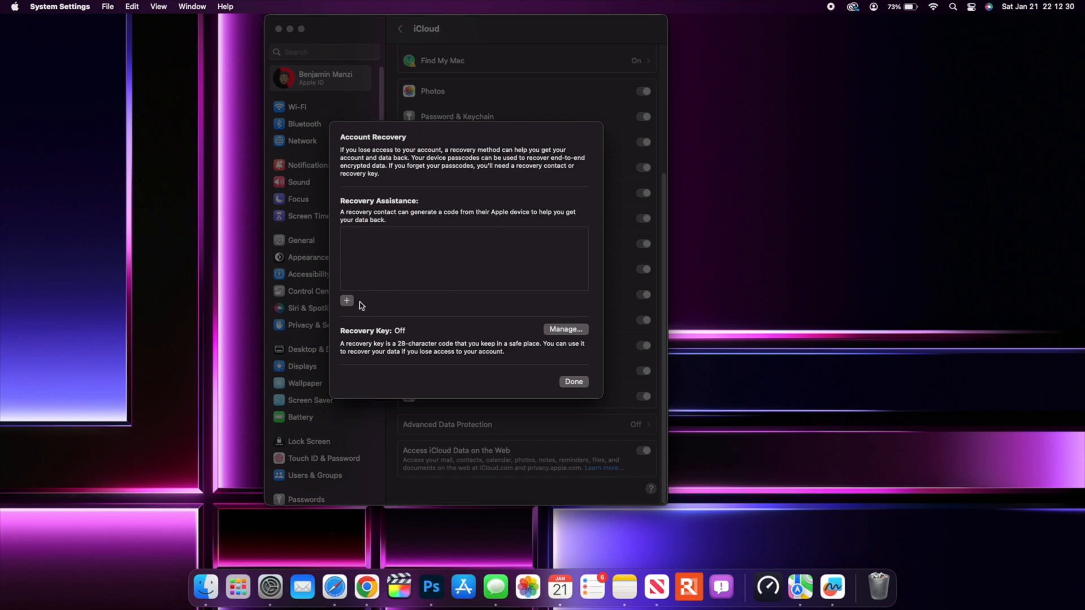
pyautogui.moveTo(393, 330)
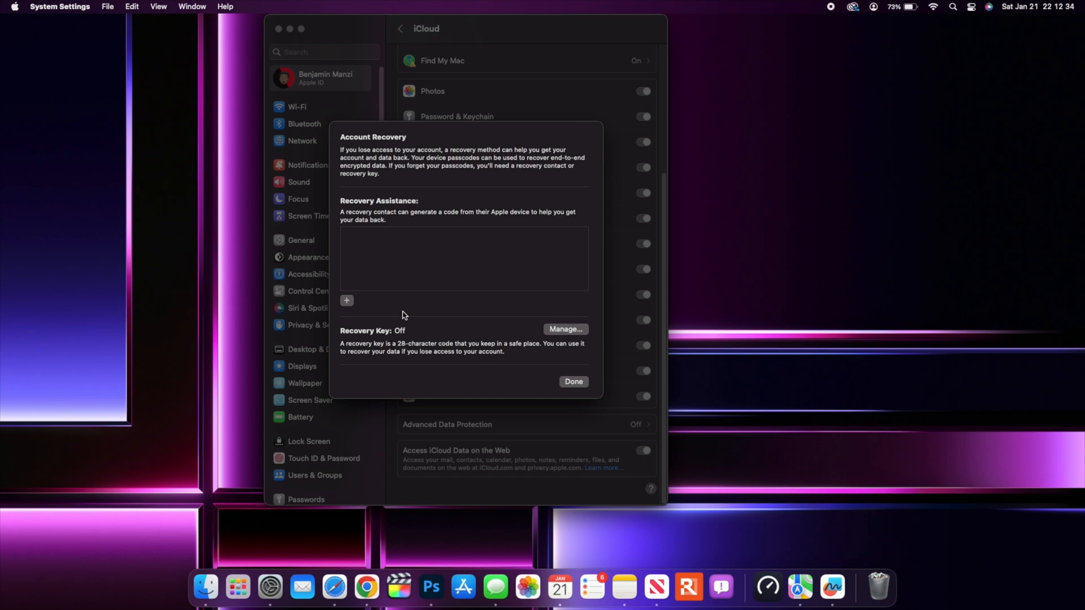
pyautogui.moveTo(508, 328)
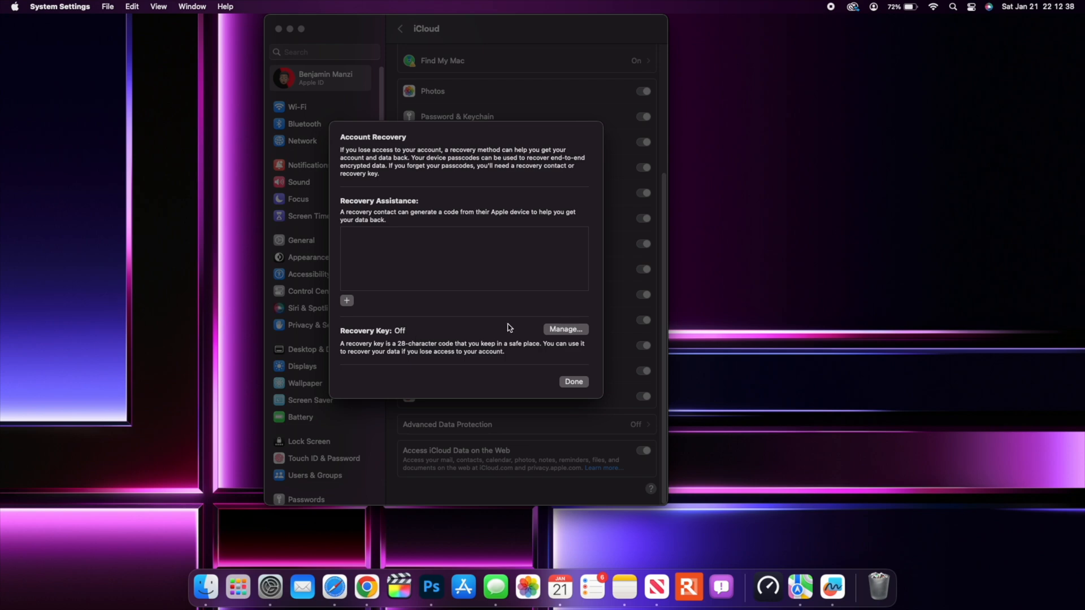
pyautogui.moveTo(401, 354)
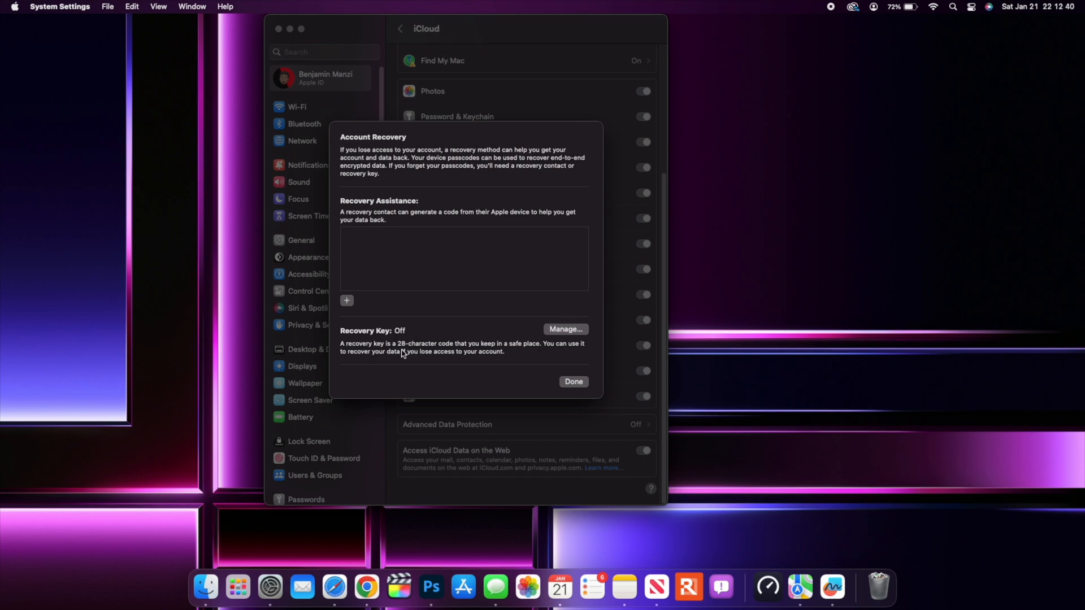
pyautogui.moveTo(466, 359)
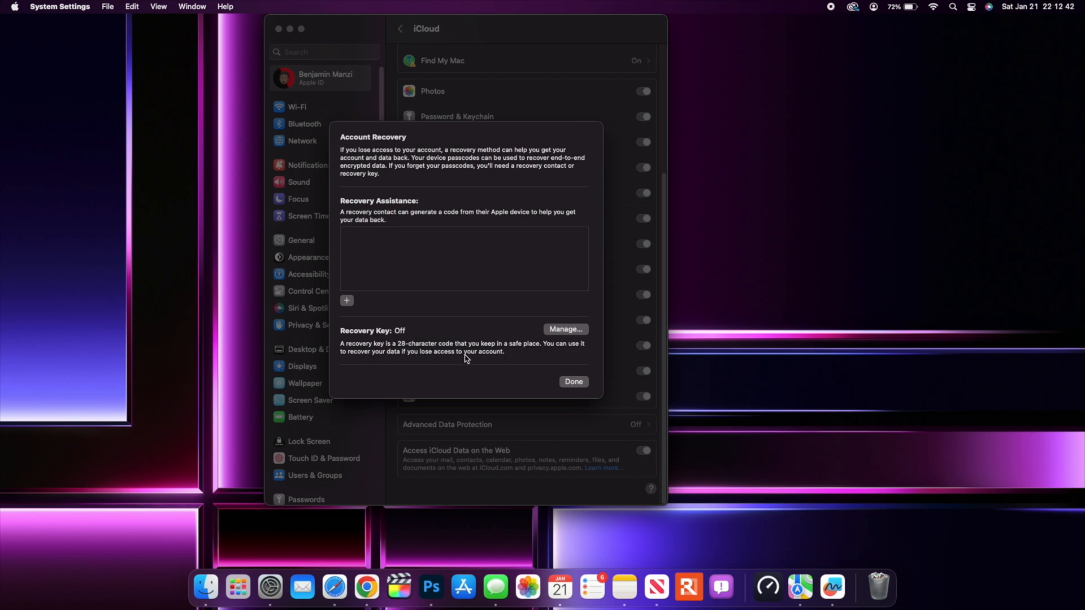
pyautogui.moveTo(493, 356)
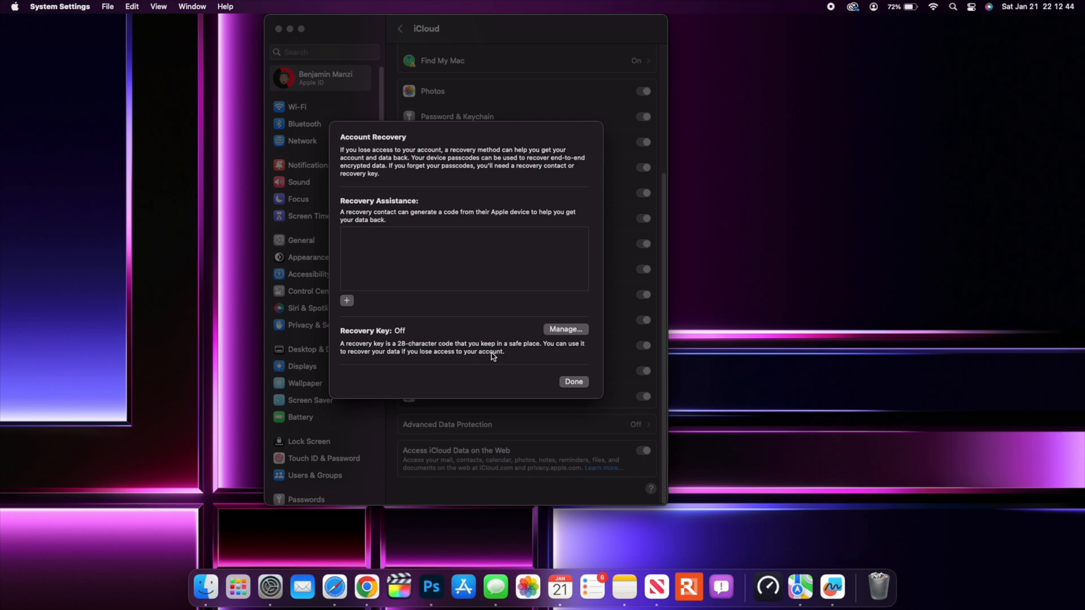
pyautogui.moveTo(507, 323)
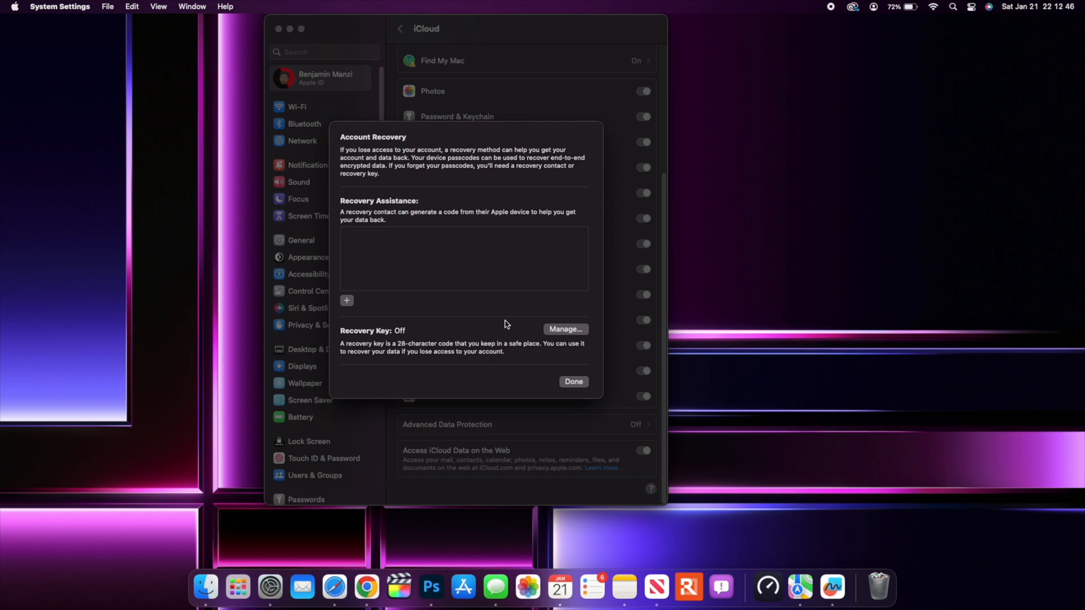
pyautogui.moveTo(563, 336)
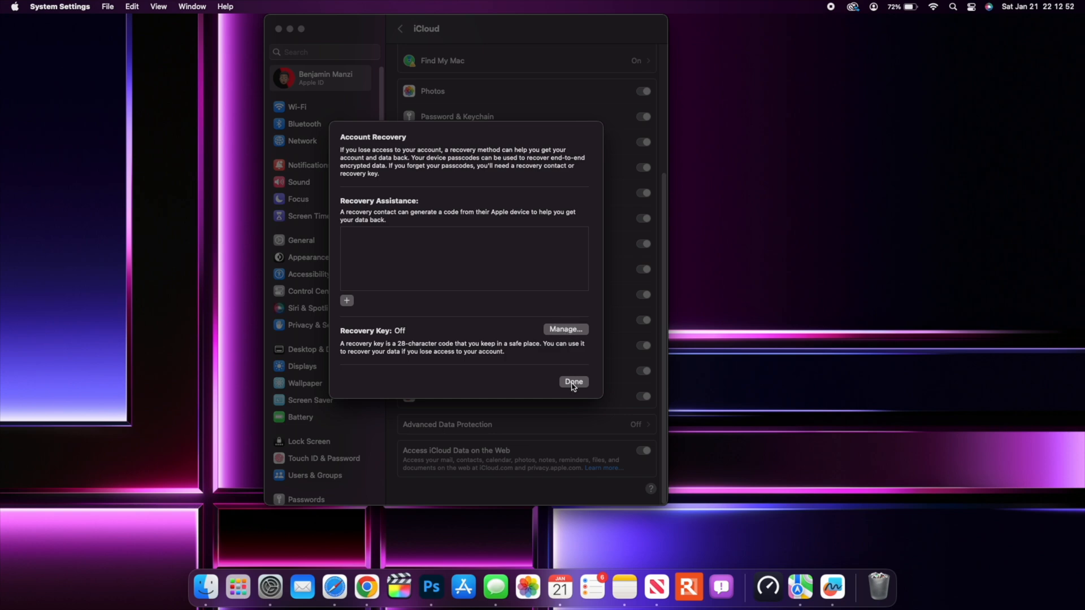
# Dismiss Account Recovery and the Advanced Data Protection sheet with Done, leaving it off.
pyautogui.click(573, 382)
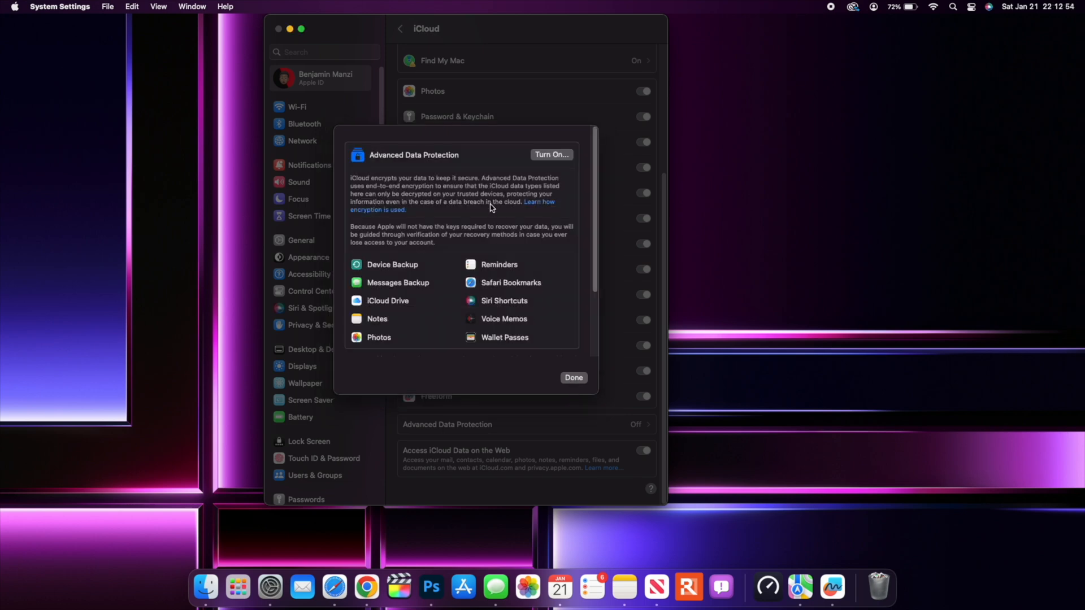
pyautogui.moveTo(582, 294)
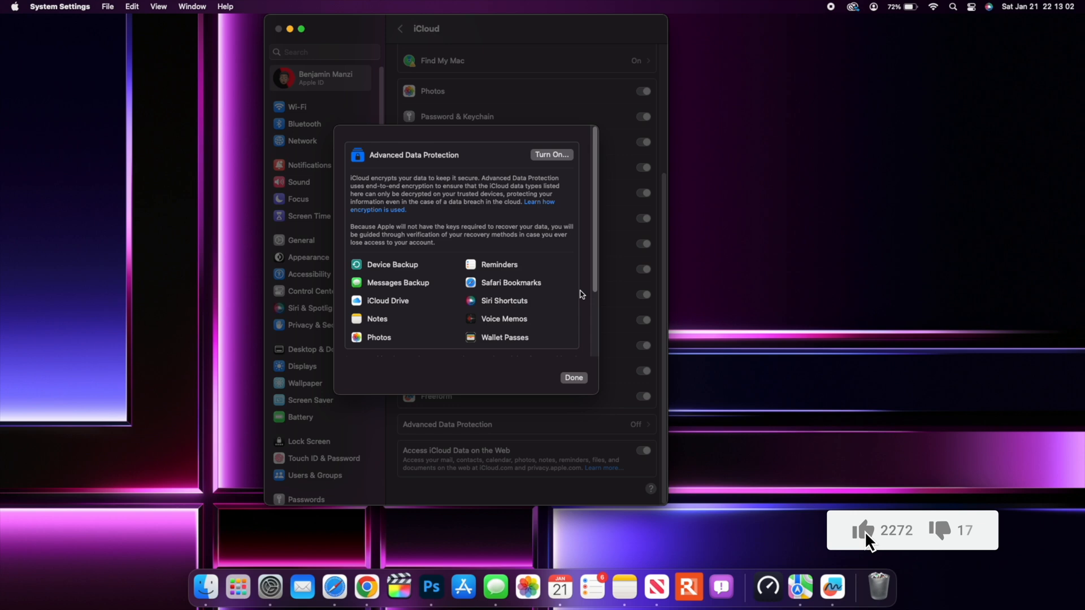
pyautogui.click(861, 530)
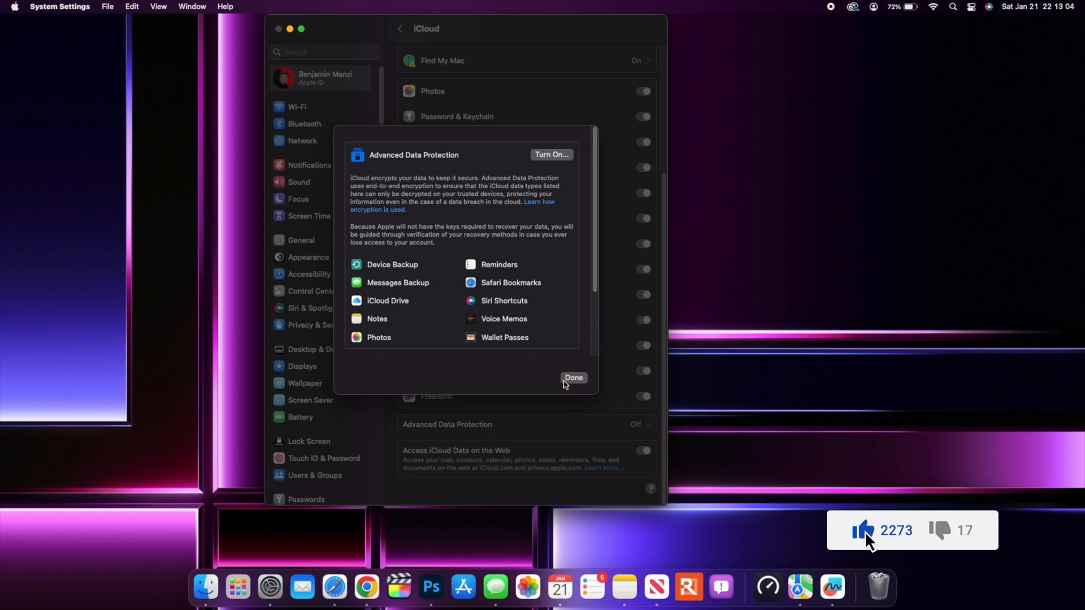
pyautogui.click(573, 378)
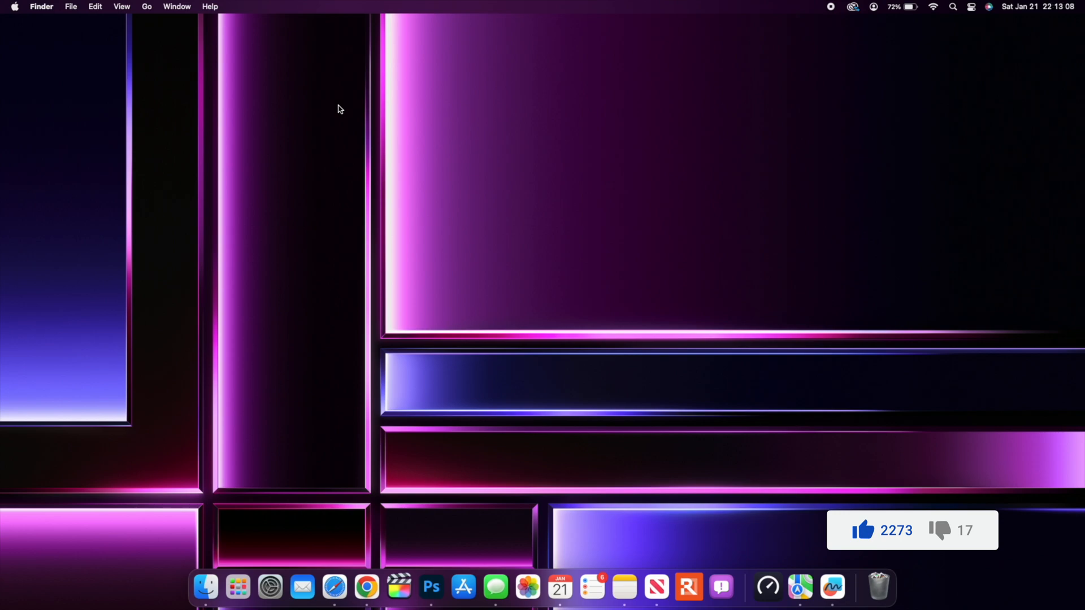
pyautogui.moveTo(206, 592)
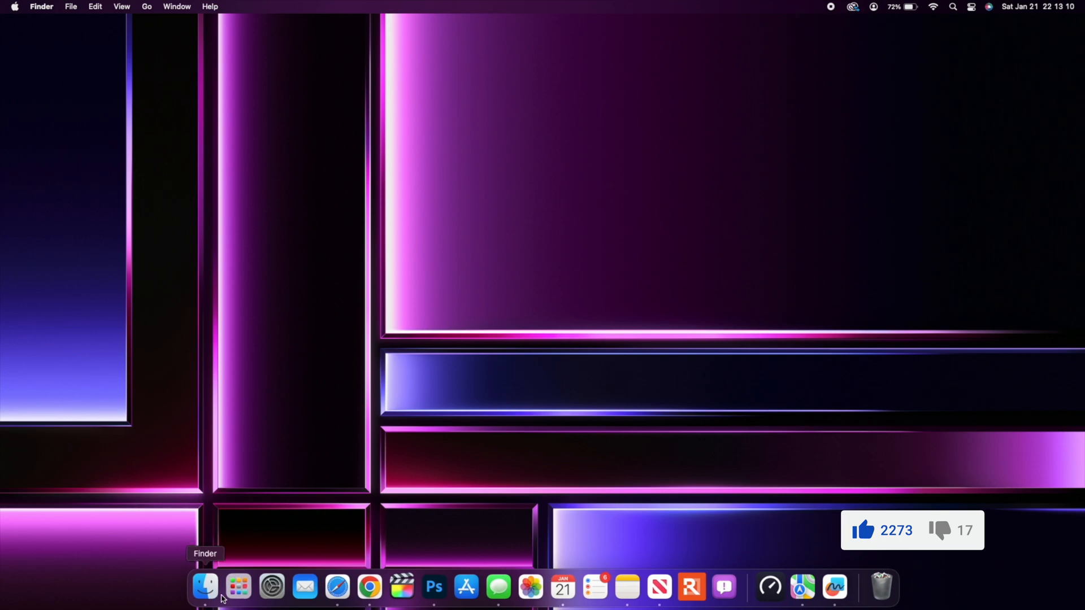
# Open Launchpad from the Dock and move to its second page of apps.
pyautogui.click(238, 588)
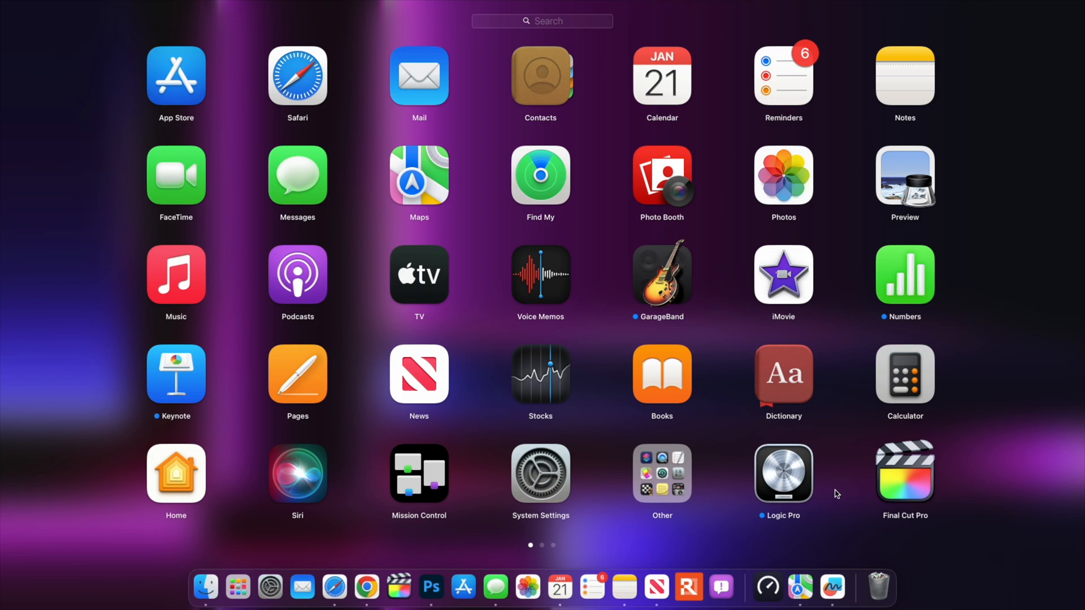
pyautogui.hscroll(-3)
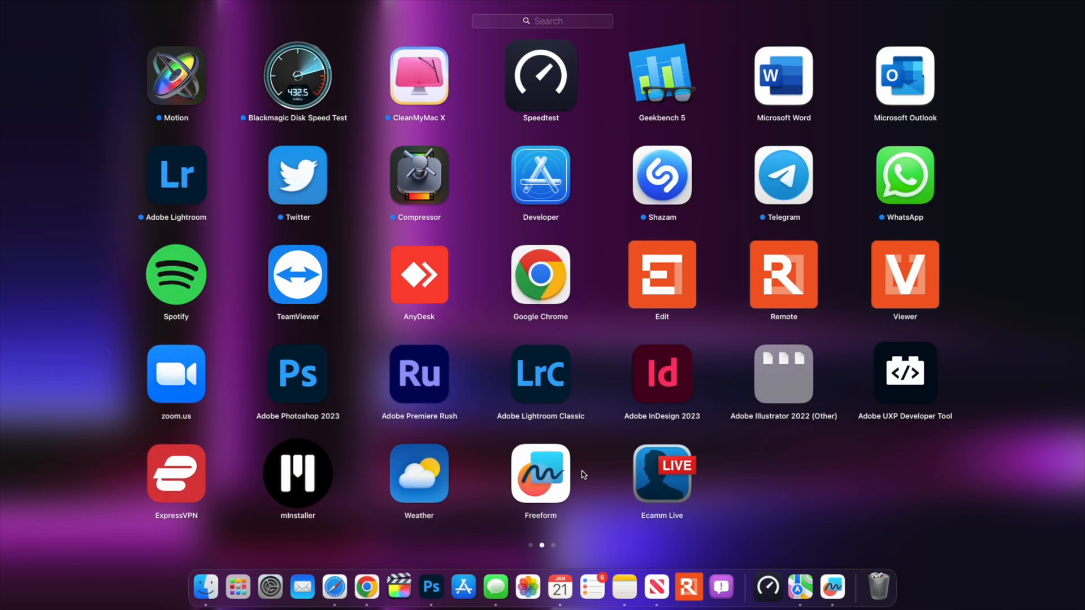
pyautogui.moveTo(560, 505)
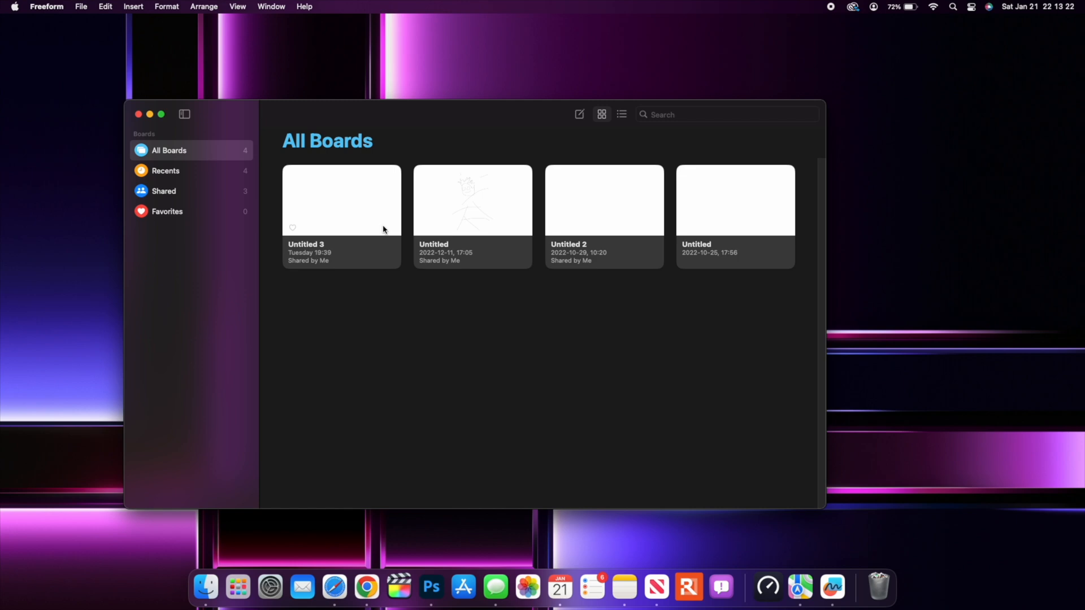
# Open the Untitled stick-figure board and bring up Share this board.
pyautogui.doubleClick(472, 201)
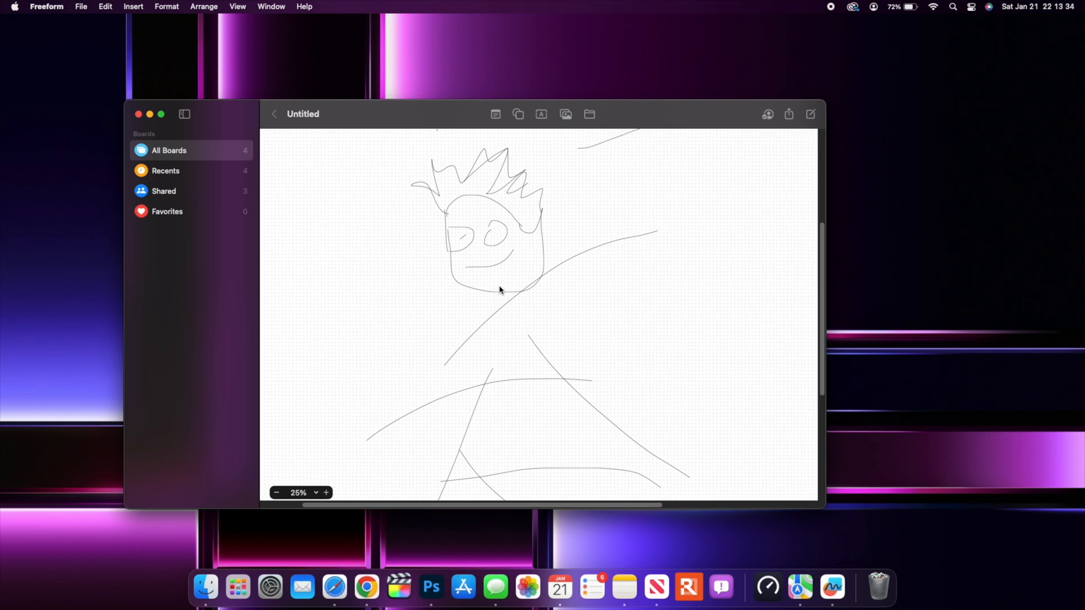
pyautogui.moveTo(786, 160)
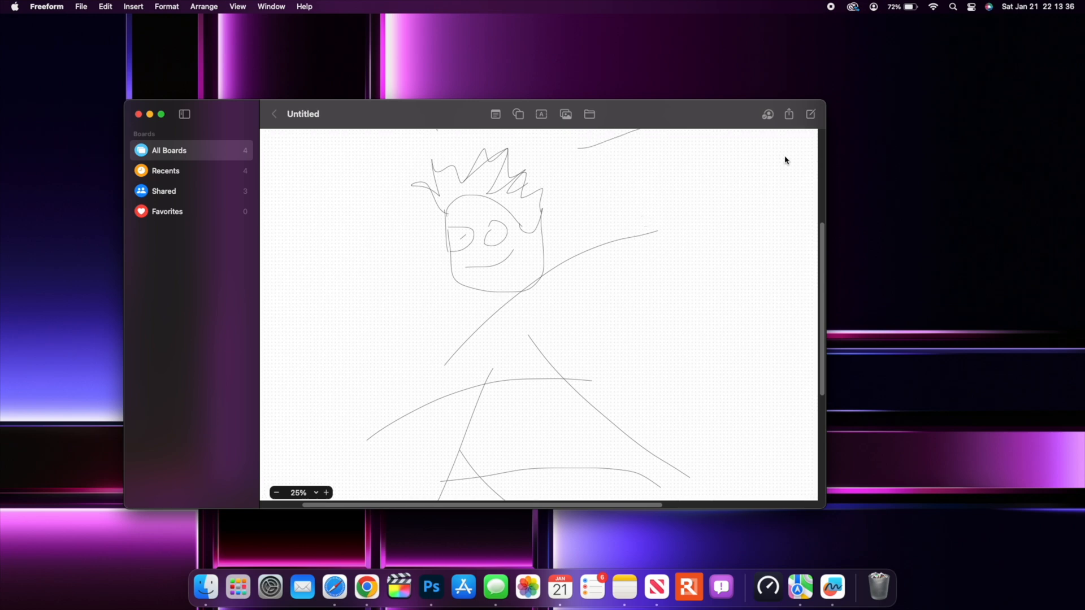
pyautogui.moveTo(788, 115)
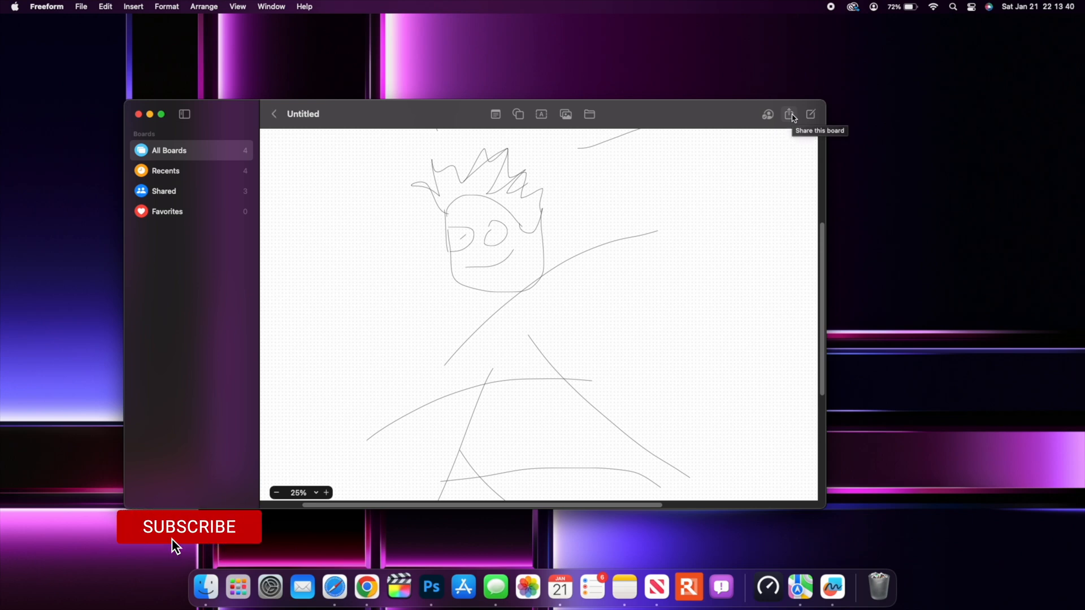
pyautogui.click(189, 527)
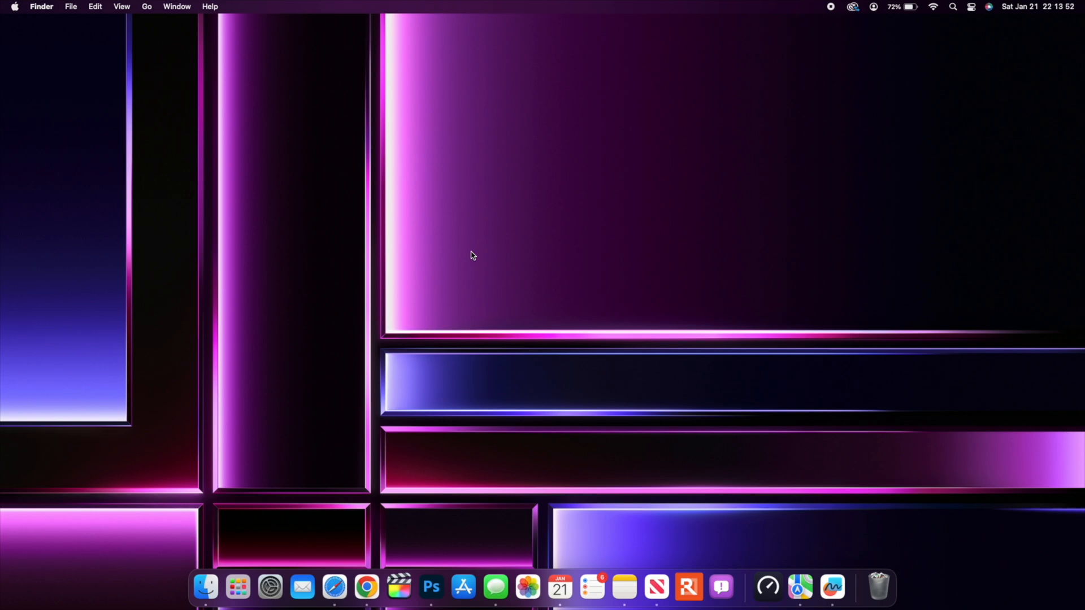
pyautogui.moveTo(544, 280)
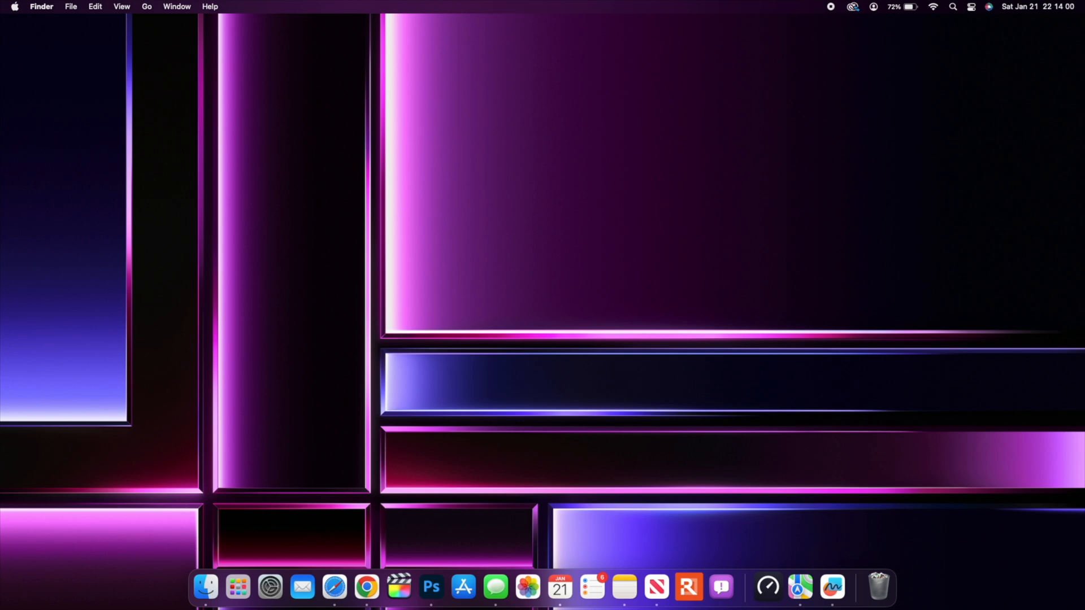
pyautogui.press('Cmd+F5')
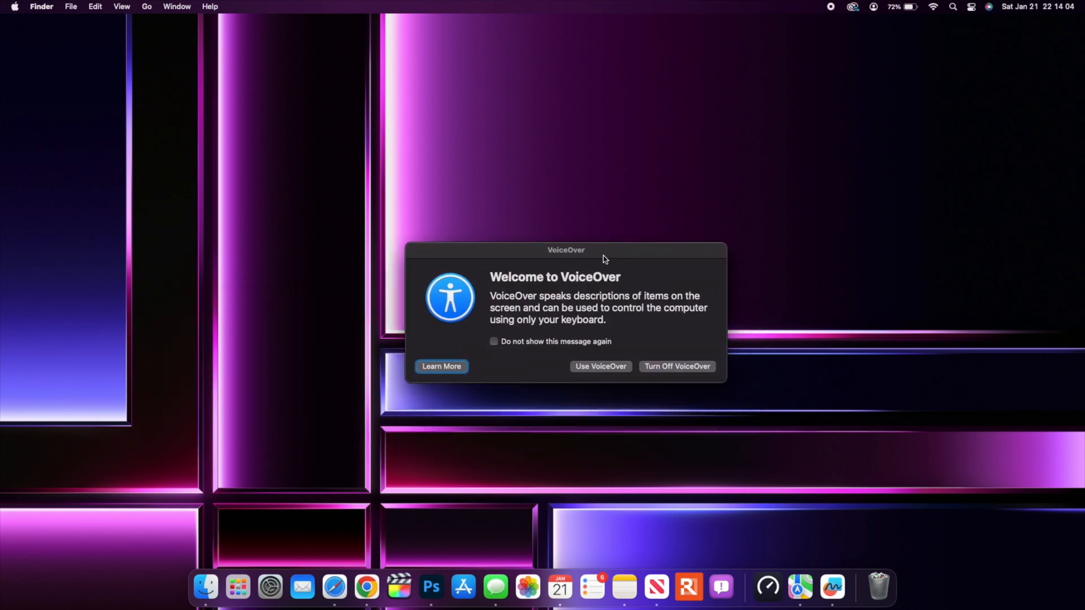
pyautogui.moveTo(561, 331)
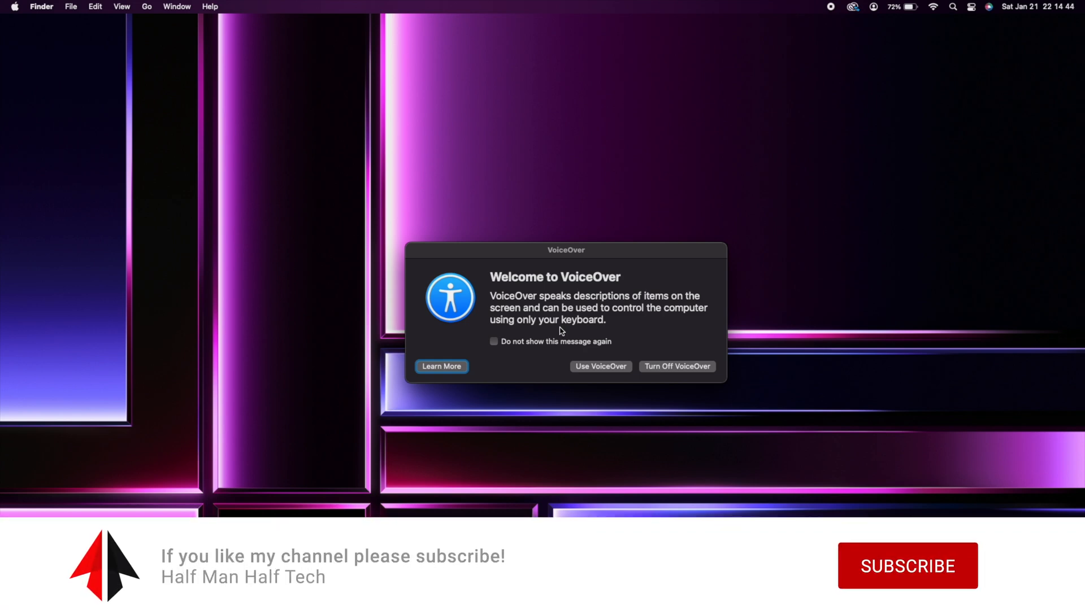
# Interact with the Welcome to VoiceOver dialog shown on the desktop.
pyautogui.click(906, 581)
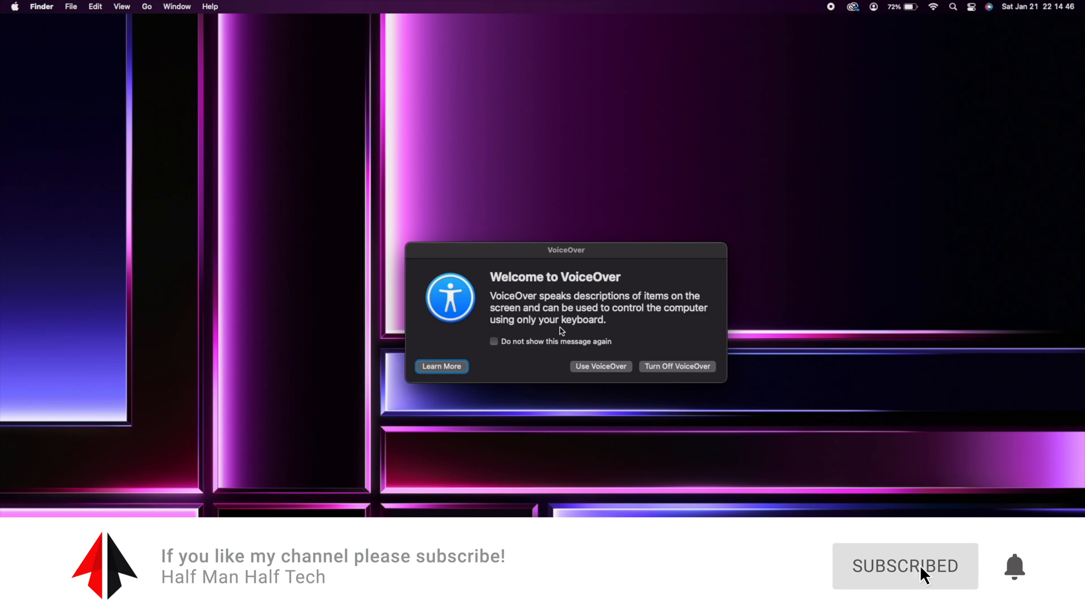